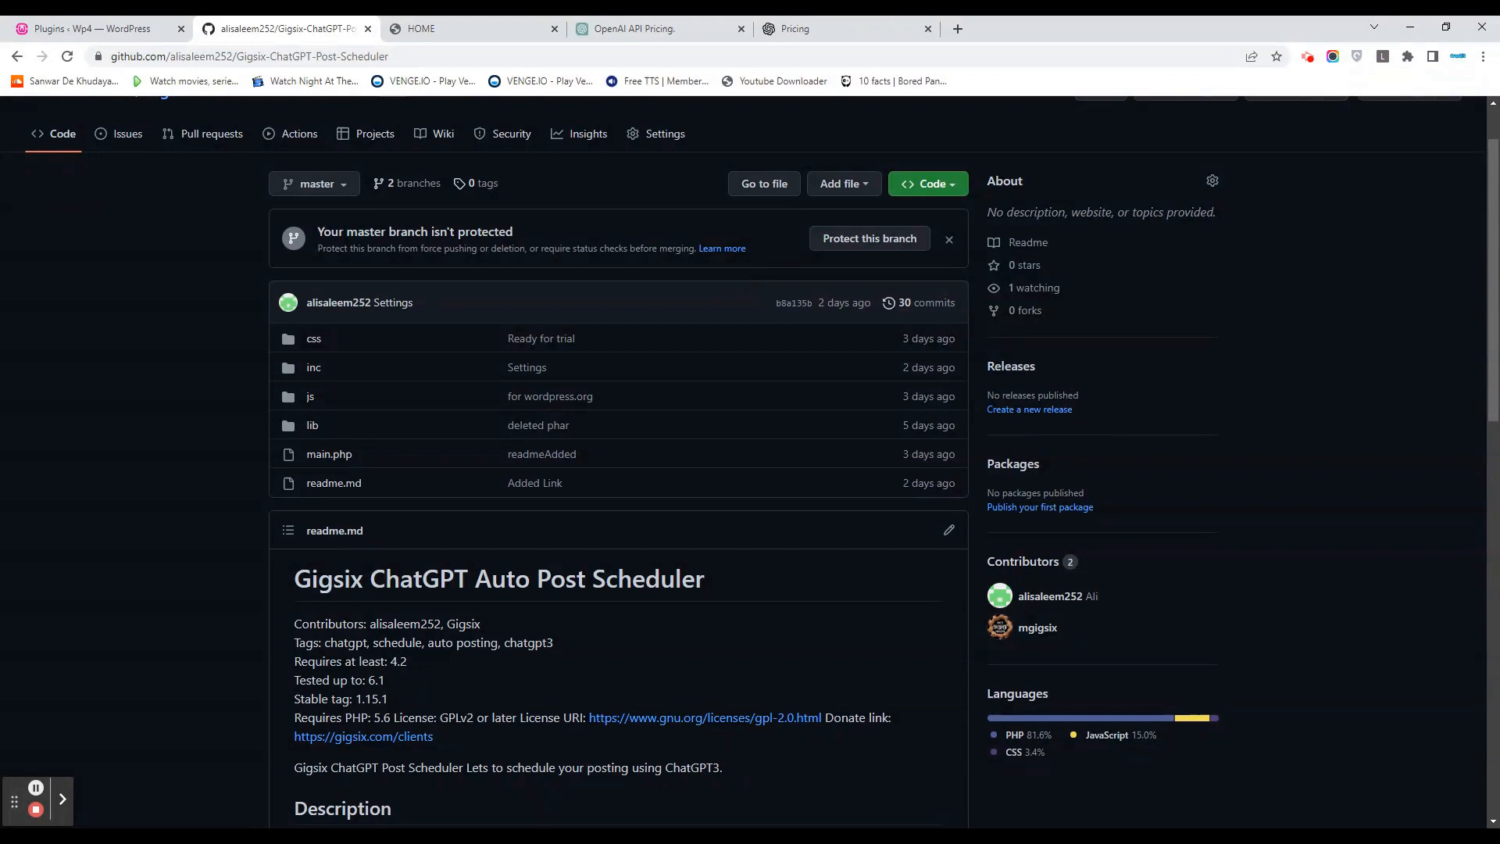
Show the Code dropdown with the ZIP download for the Gigsix ChatGPT Post Scheduler repository.
{"action": "double_click", "coordinate": [333, 578]}
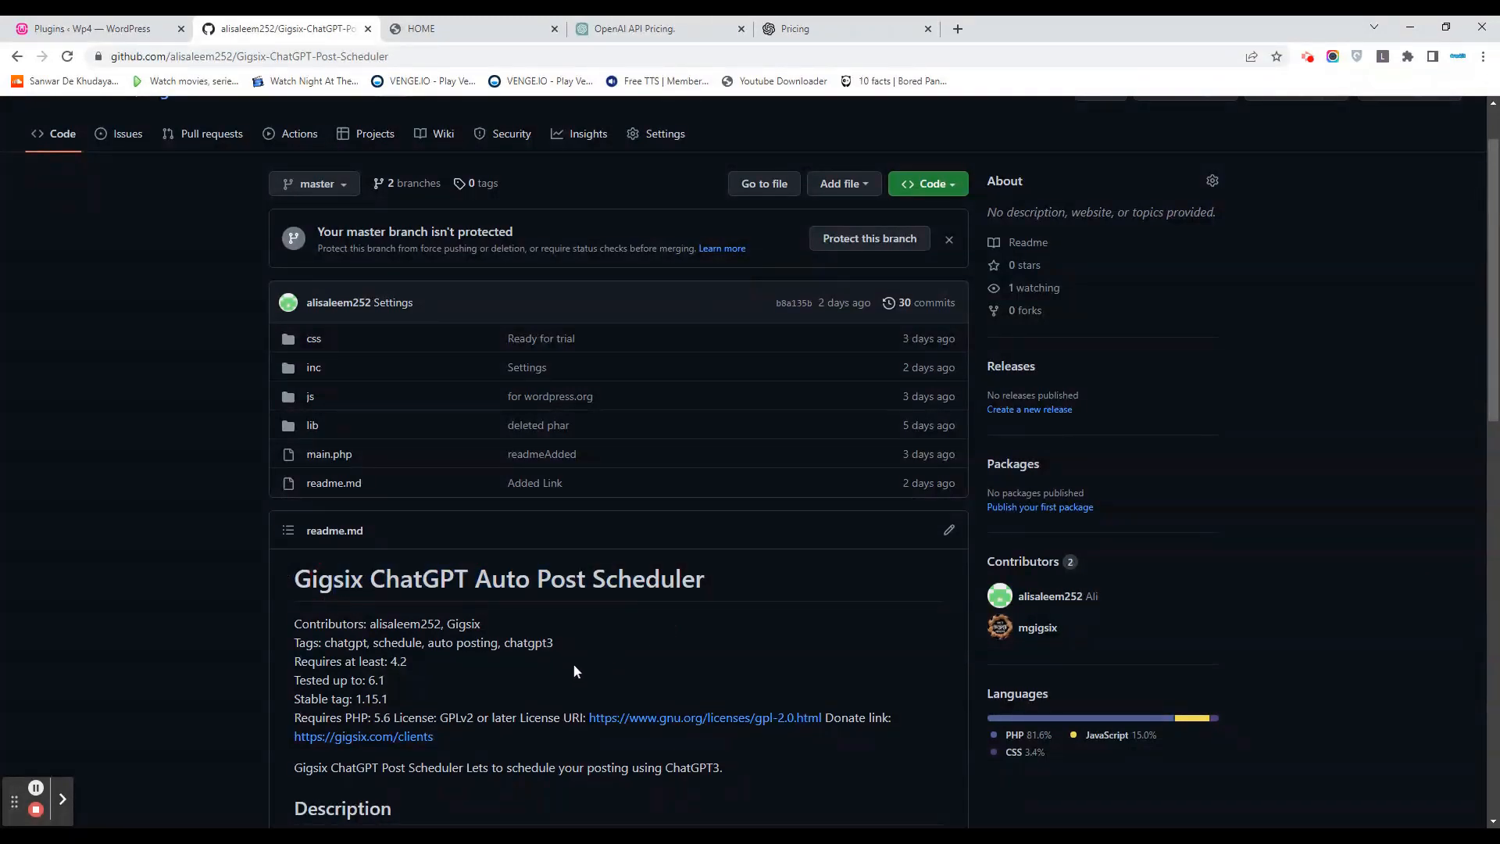
{"action": "left_click", "coordinate": [95, 28]}
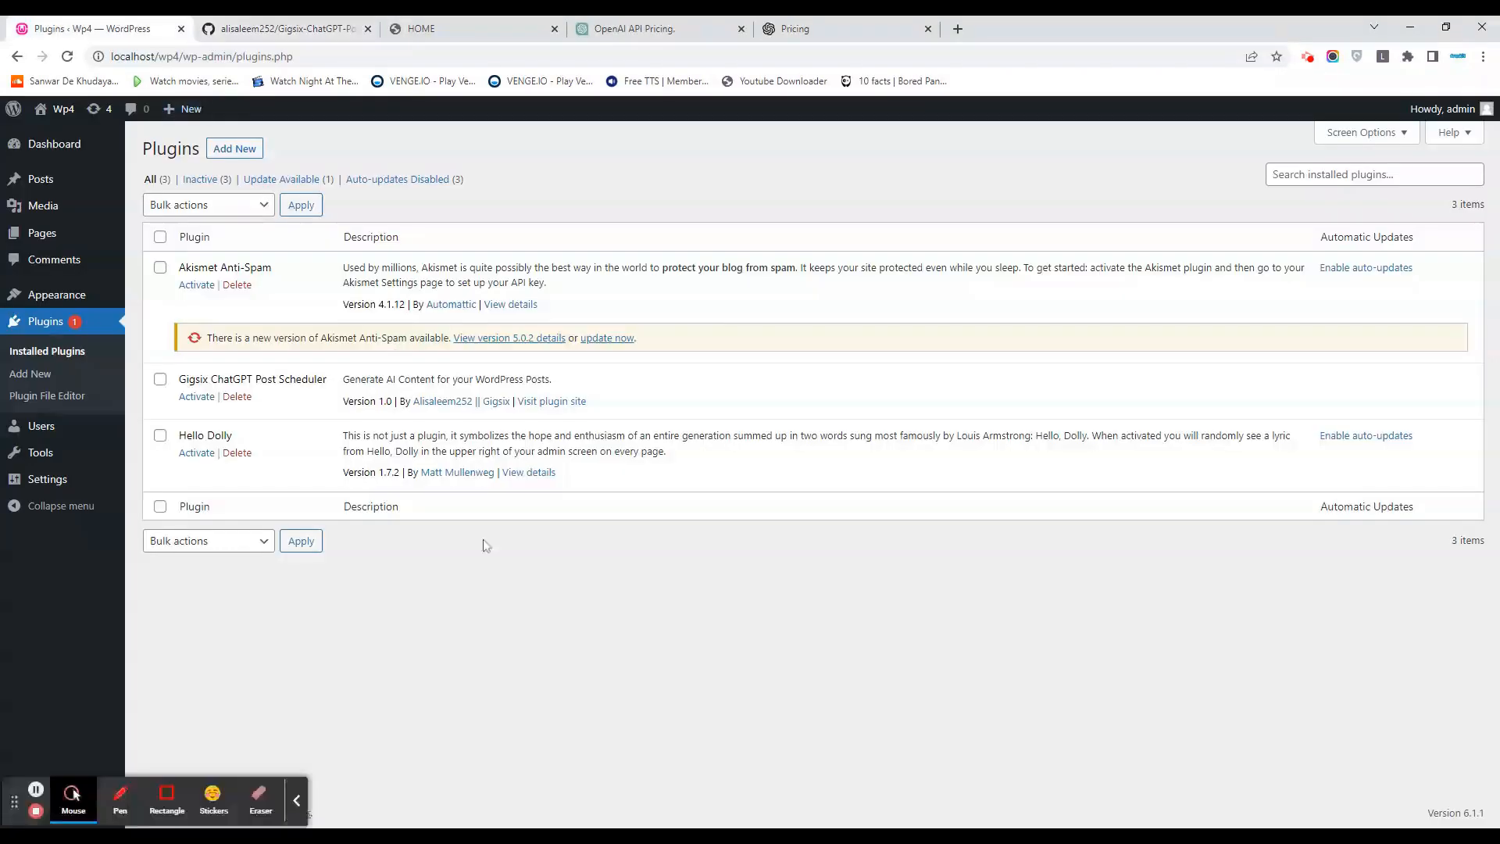
{"action": "left_click", "coordinate": [277, 28]}
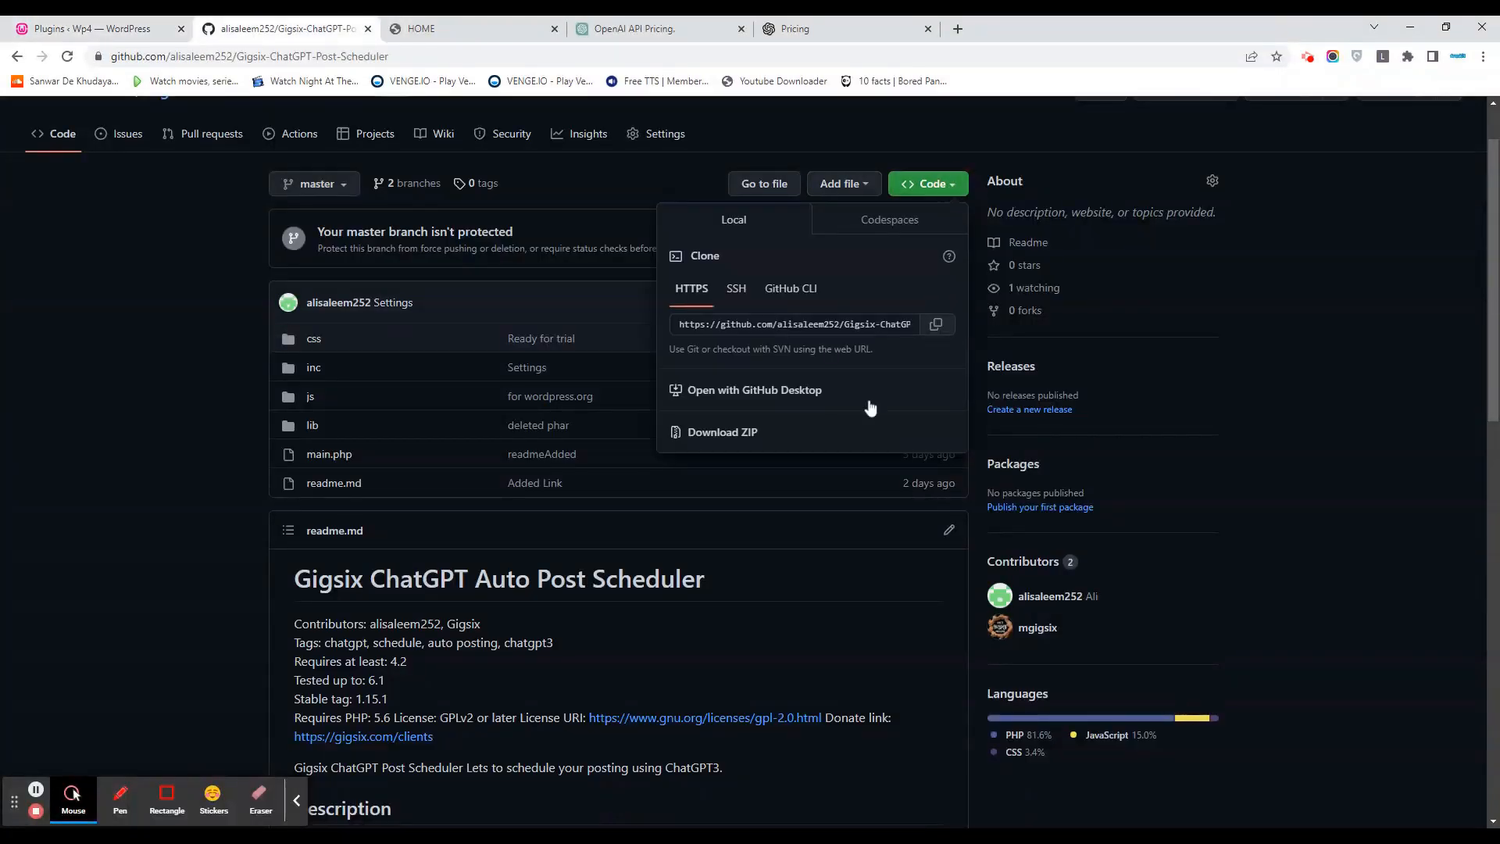
{"action": "mouse_move", "coordinate": [799, 414]}
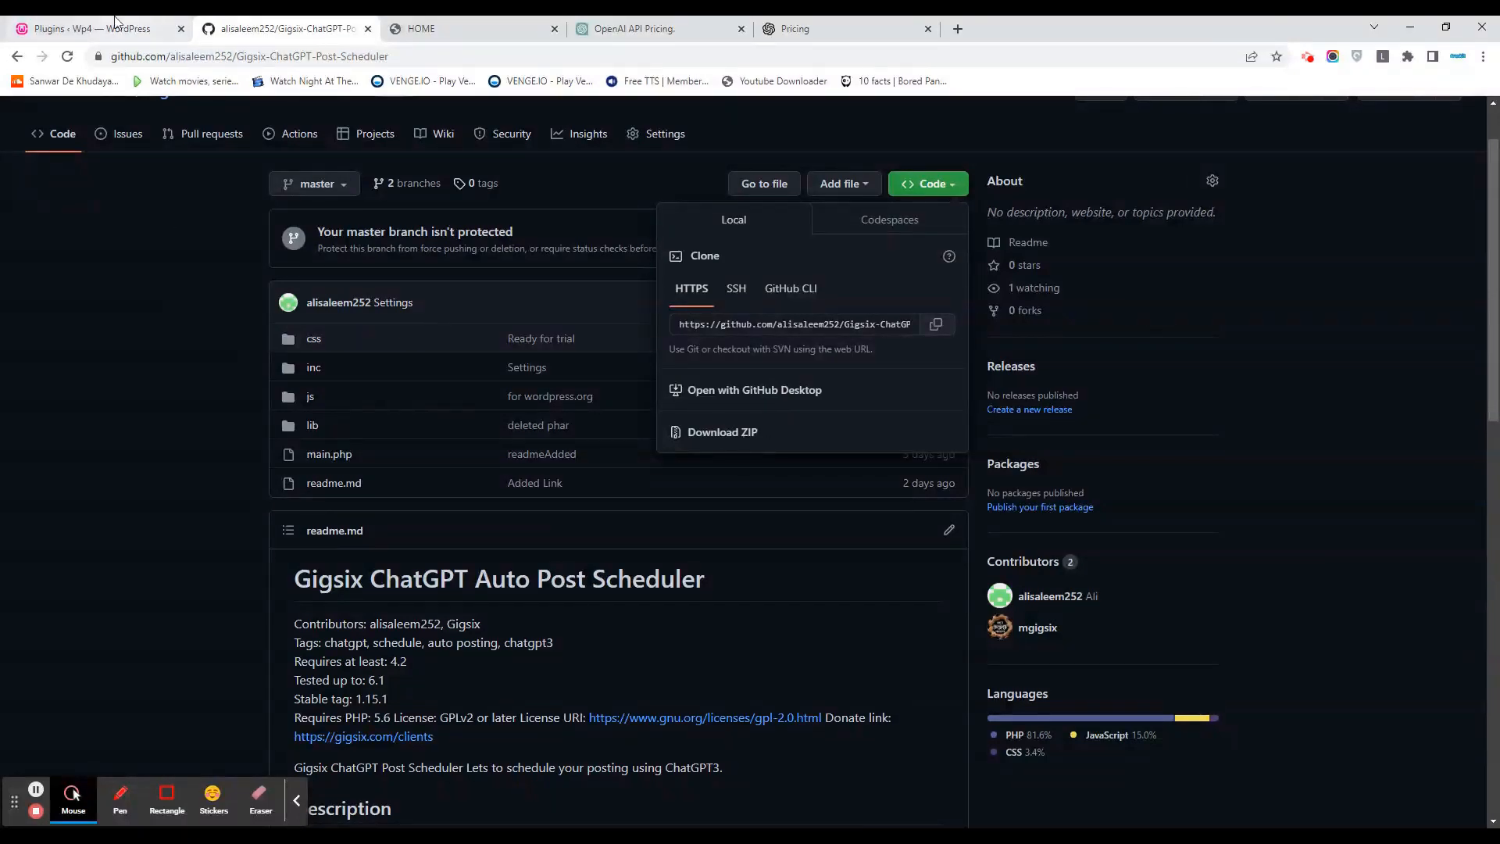
Activate the Gigsix ChatGPT Post Scheduler plugin and open ChatGPT Scheduler > Settings.
{"action": "left_click", "coordinate": [91, 29]}
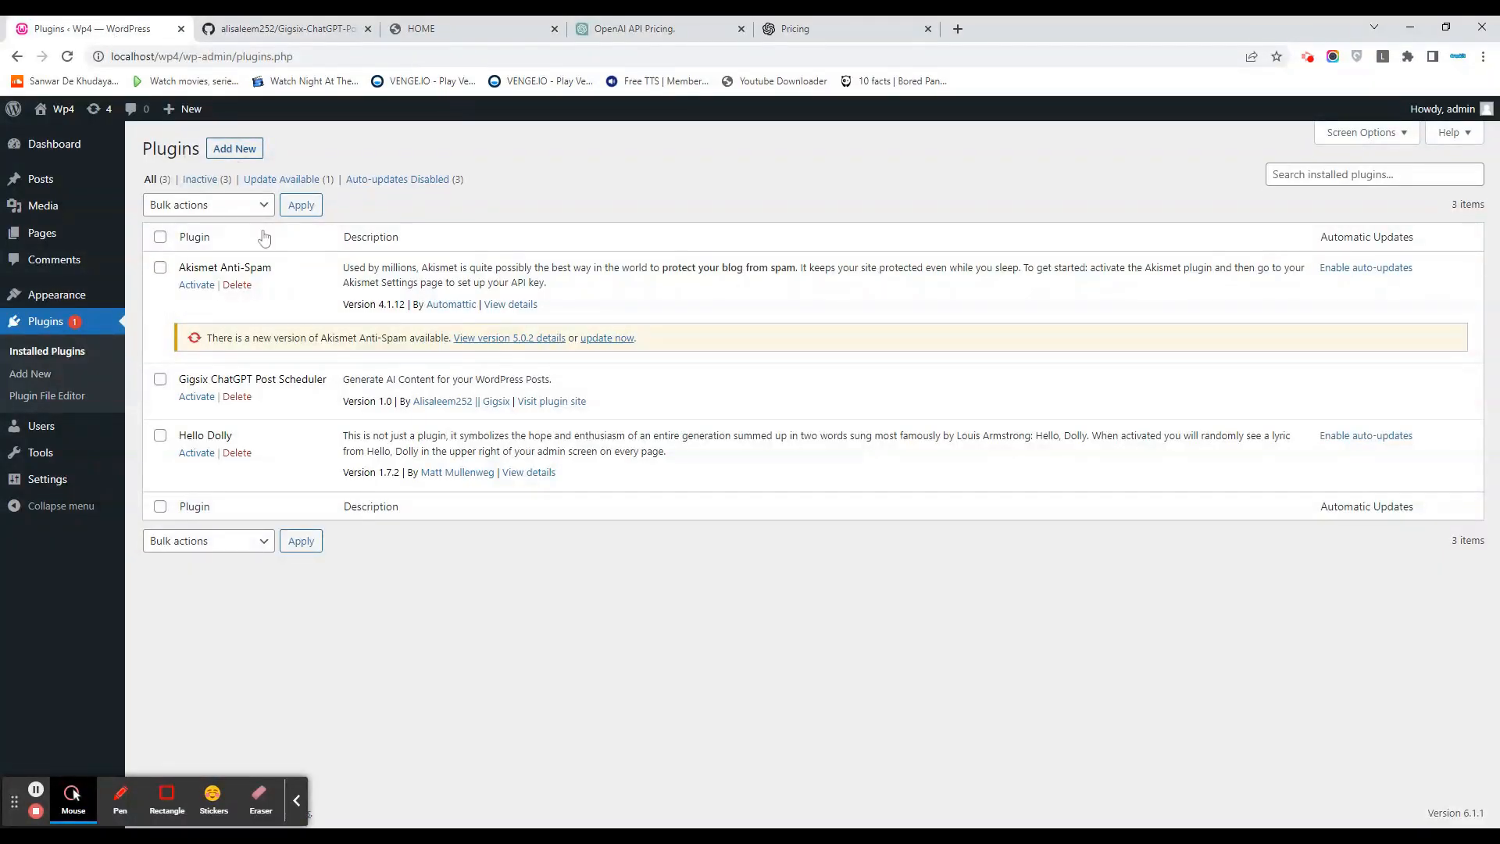
{"action": "mouse_move", "coordinate": [196, 396]}
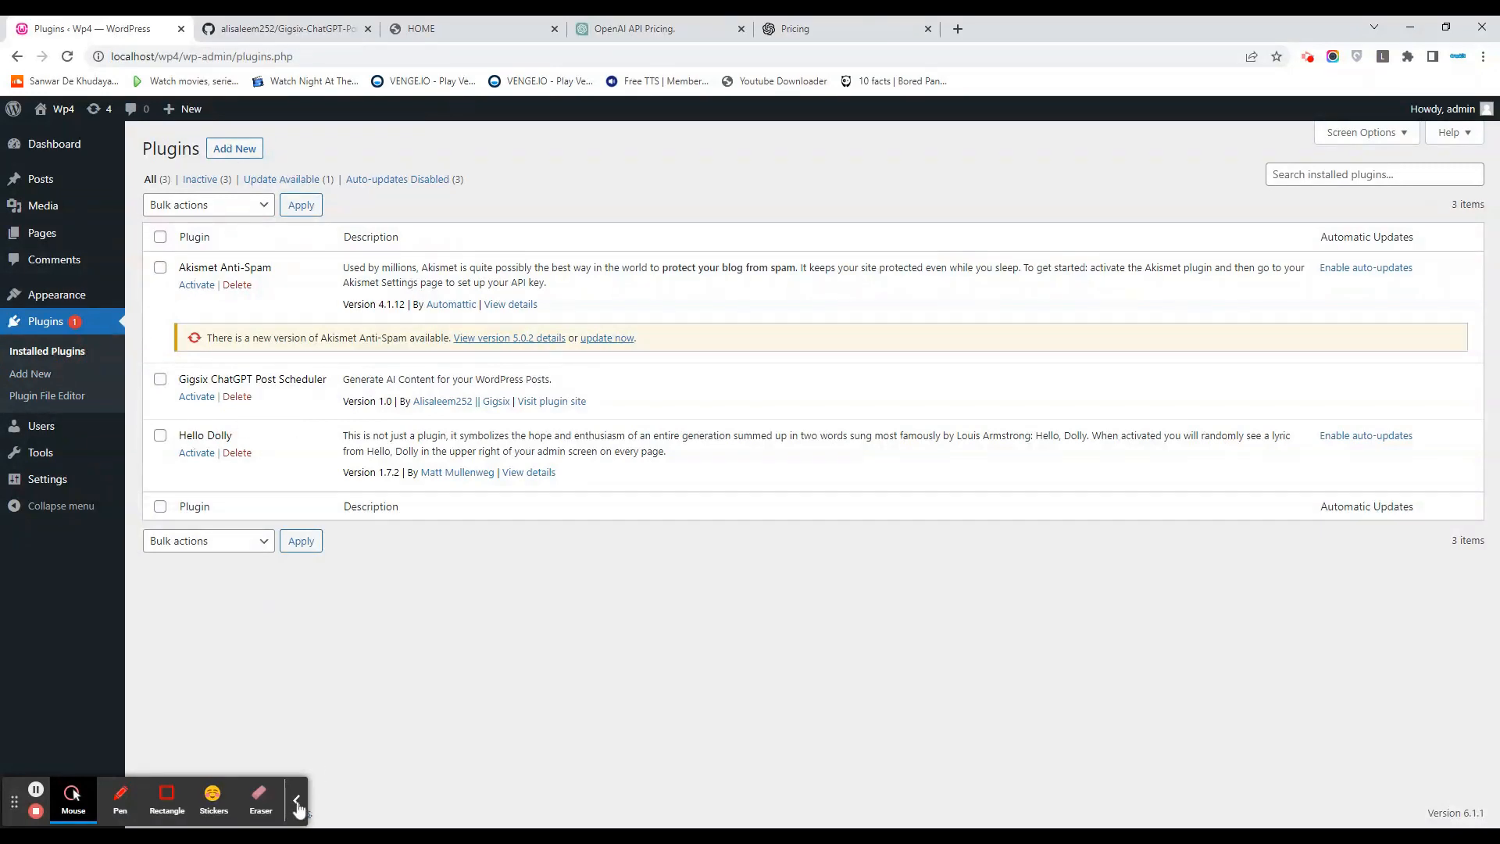
{"action": "left_click", "coordinate": [196, 396]}
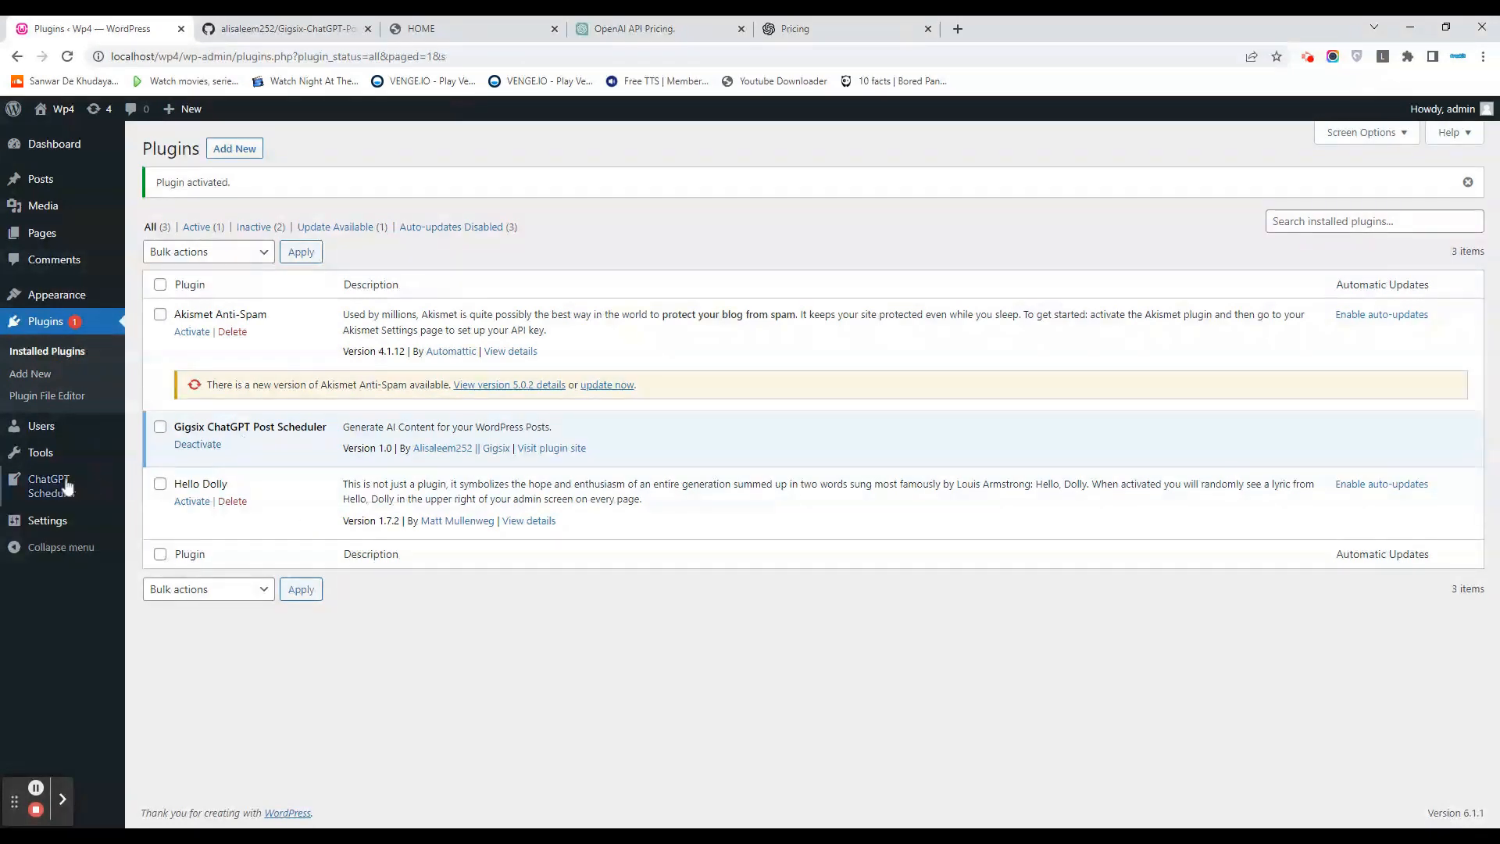
{"action": "left_click", "coordinate": [50, 487]}
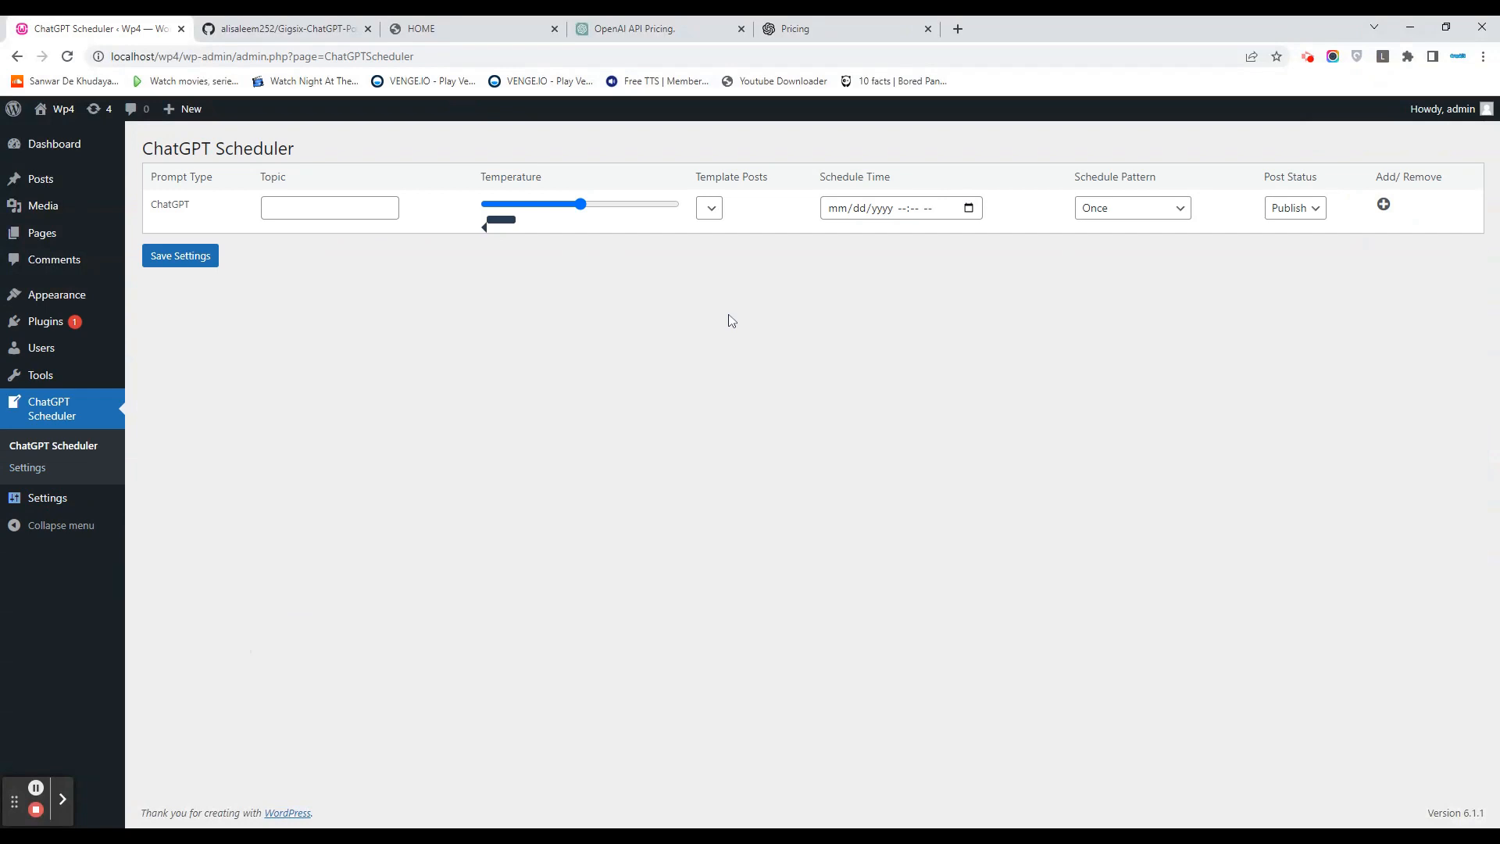
{"action": "left_click", "coordinate": [29, 468]}
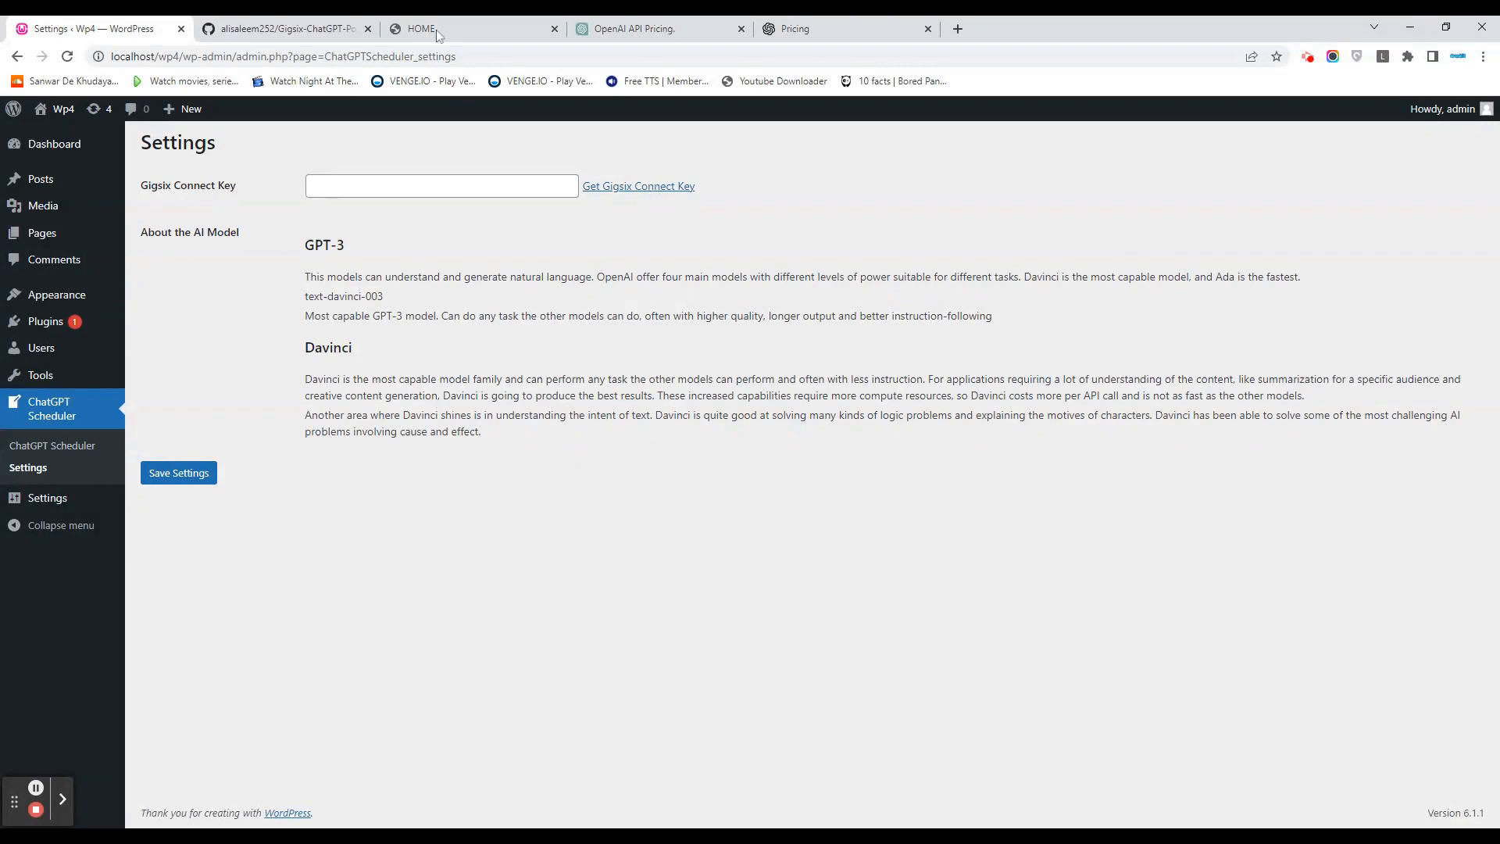
Check the Gigsix API key, then reopen the ChatGPT Scheduler form's schedule date field.
{"action": "left_click", "coordinate": [431, 28]}
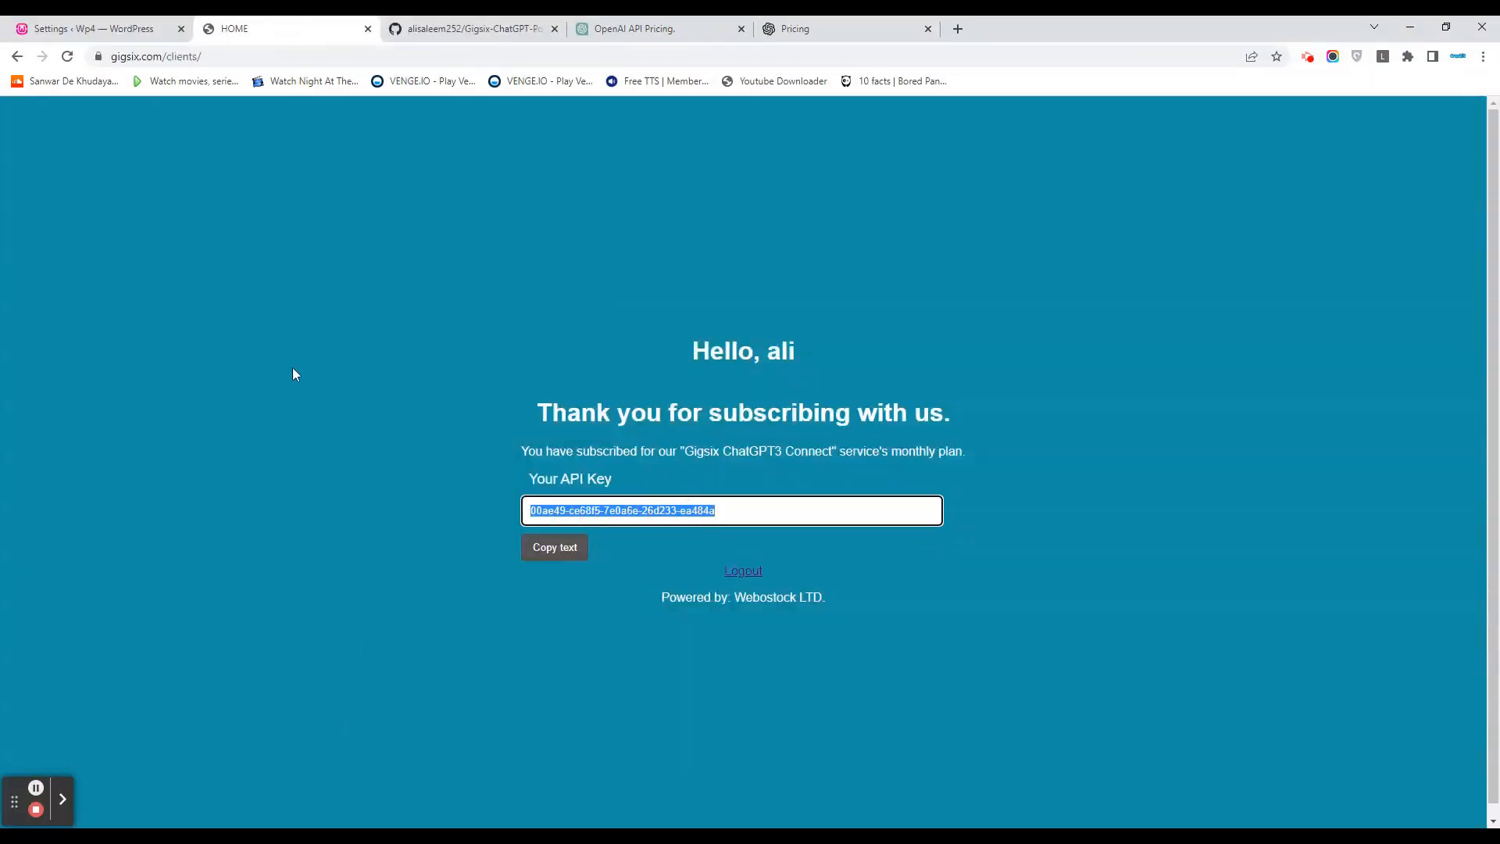
{"action": "left_click", "coordinate": [94, 29]}
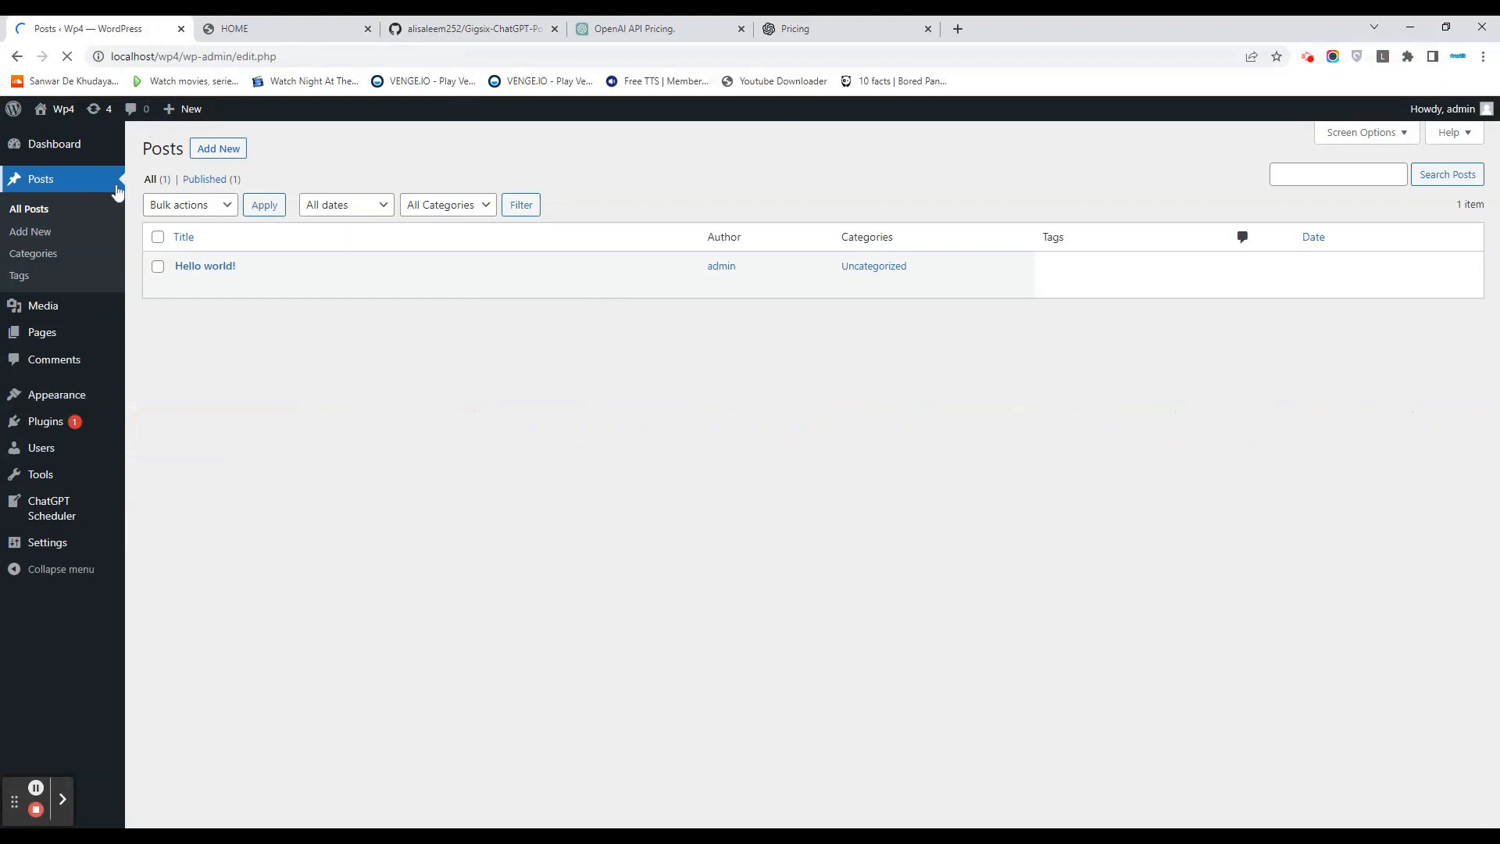
{"action": "left_click", "coordinate": [51, 503]}
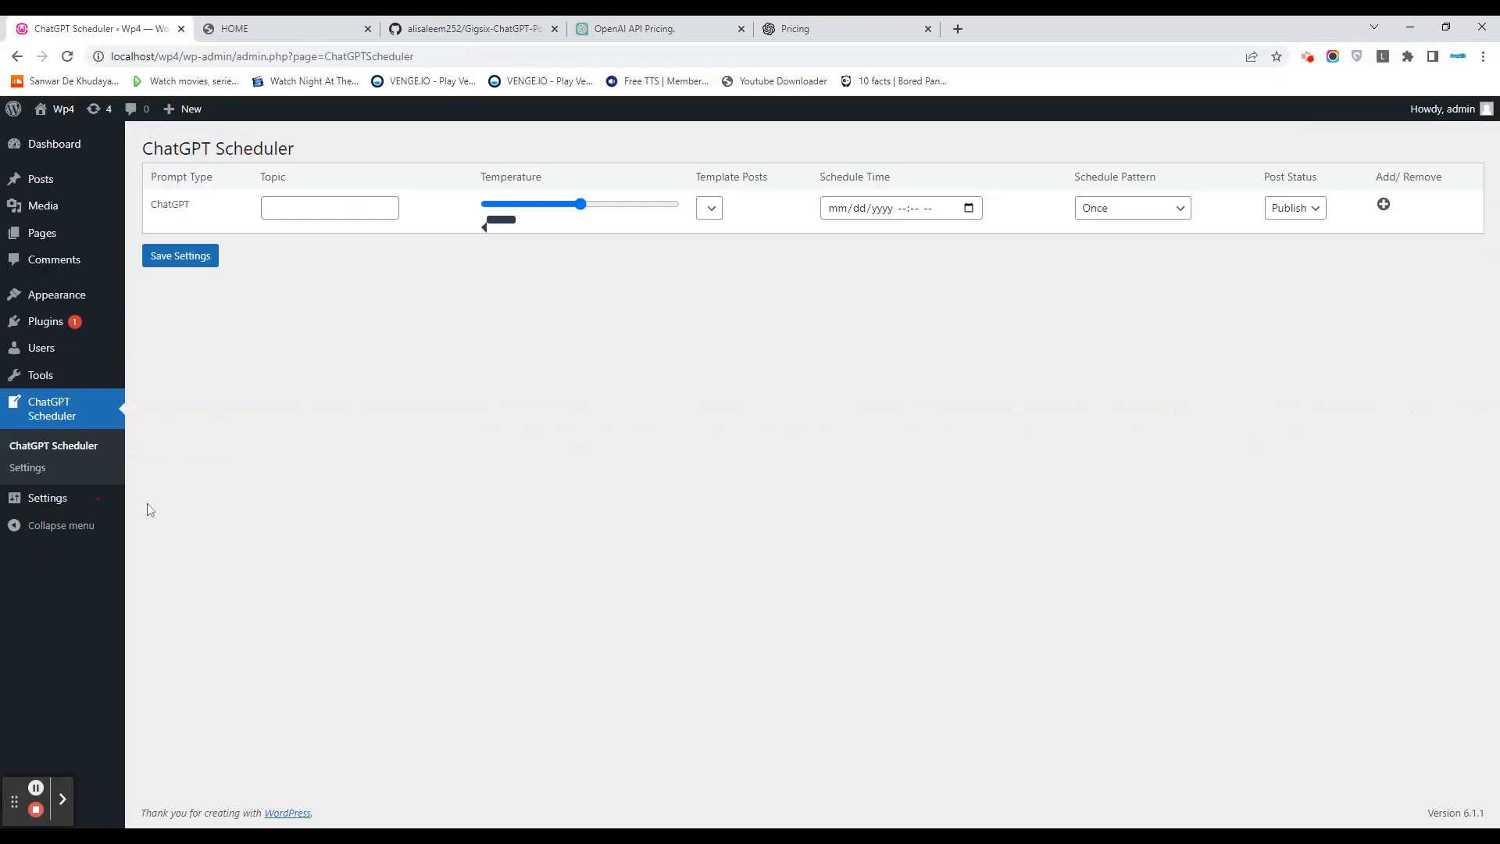
{"action": "left_click", "coordinate": [329, 208]}
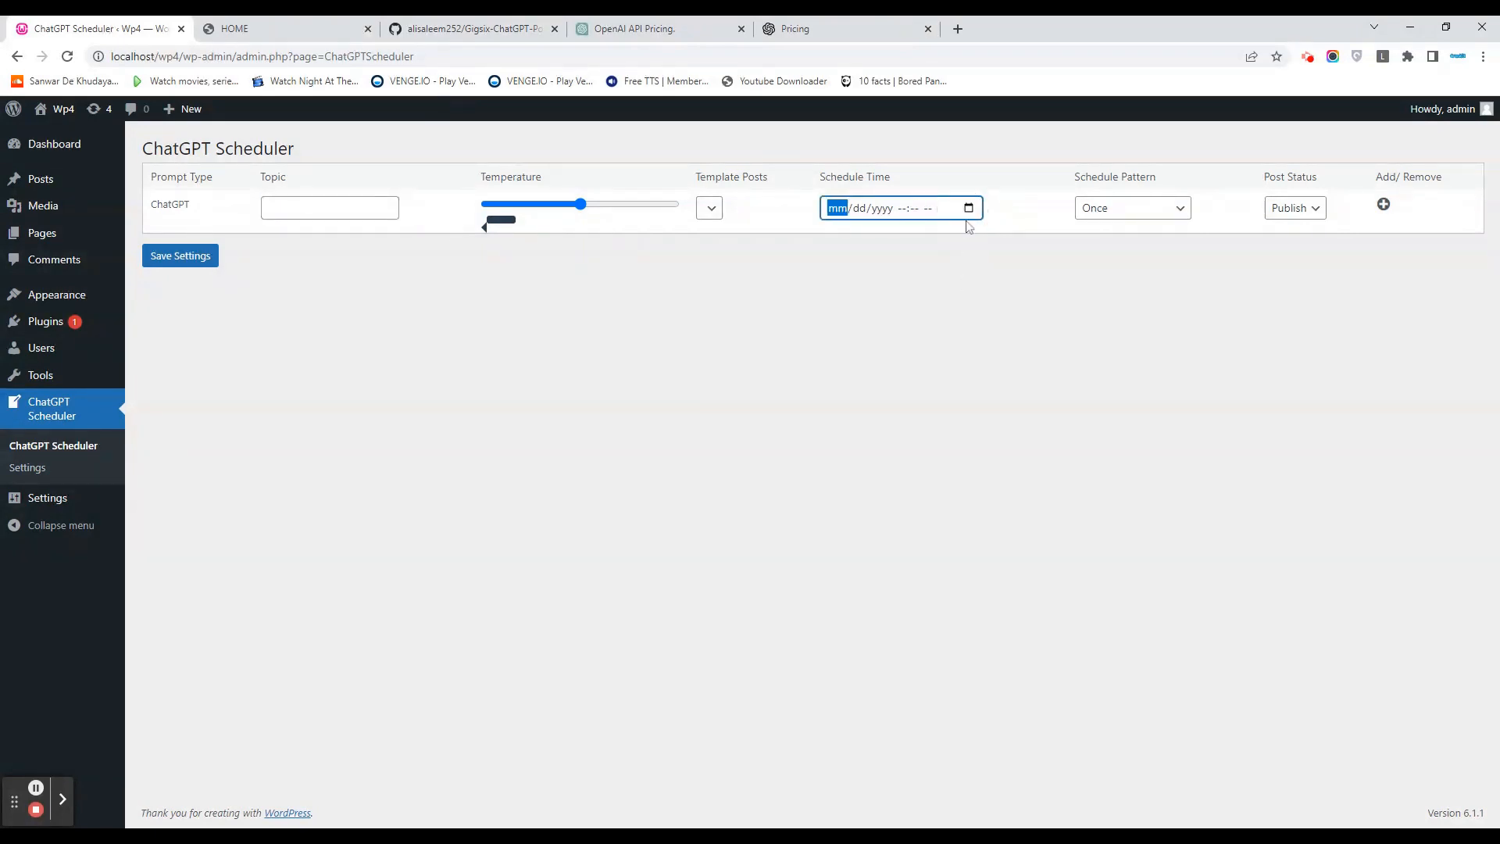
{"action": "mouse_move", "coordinate": [40, 179]}
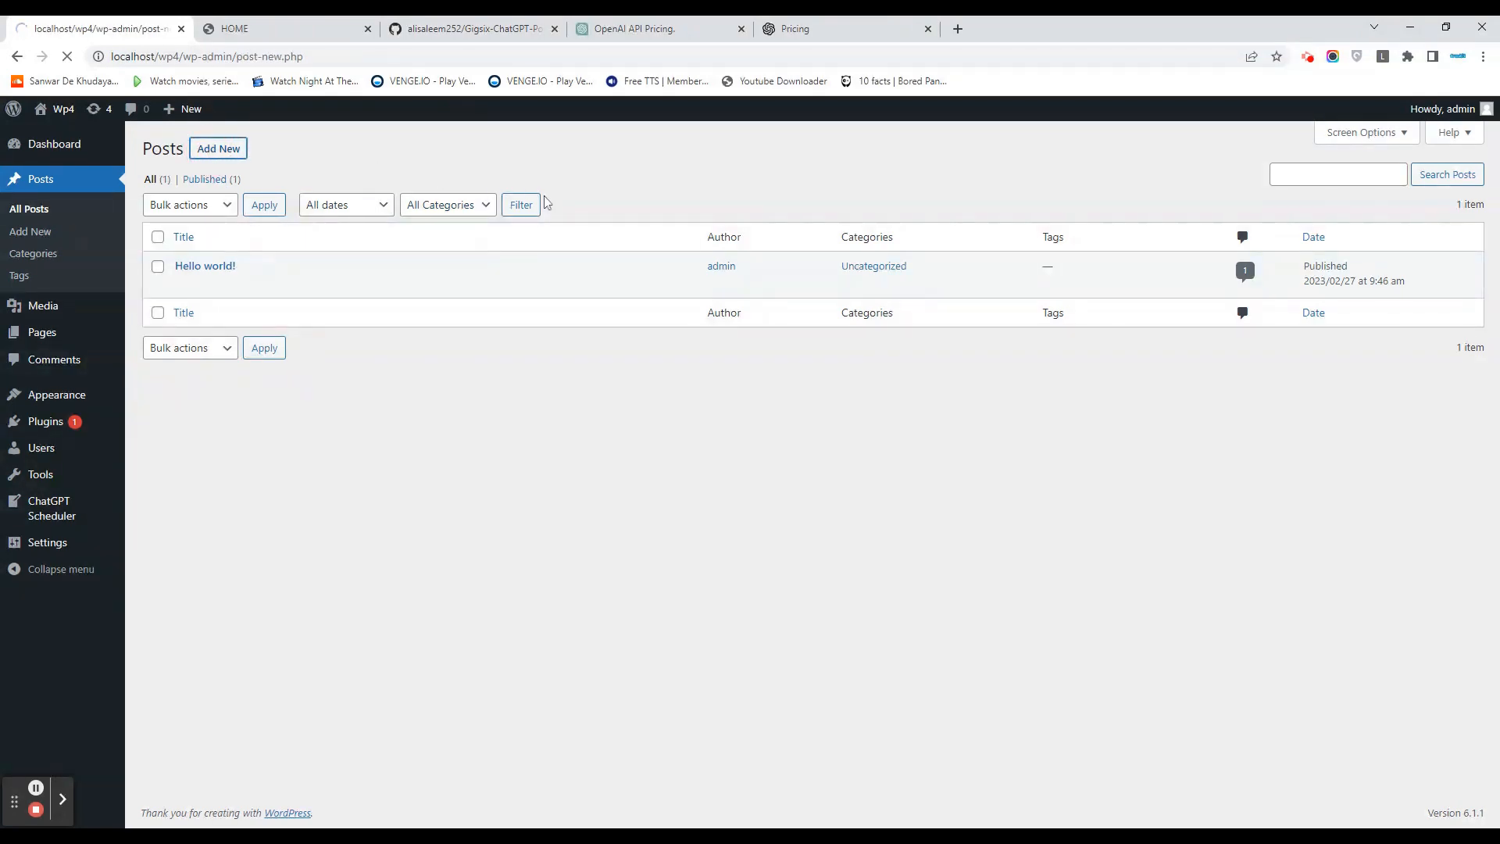
Start a new post and generate ChatGPT Scheduler content on the topic 'new york city'.
{"action": "left_click", "coordinate": [217, 149]}
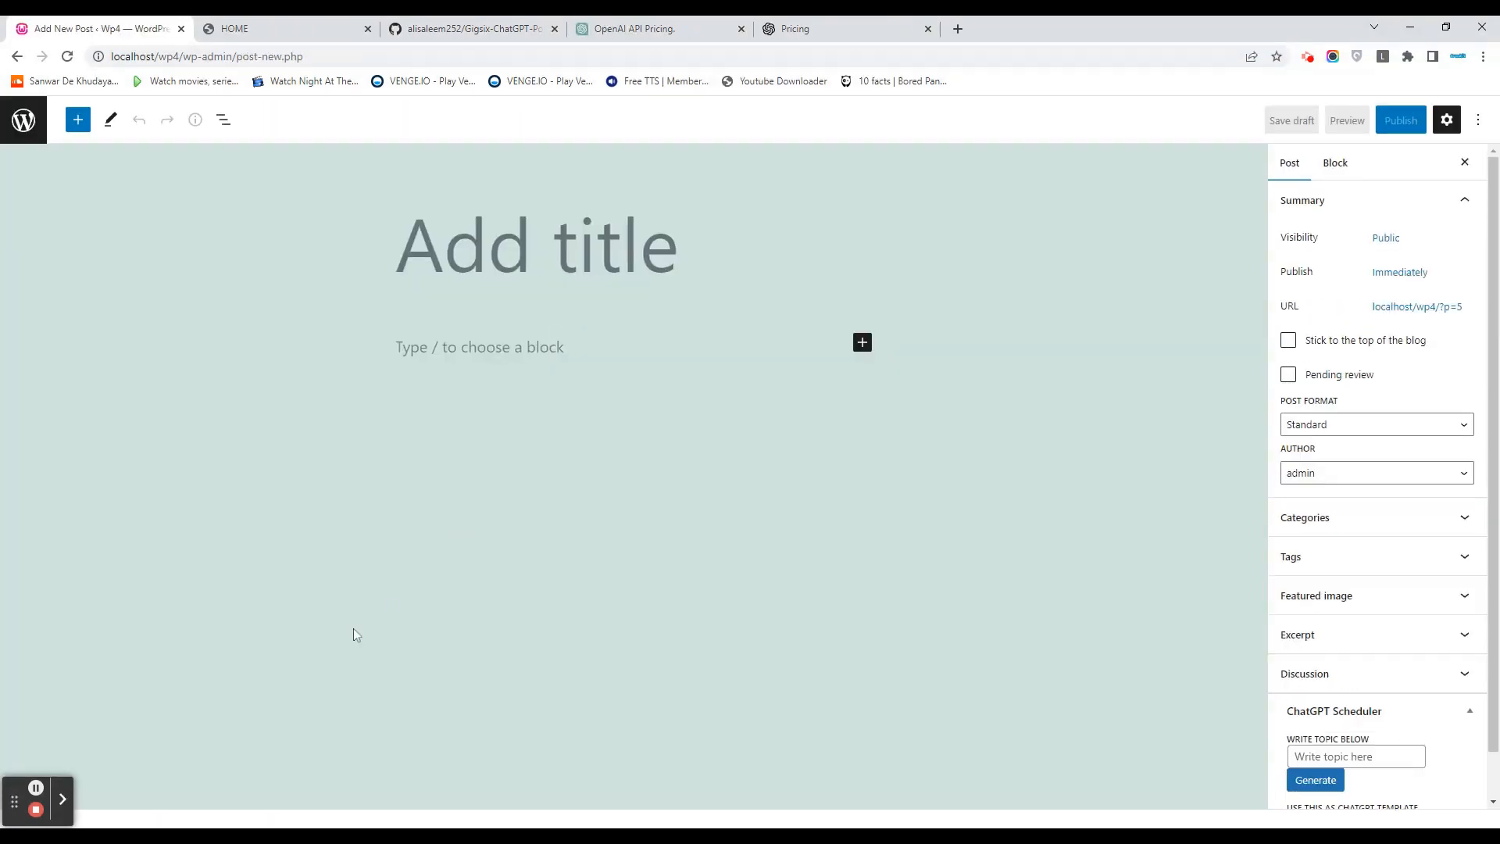
{"action": "scroll", "scroll_direction": "down", "scroll_amount": 3}
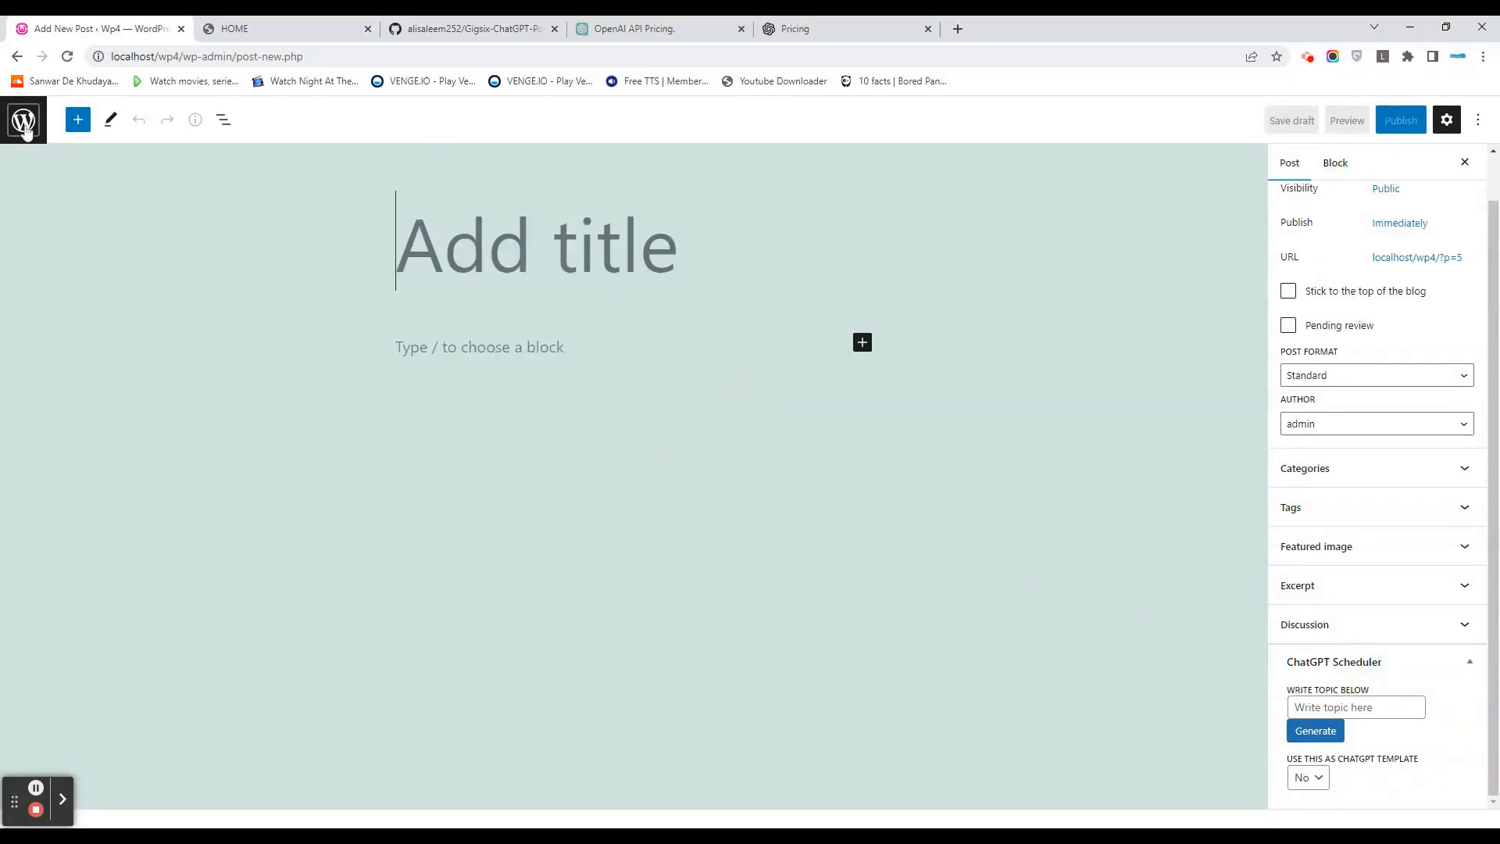
{"action": "left_click", "coordinate": [1356, 707]}
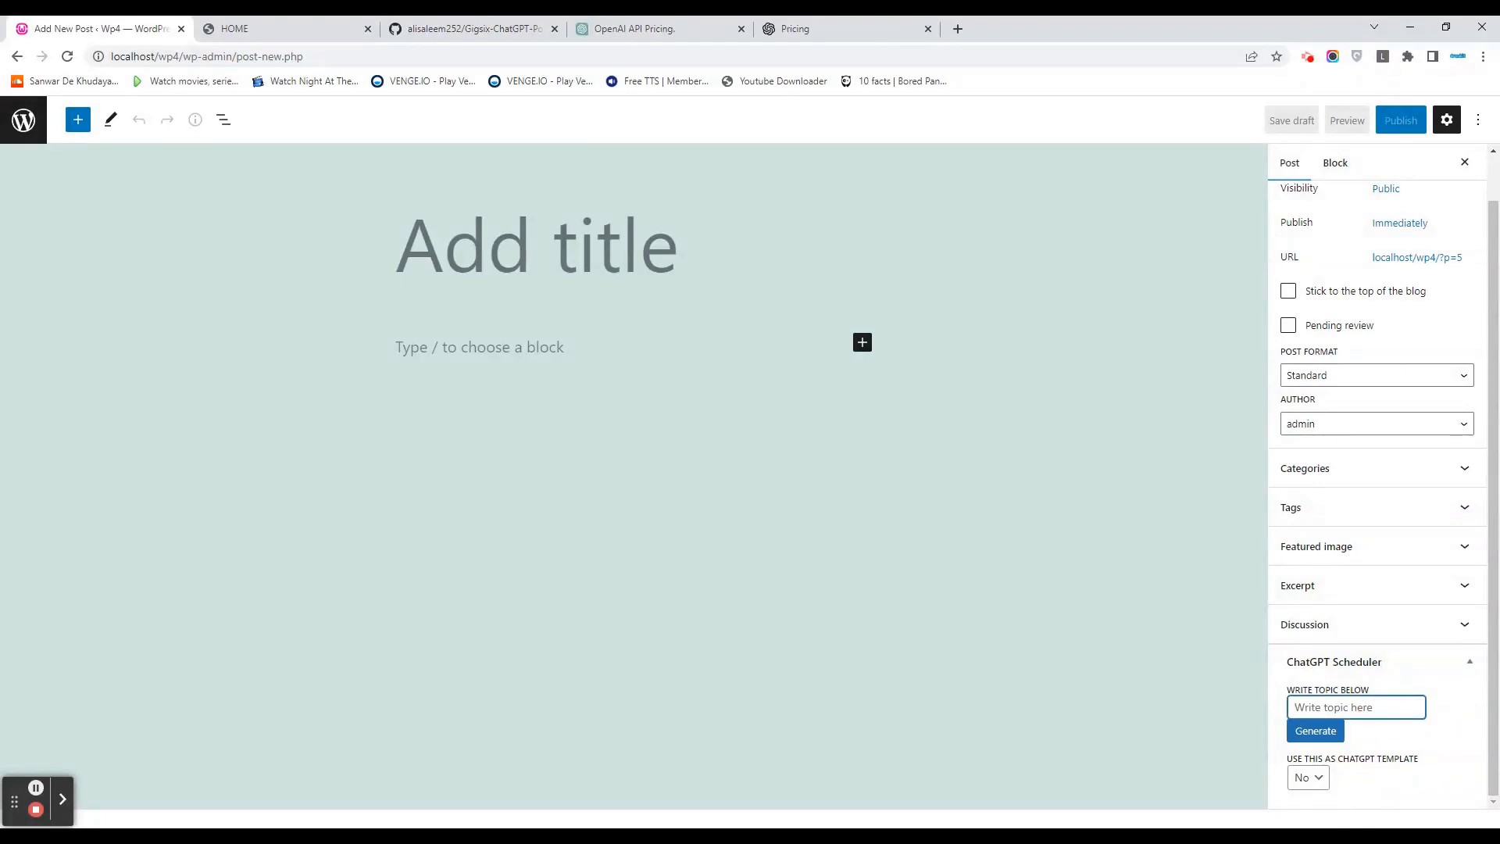
{"action": "type", "text": "new york city"}
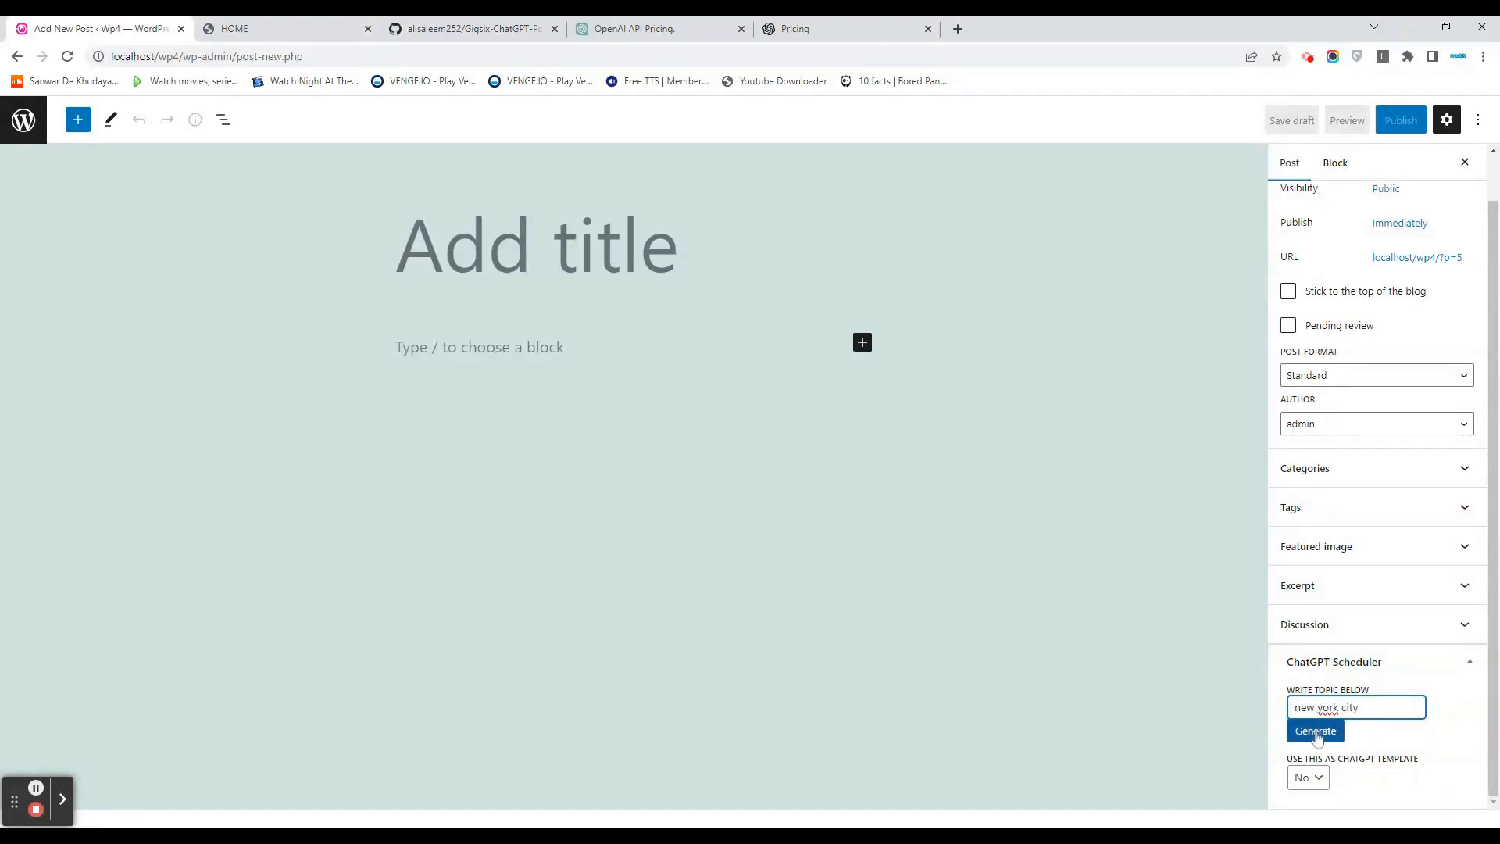
{"action": "left_click", "coordinate": [1314, 729]}
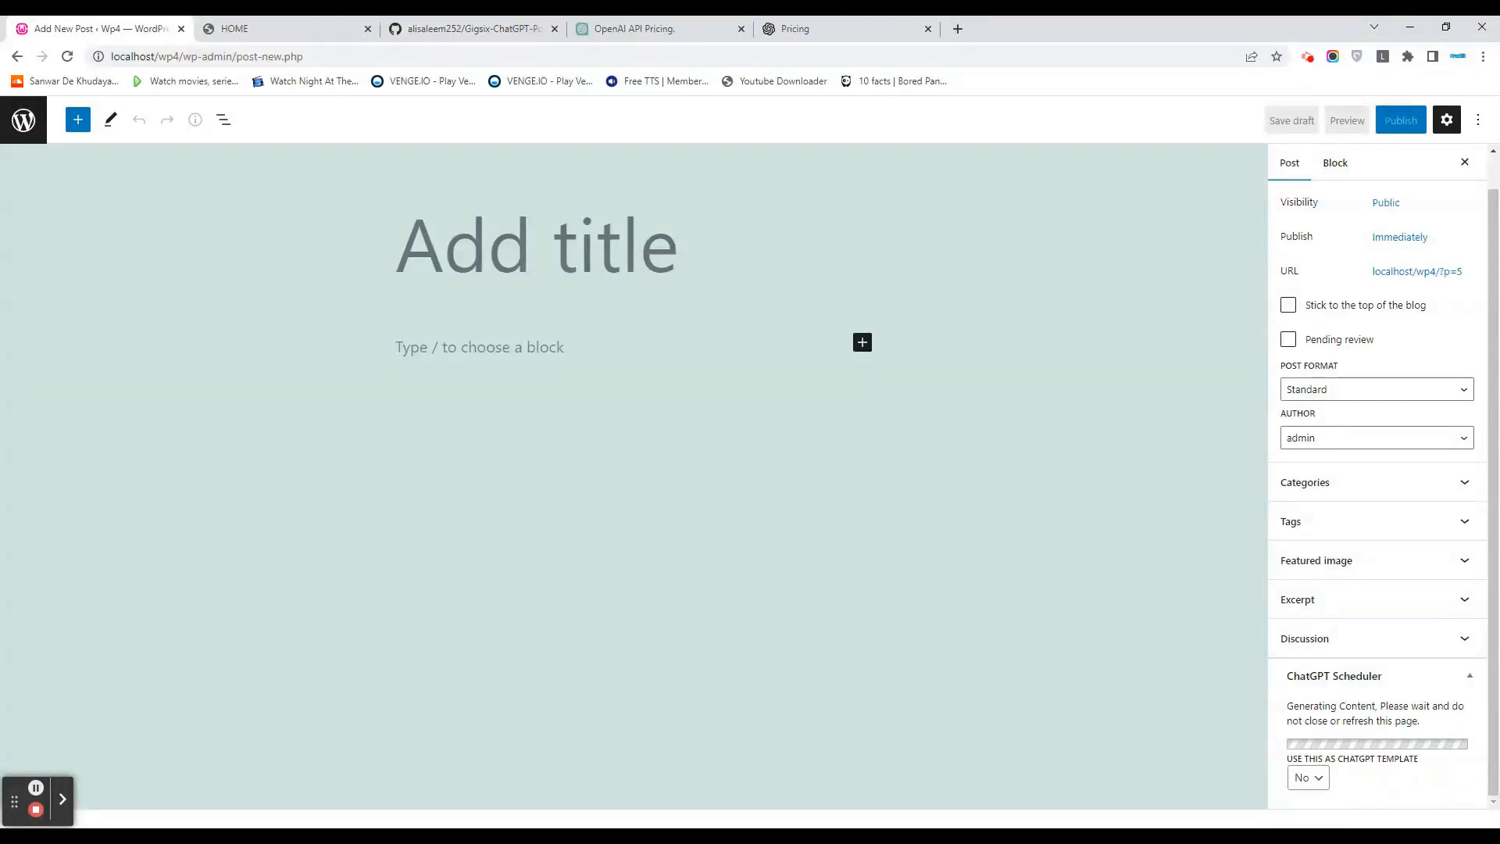
Review OpenAI's image and language model prices, including Davinci's per-1K-token rate.
{"action": "left_click", "coordinate": [845, 29]}
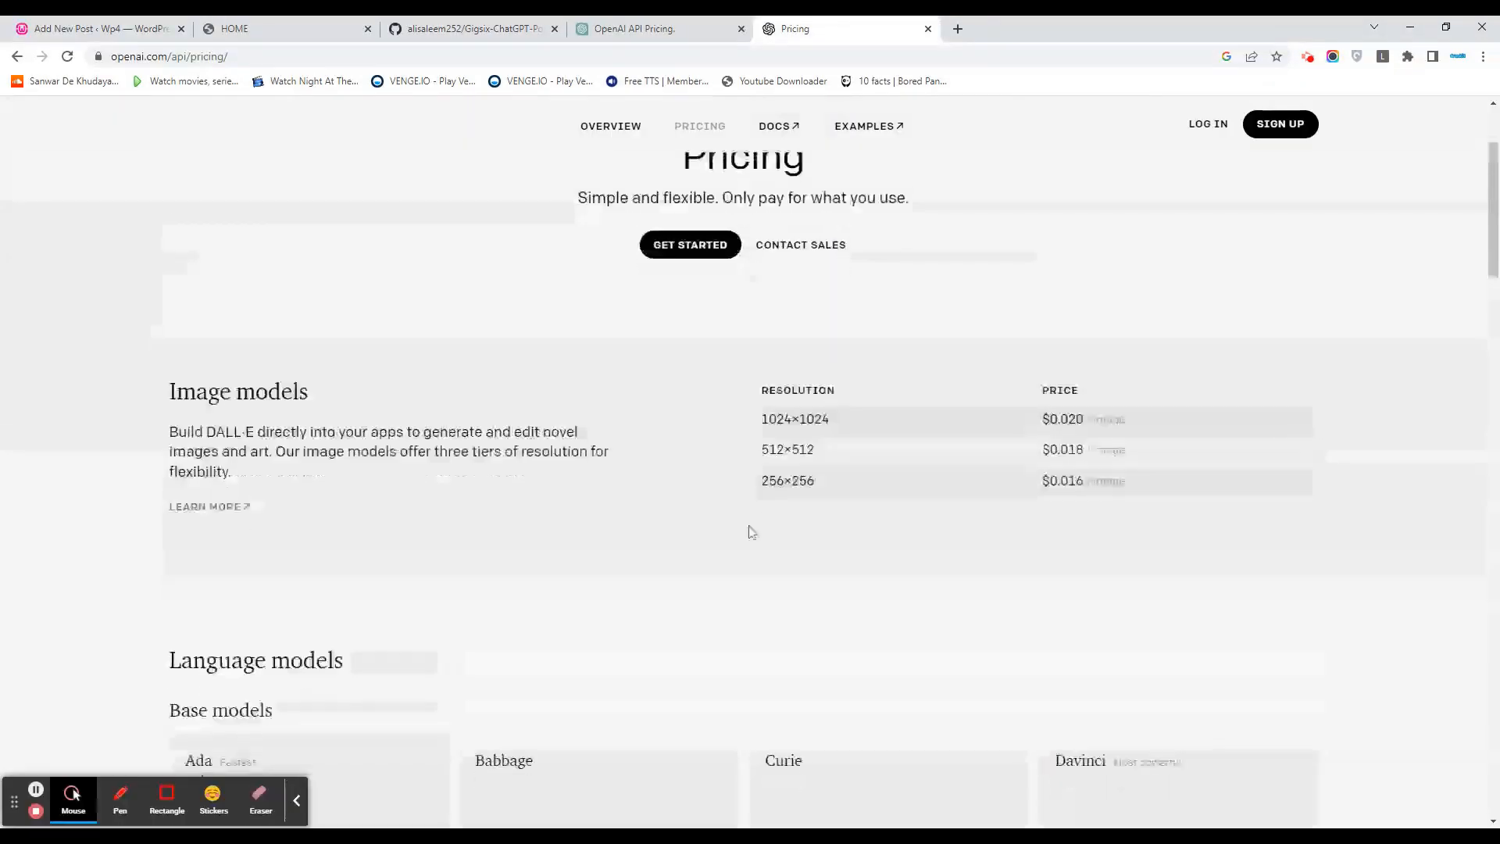
{"action": "scroll", "scroll_direction": "down", "scroll_amount": 3}
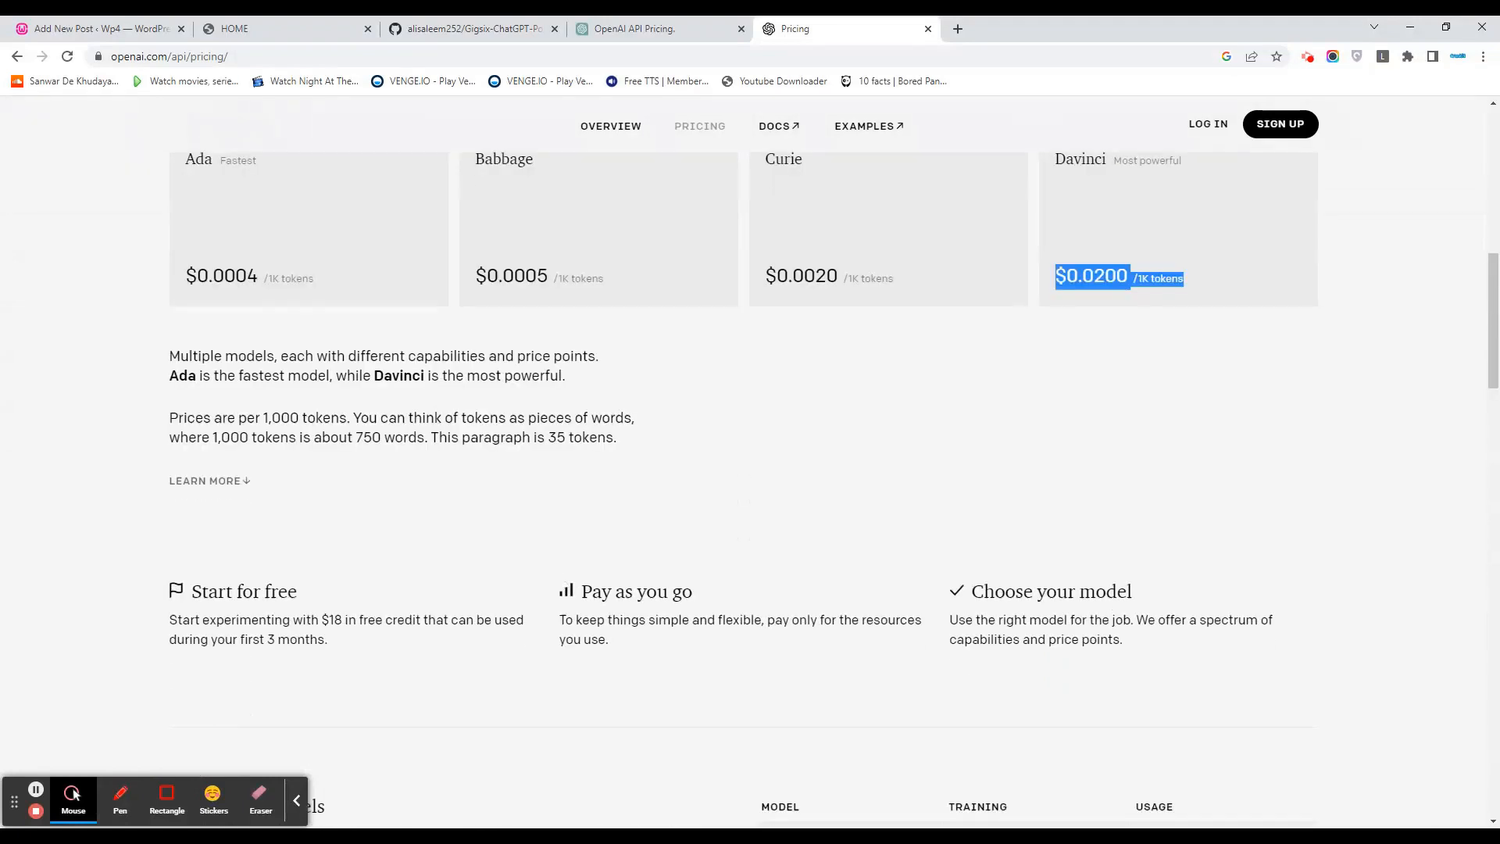
{"action": "scroll", "scroll_direction": "up", "scroll_amount": 3}
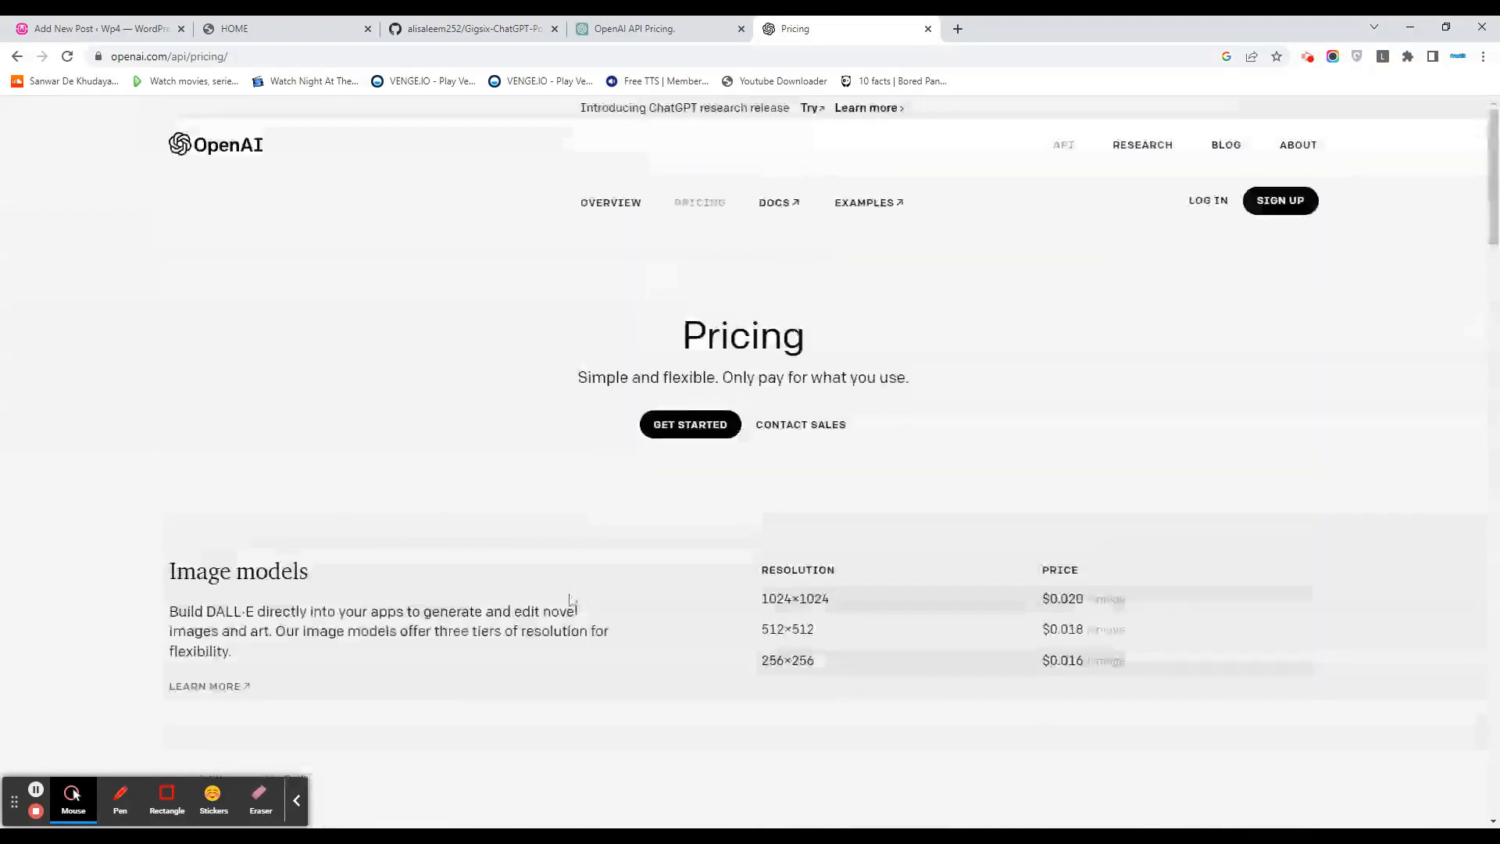
{"action": "scroll", "scroll_direction": "down", "scroll_amount": 3}
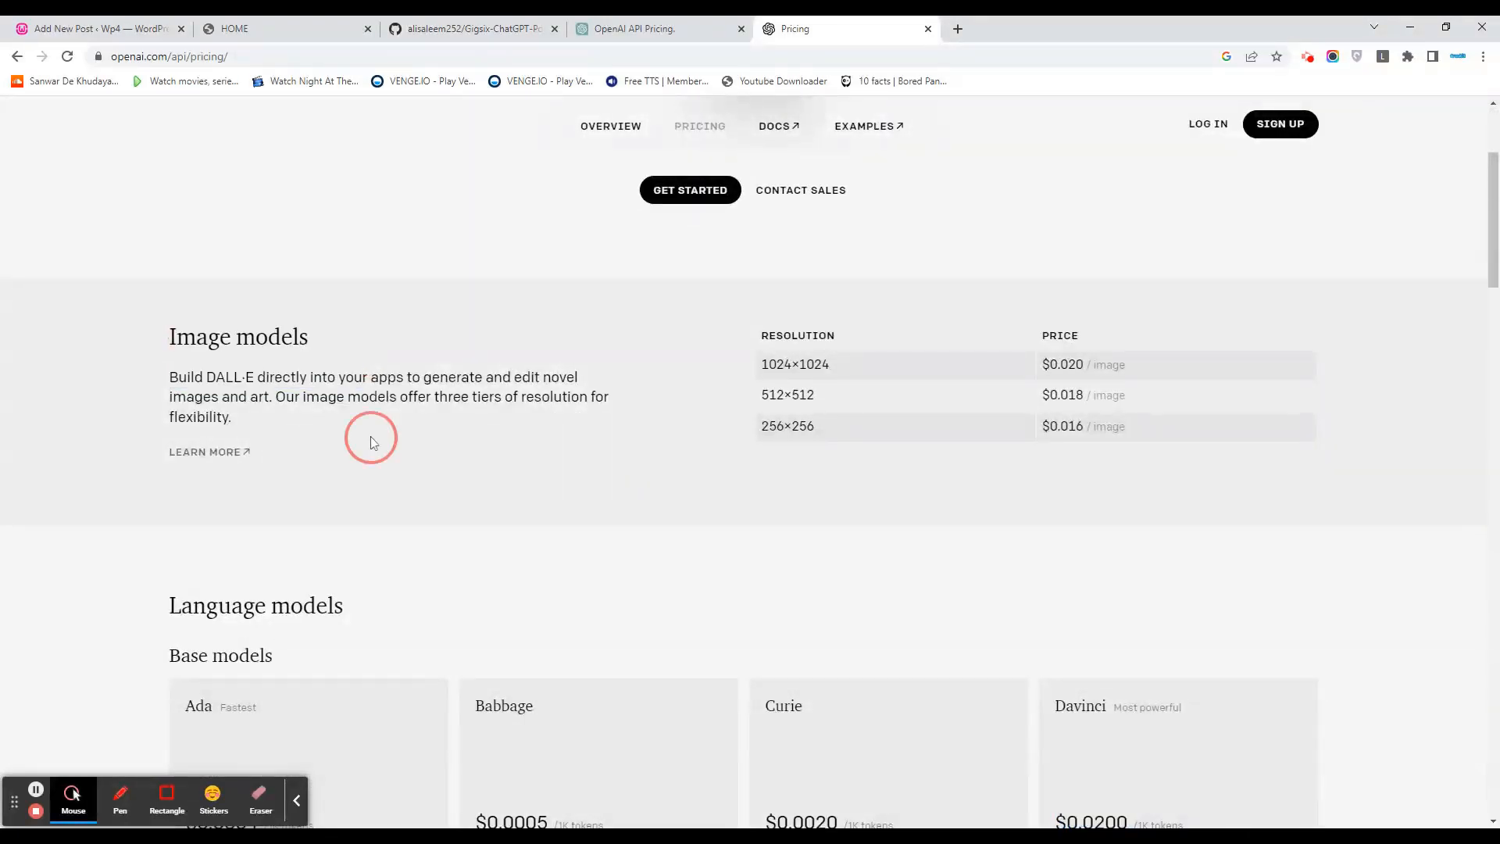
Wait for the New York City content to generate, briefly checking the subscription key tab.
{"action": "left_click", "coordinate": [95, 29]}
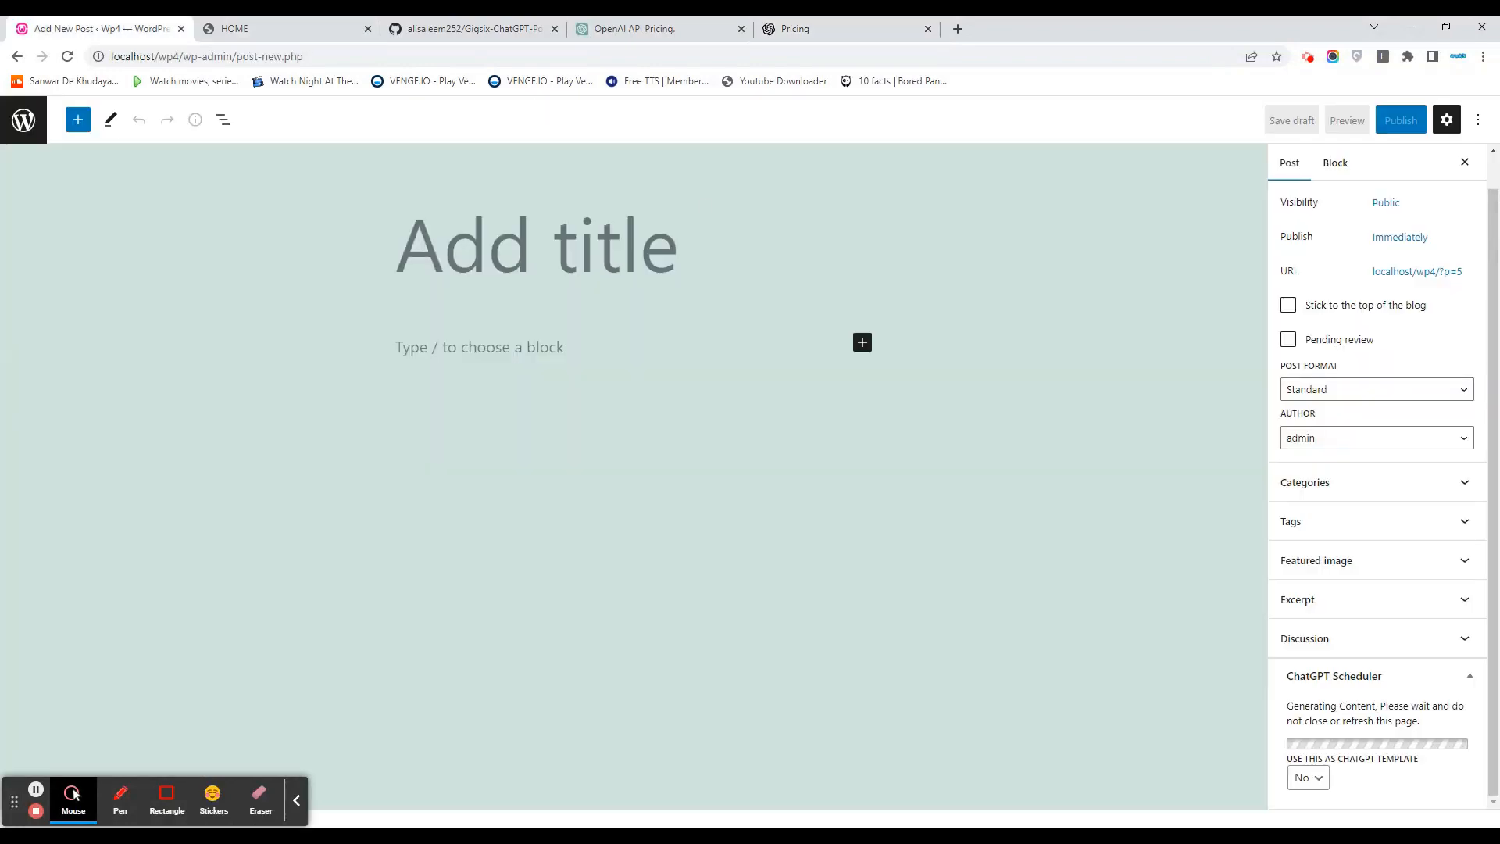
{"action": "mouse_move", "coordinate": [429, 690]}
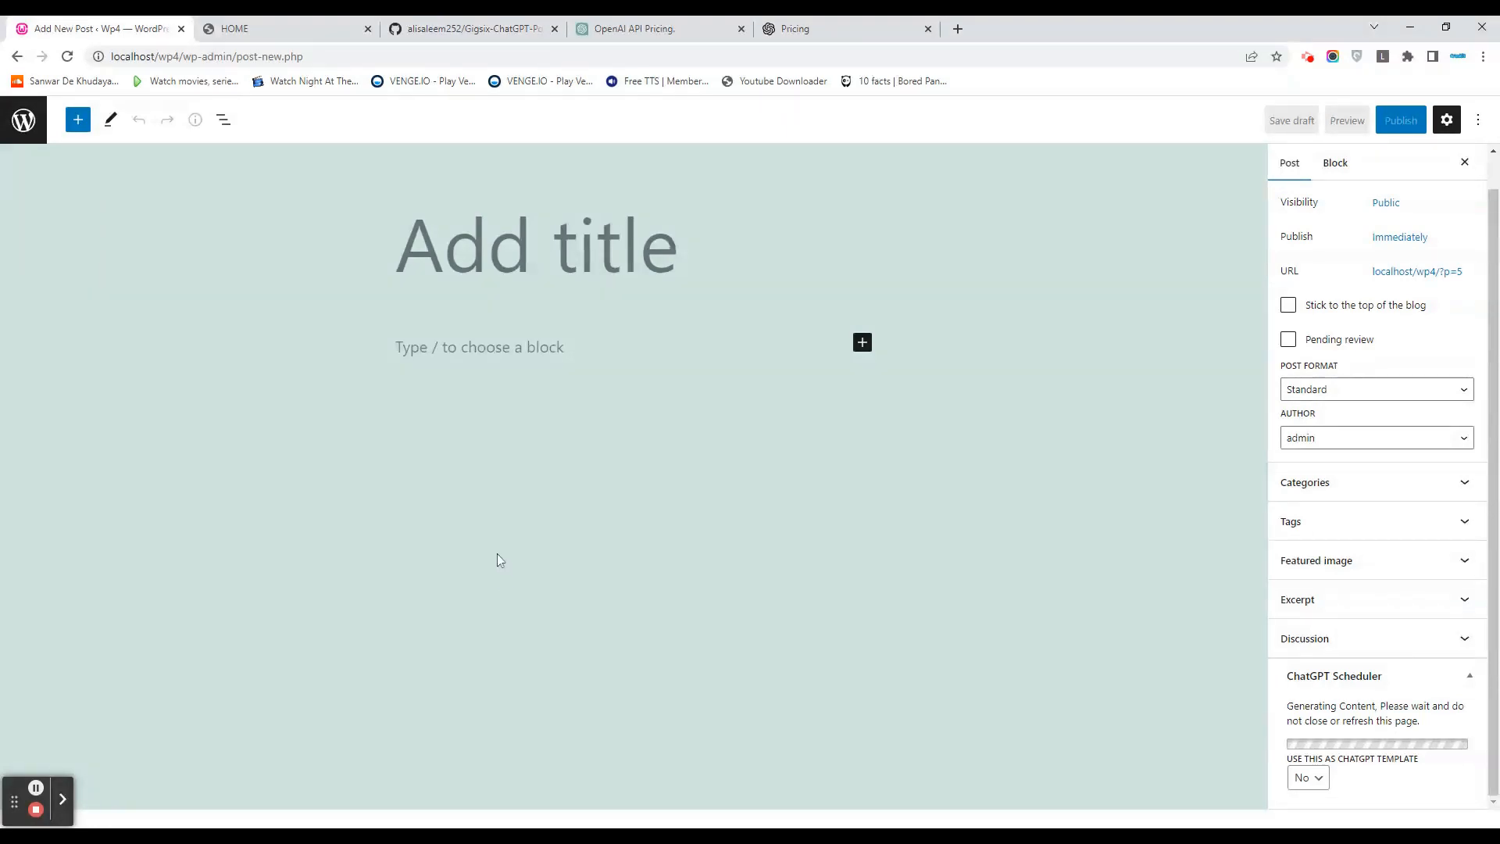
{"action": "left_click", "coordinate": [286, 29]}
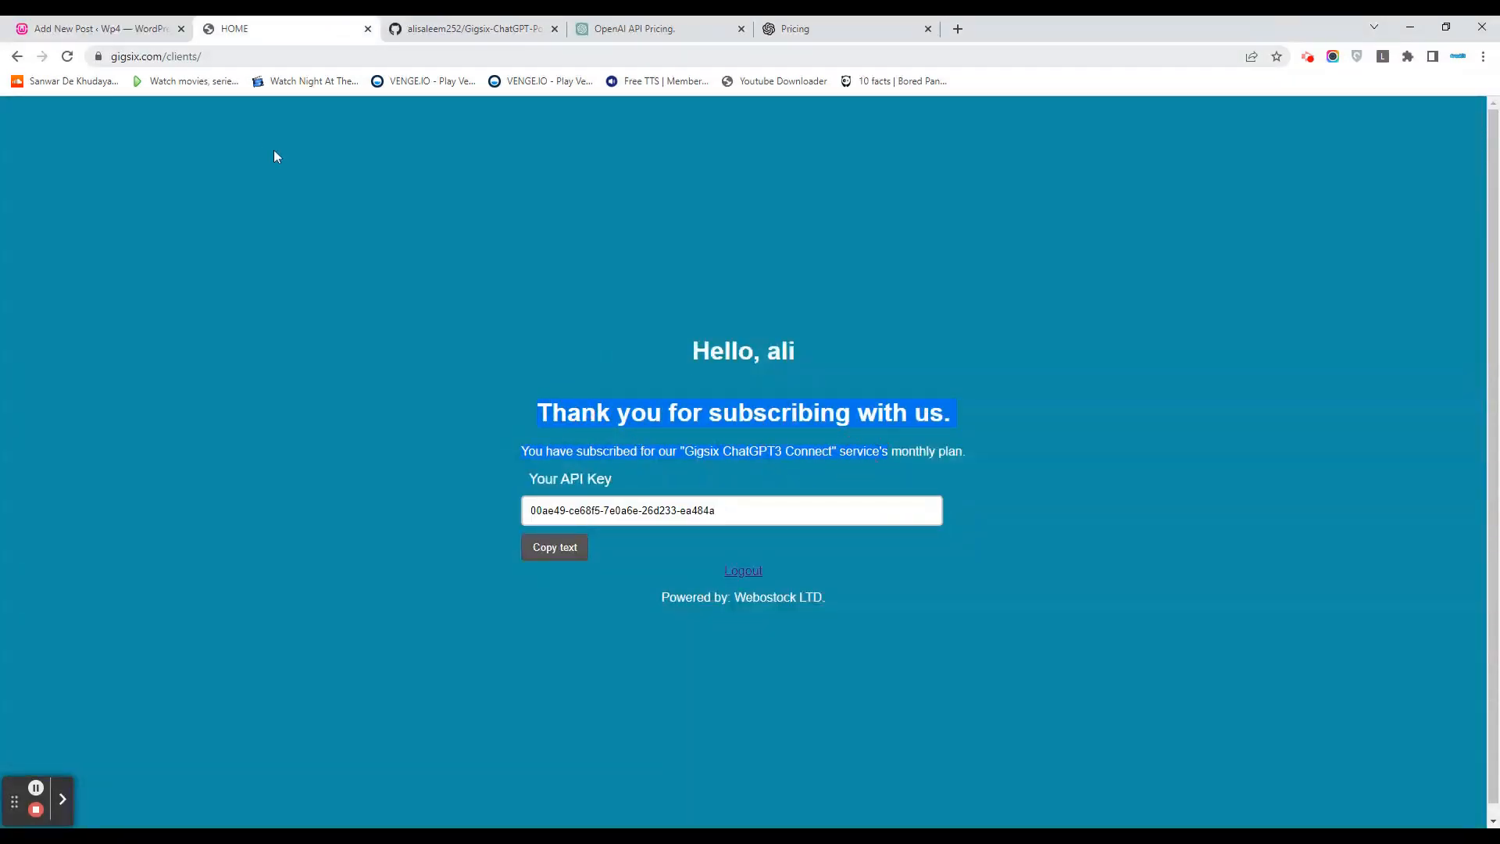
{"action": "left_click", "coordinate": [96, 28]}
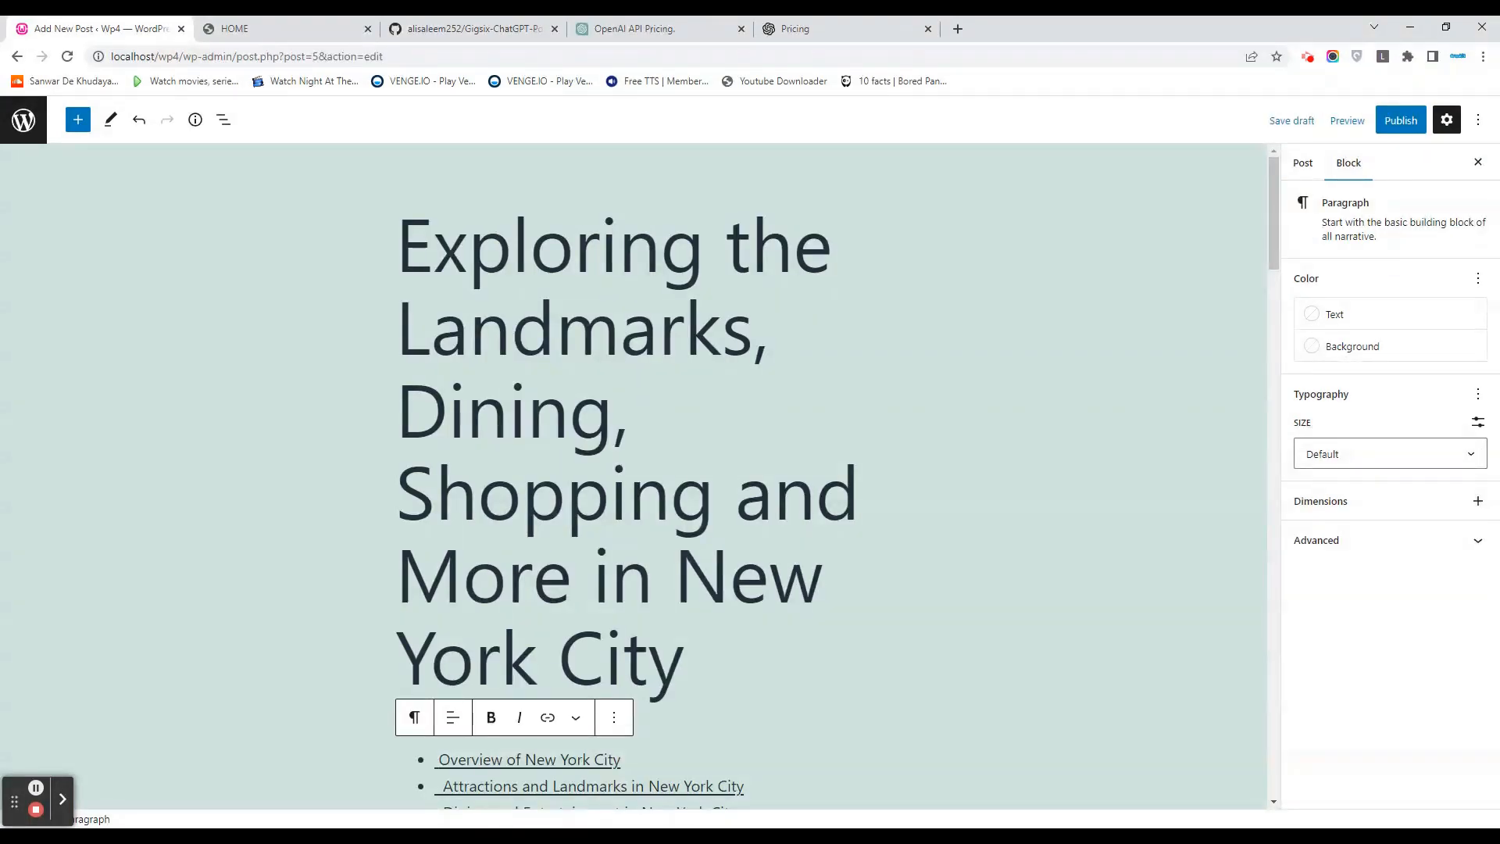
Publish the generated New York City post, view it, and follow a table-of-contents link.
{"action": "scroll", "scroll_direction": "down", "scroll_amount": 3}
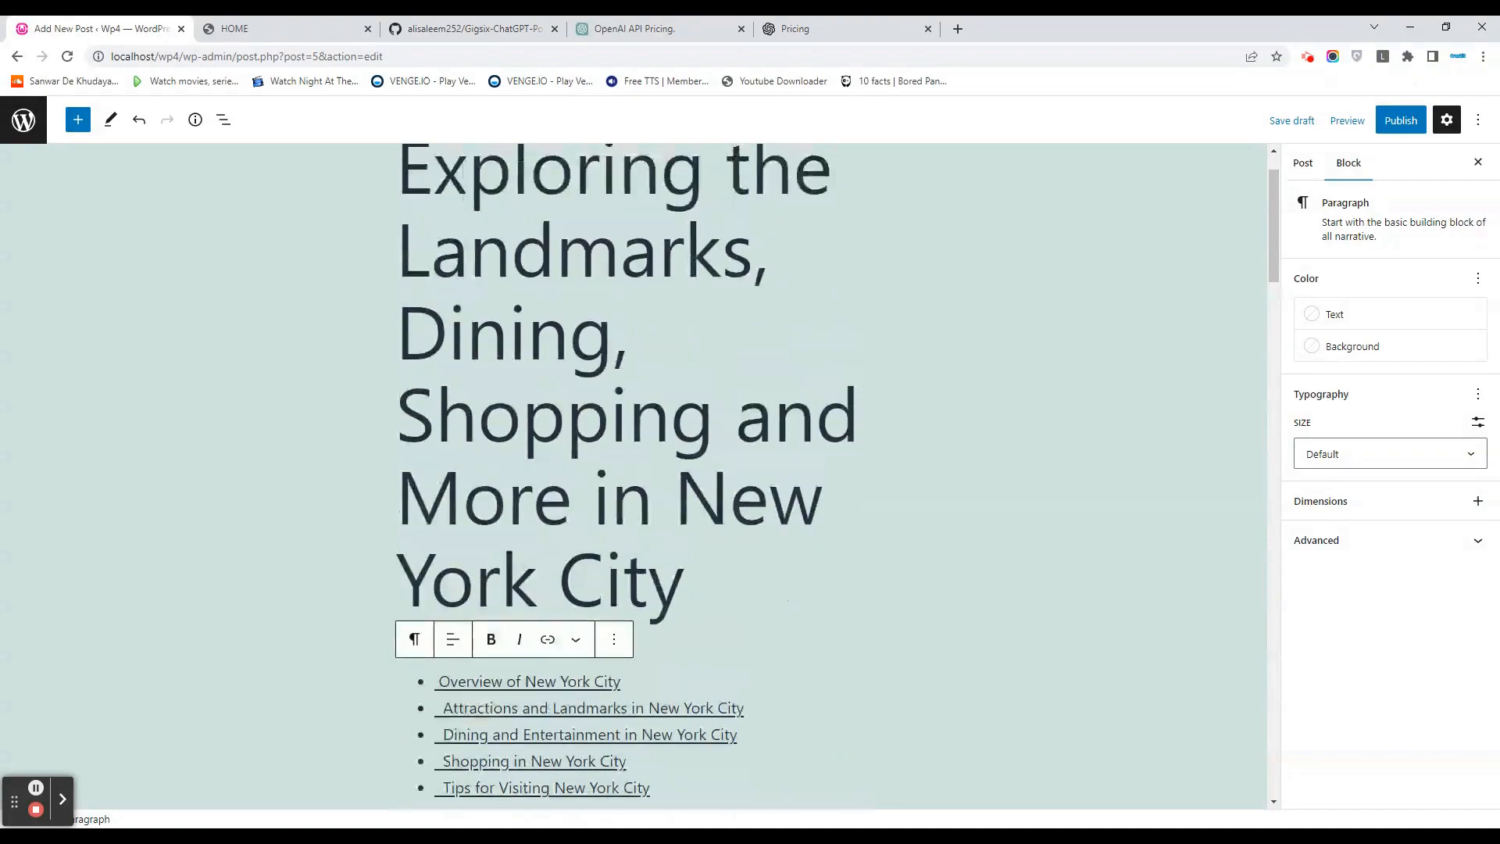
{"action": "scroll", "scroll_direction": "down", "scroll_amount": 3}
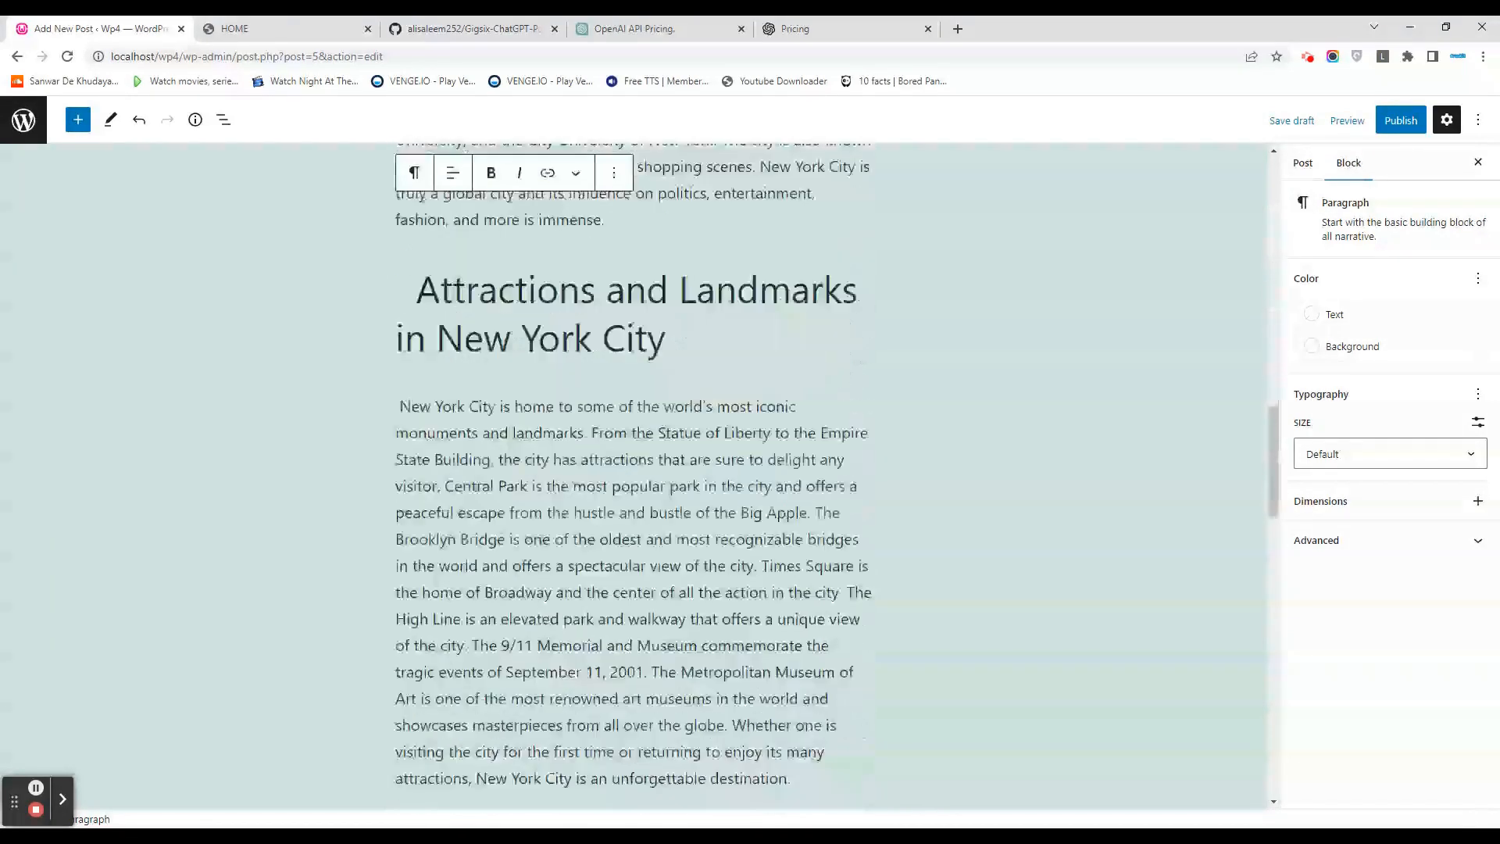
{"action": "scroll", "scroll_direction": "down", "scroll_amount": 3}
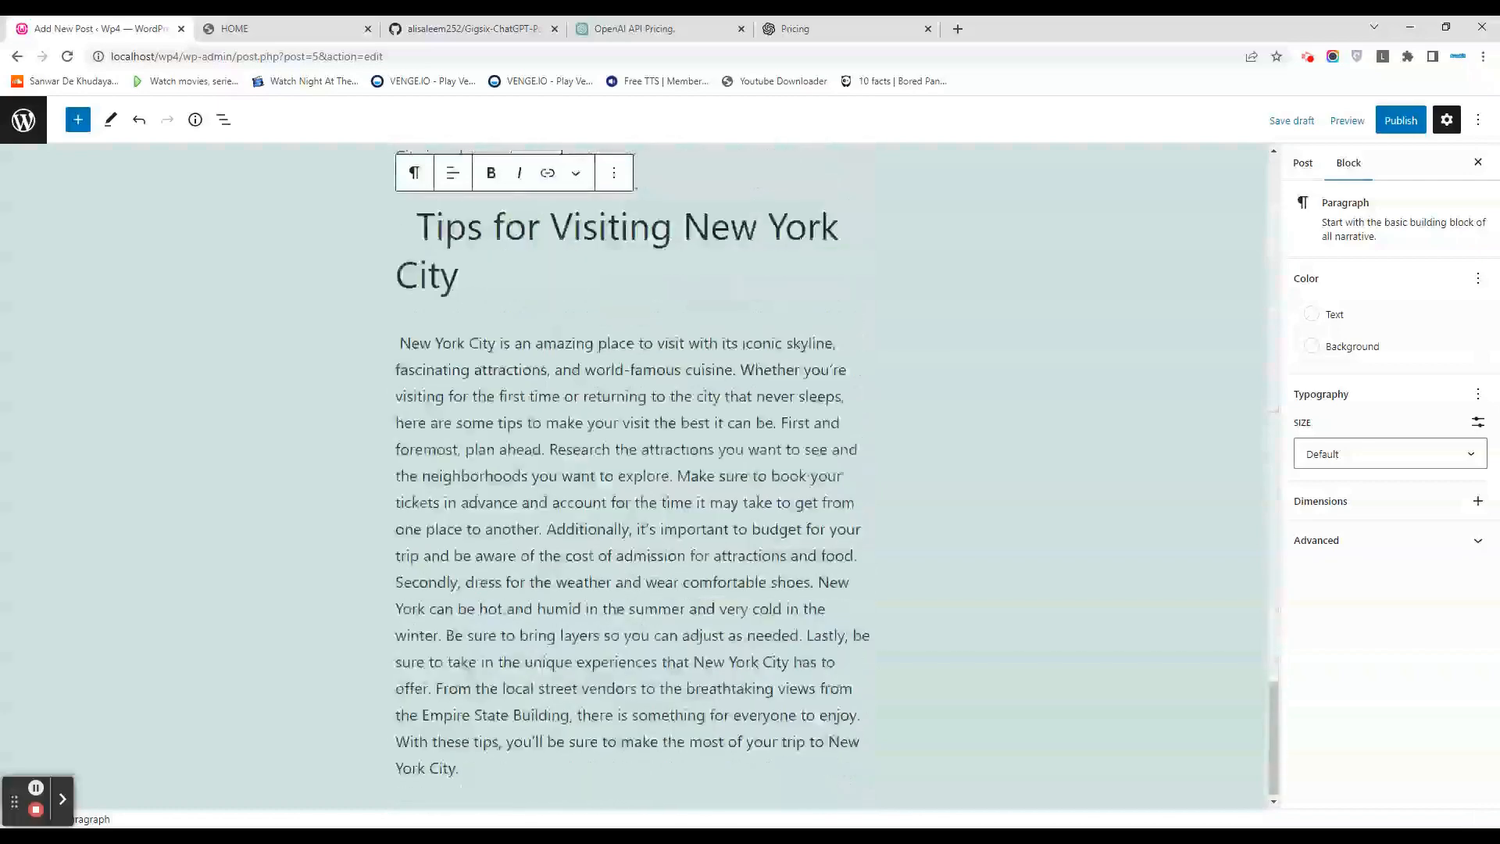
{"action": "left_click", "coordinate": [1399, 120]}
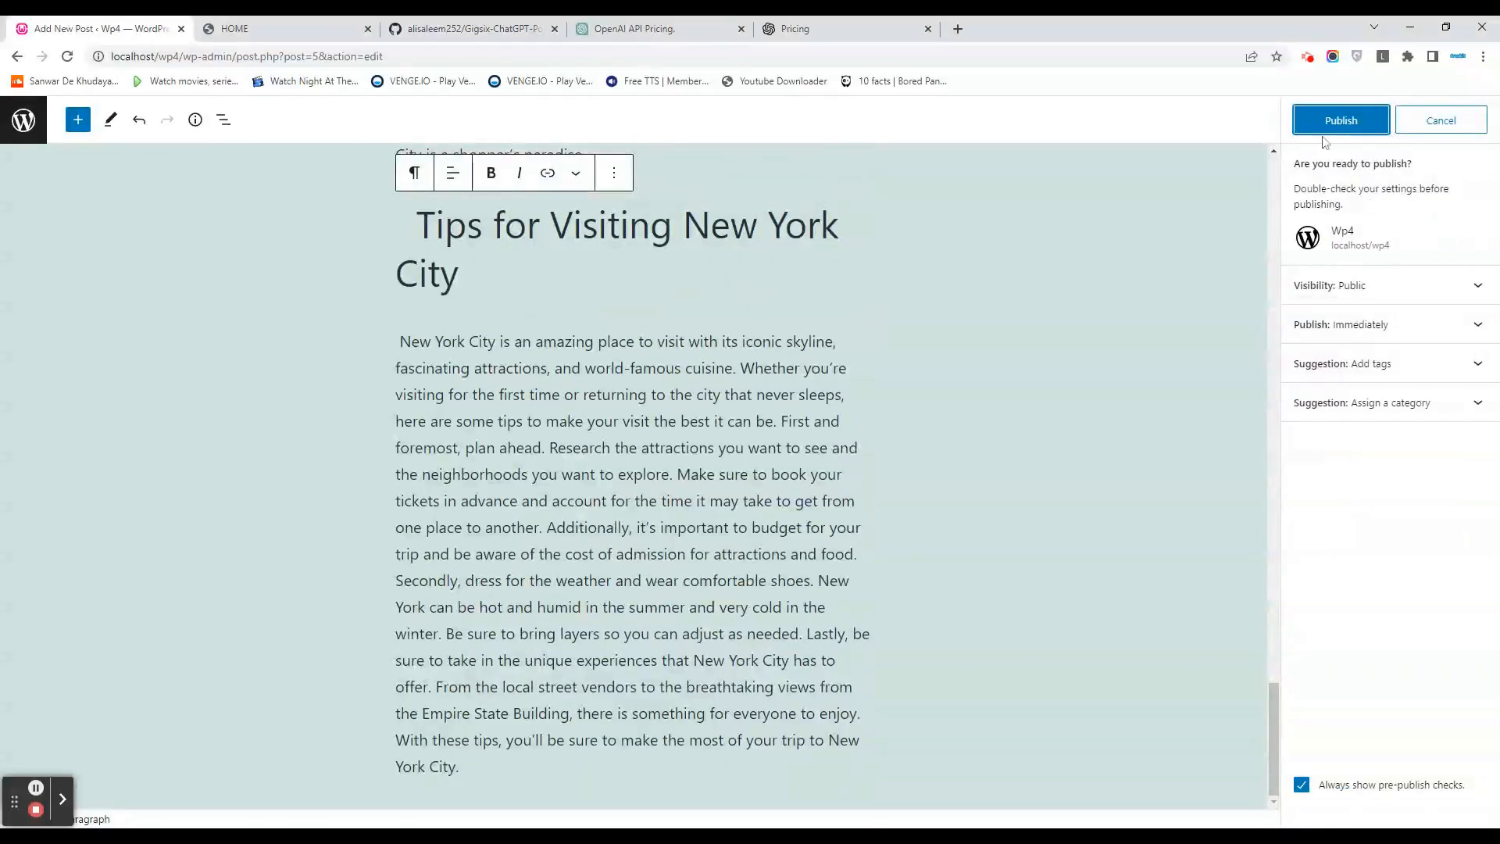
{"action": "left_click", "coordinate": [1339, 120]}
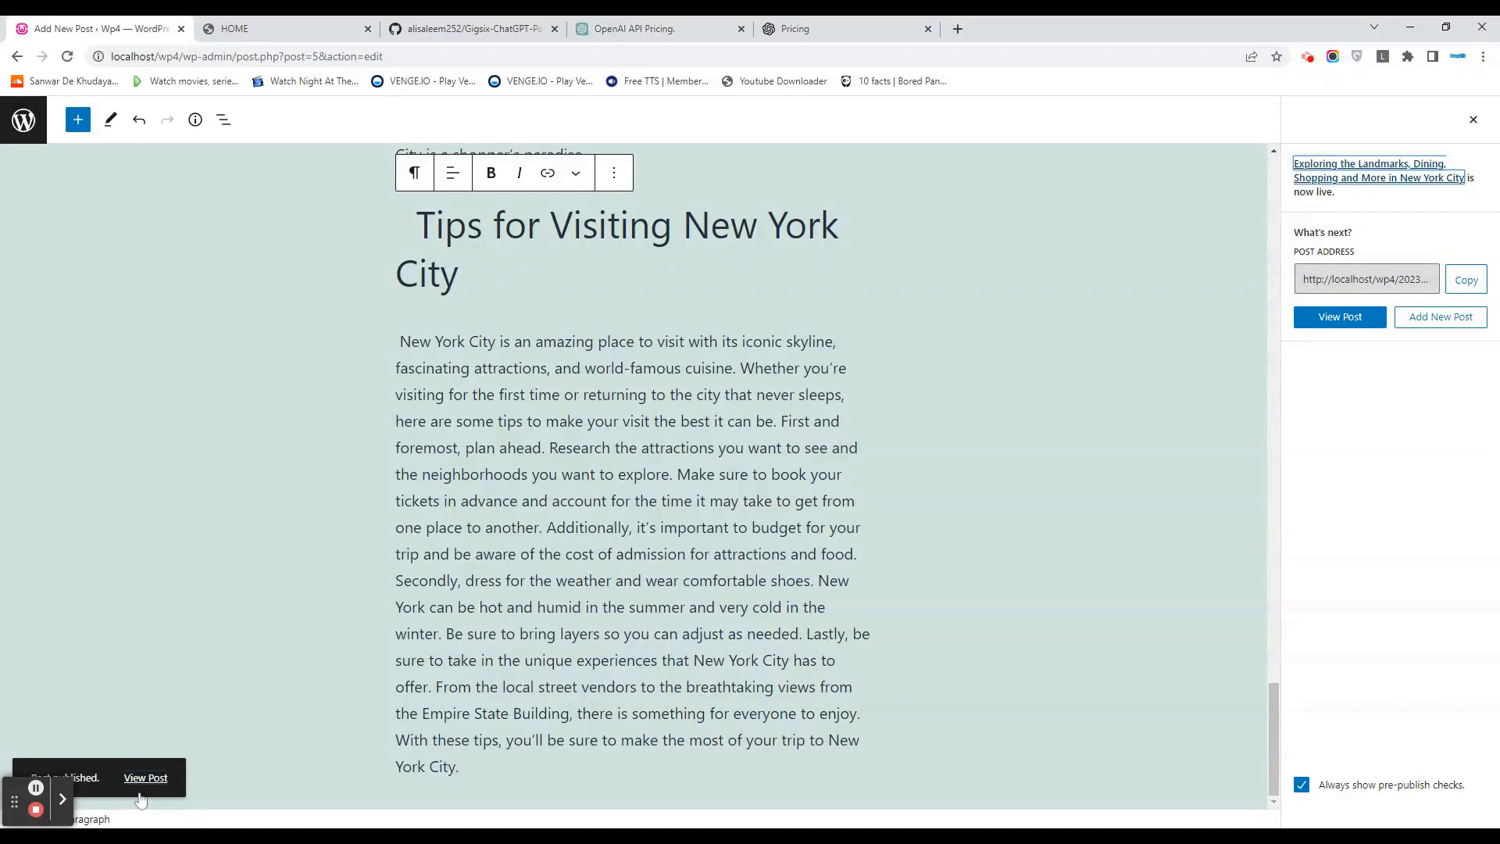
{"action": "left_click", "coordinate": [145, 776]}
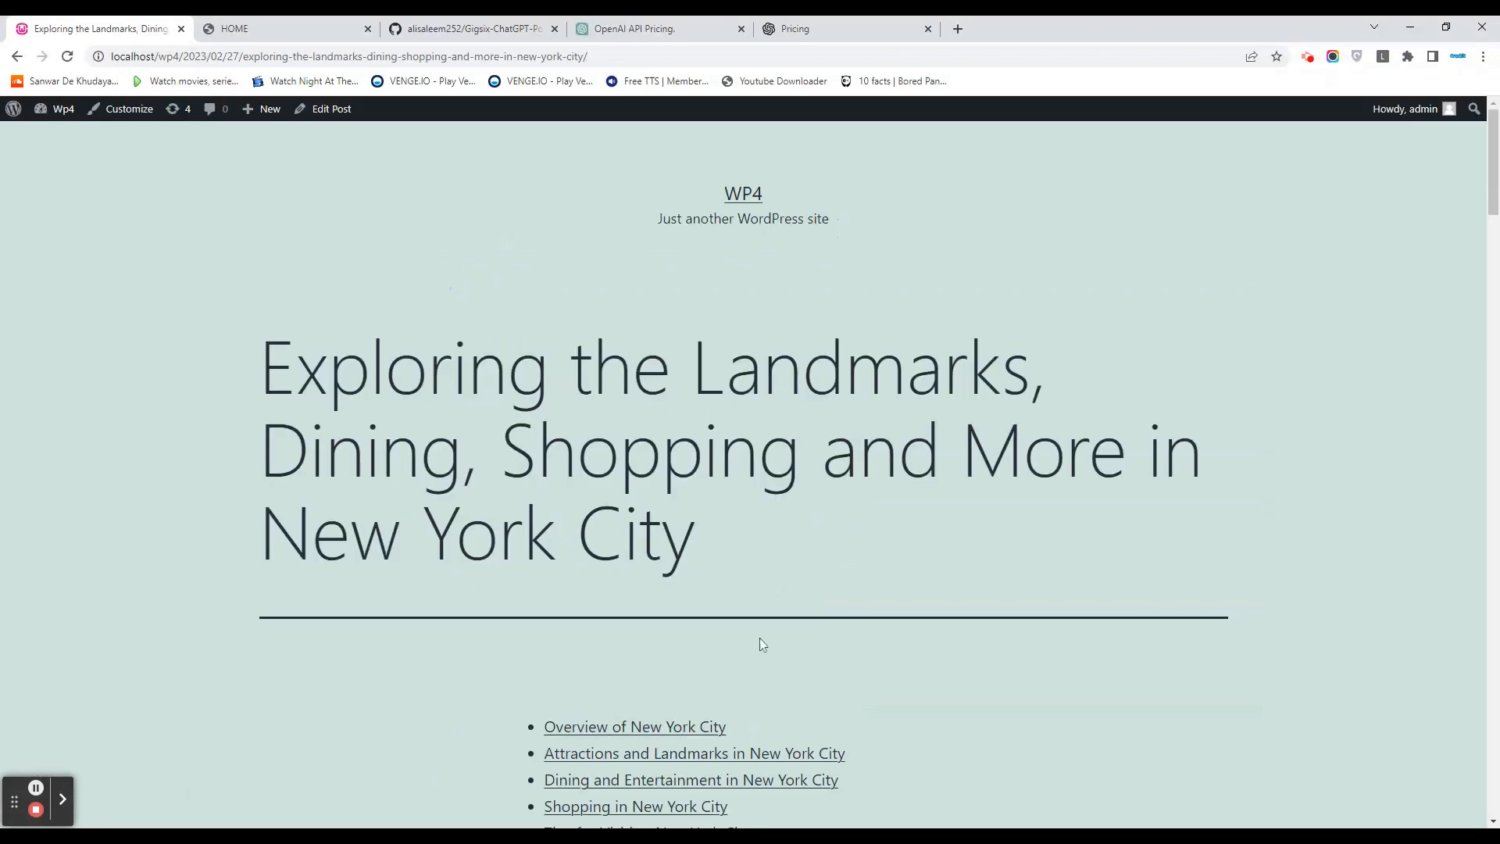
{"action": "scroll", "scroll_direction": "down", "scroll_amount": 3}
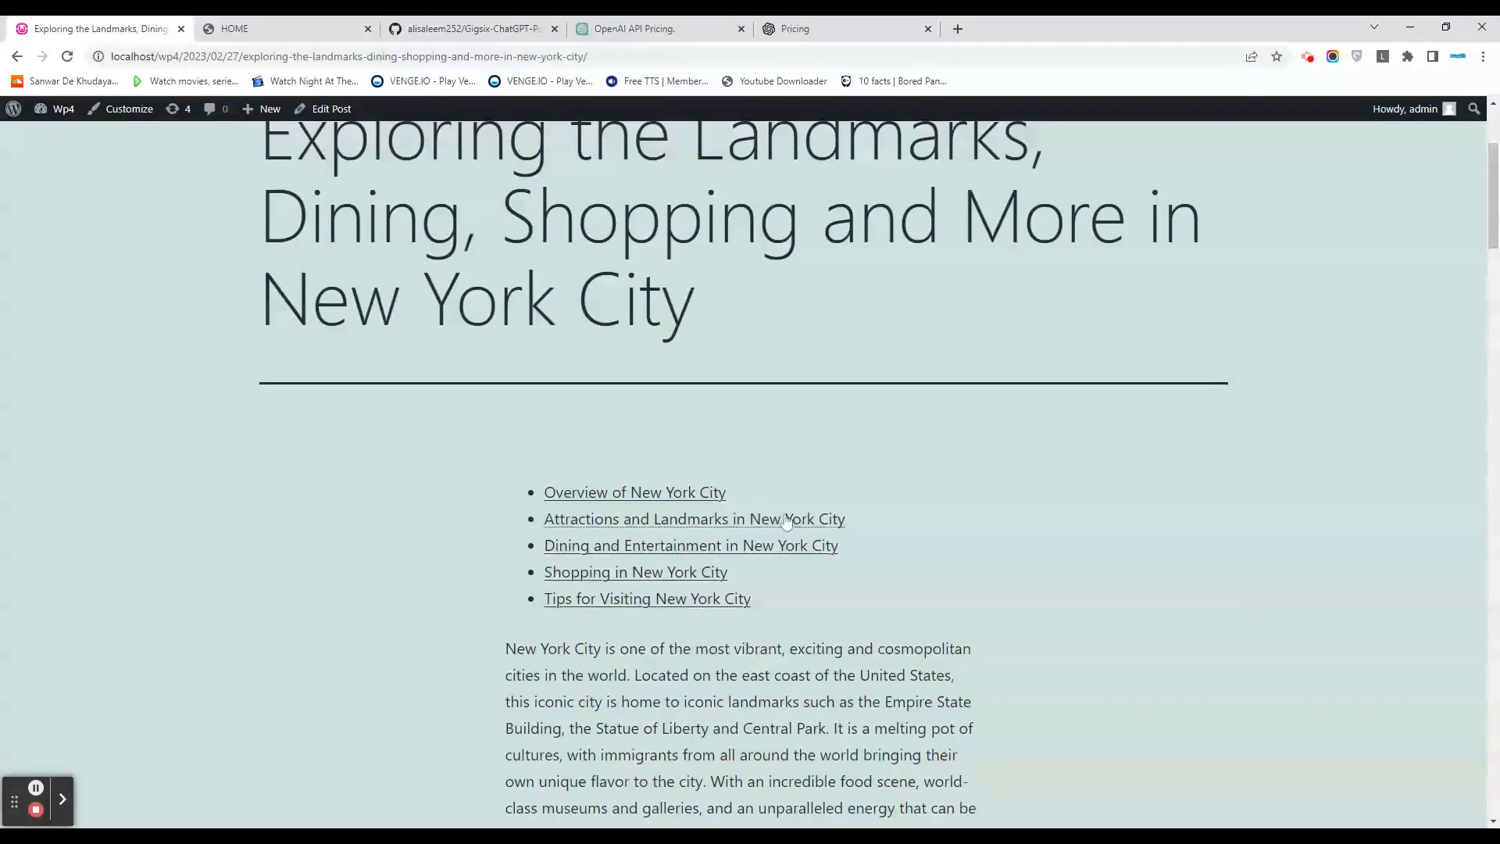
{"action": "left_click", "coordinate": [690, 546]}
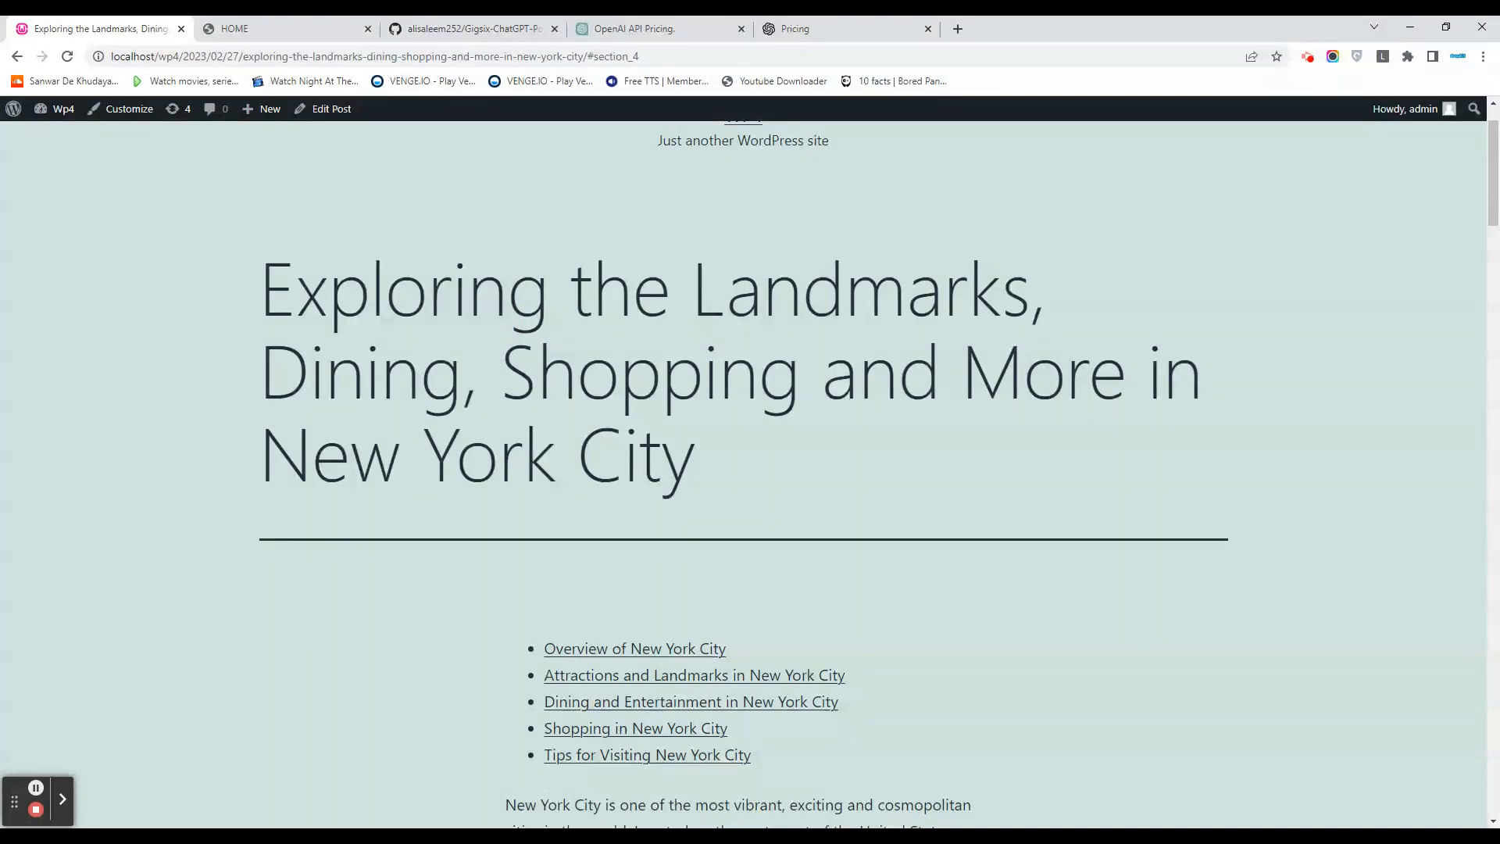
Scroll through the live post, check the Gigsix Connect Key, and reopen ChatGPT Scheduler.
{"action": "scroll", "scroll_direction": "down", "scroll_amount": 3}
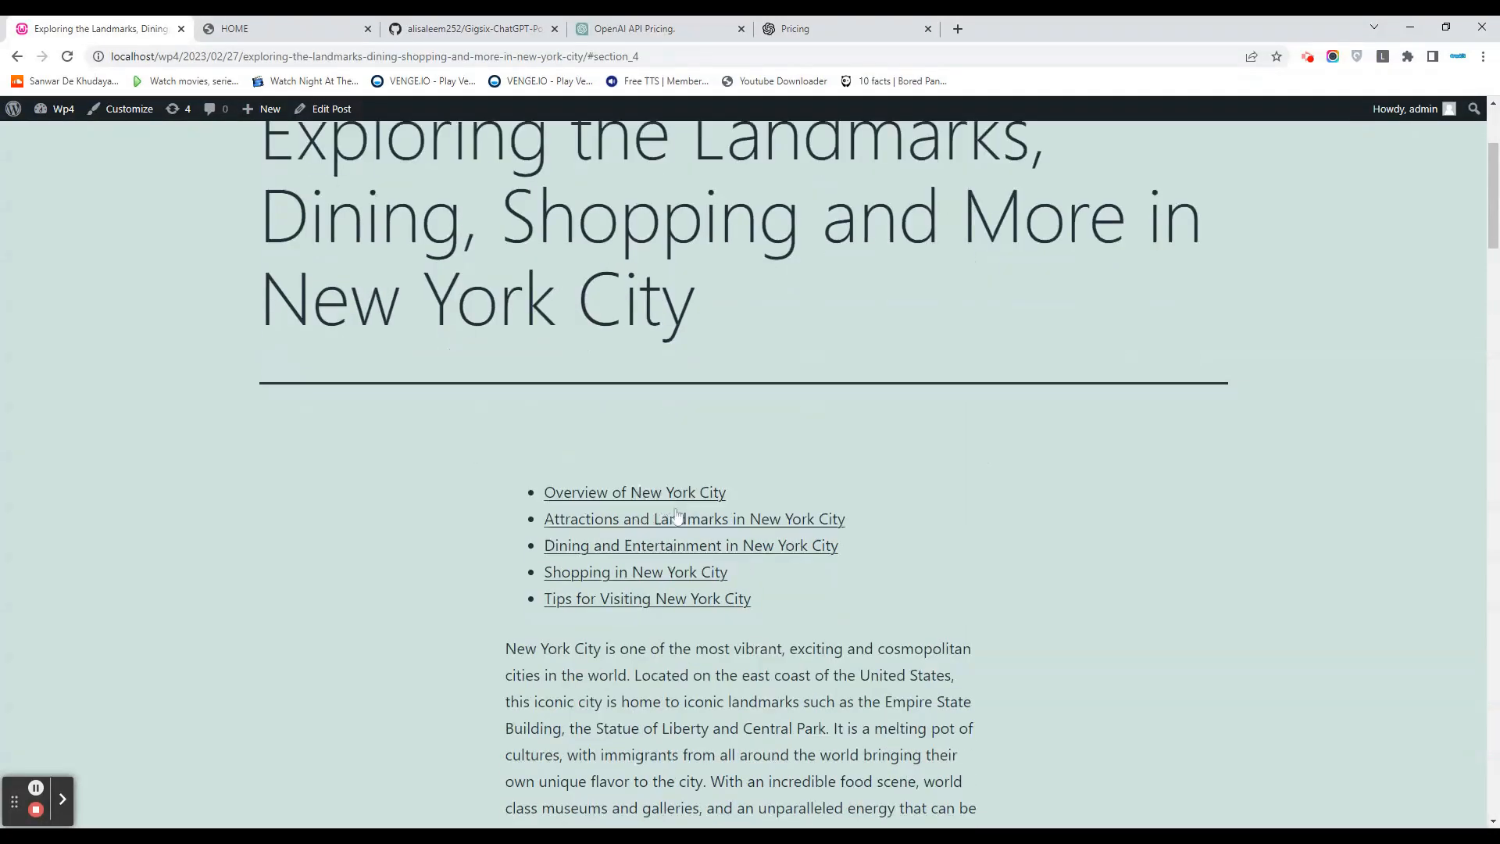
{"action": "scroll", "scroll_direction": "down", "scroll_amount": 3}
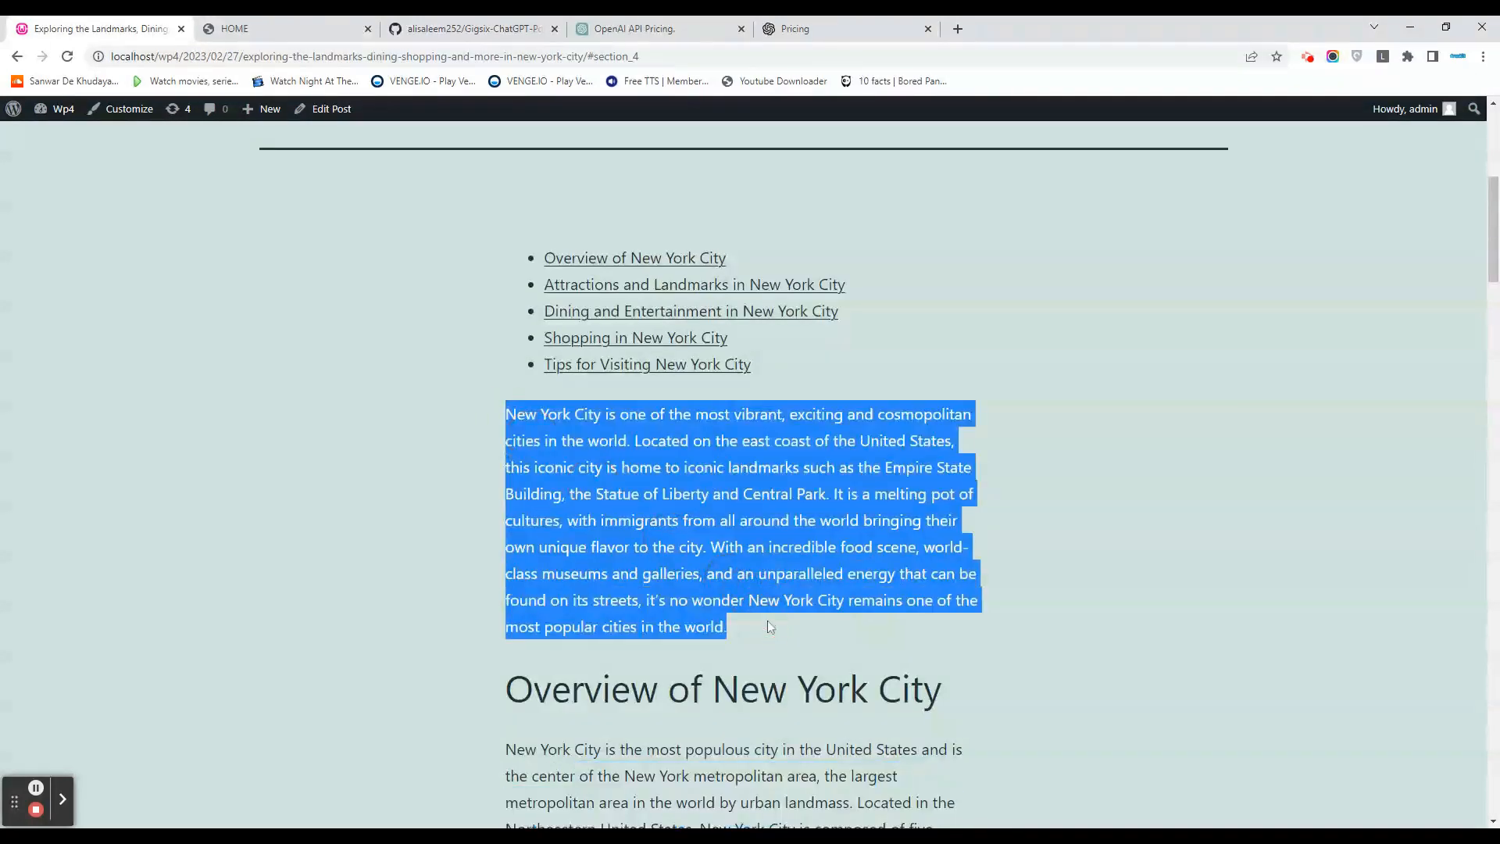
{"action": "mouse_move", "coordinate": [837, 311]}
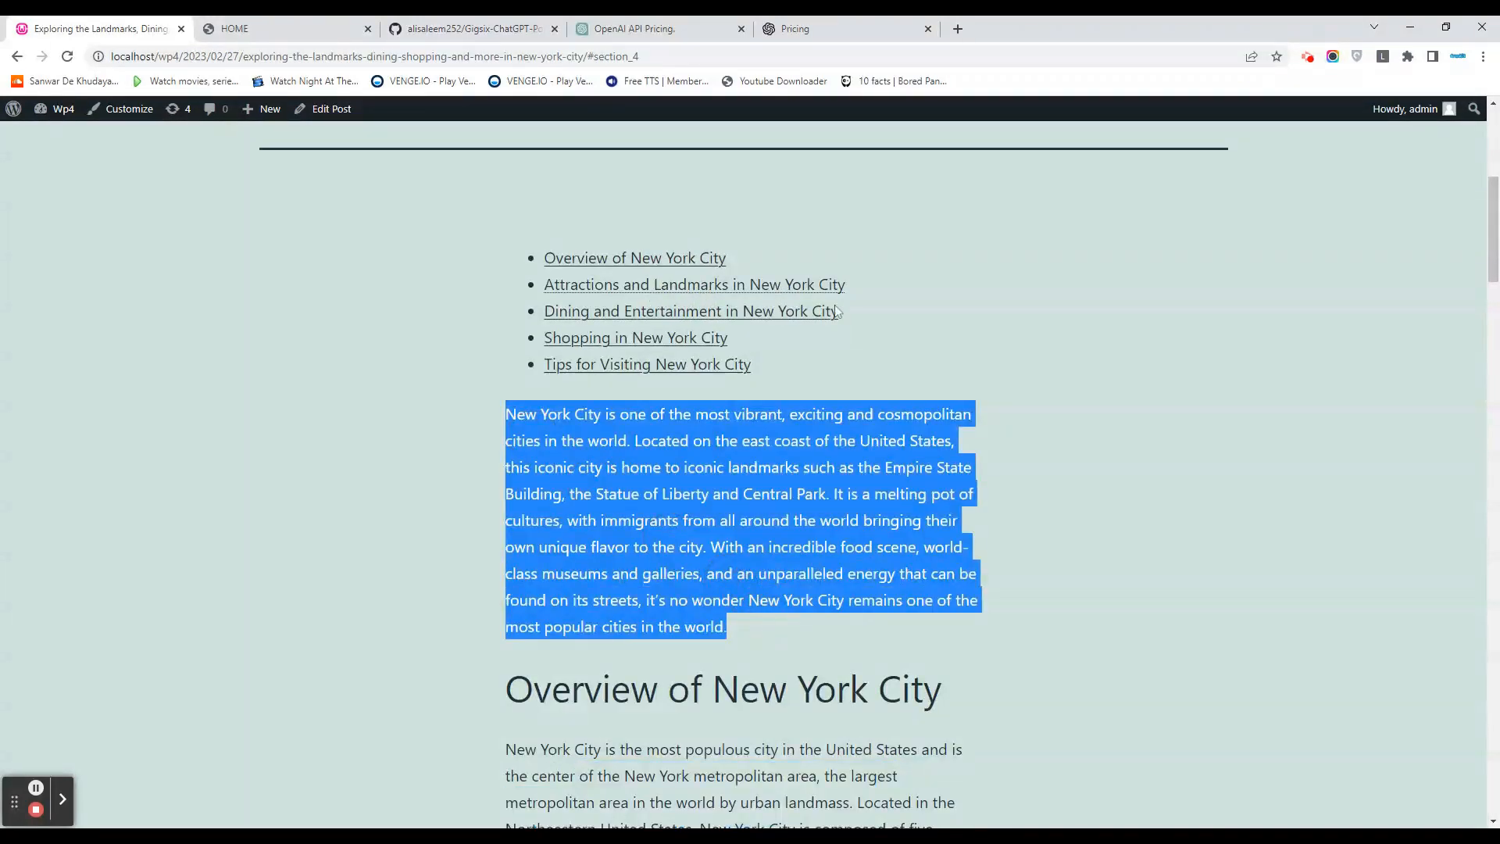
{"action": "scroll", "scroll_direction": "down", "scroll_amount": 3}
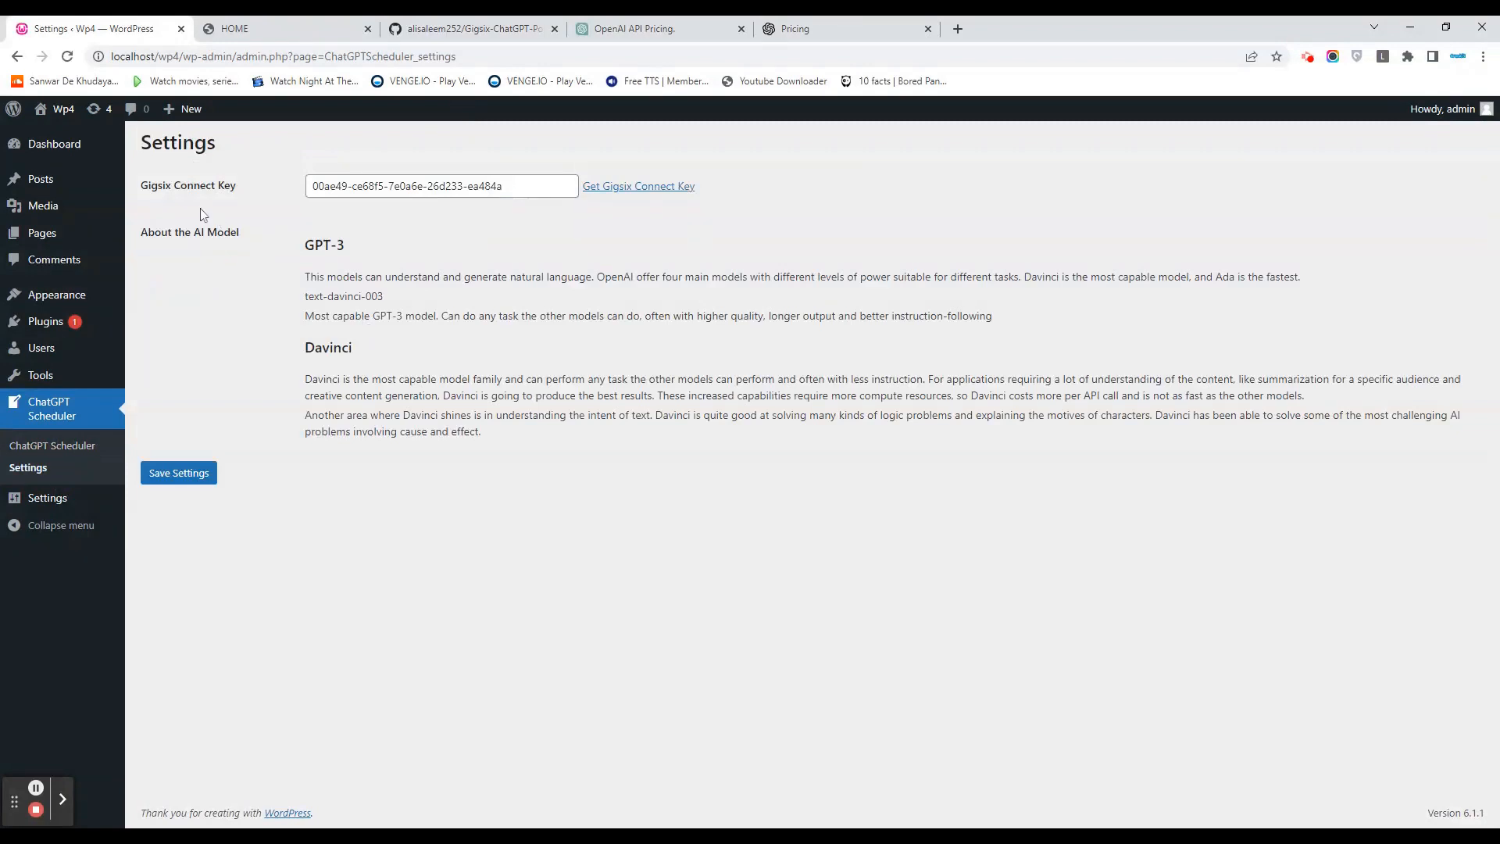
{"action": "double_click", "coordinate": [445, 186]}
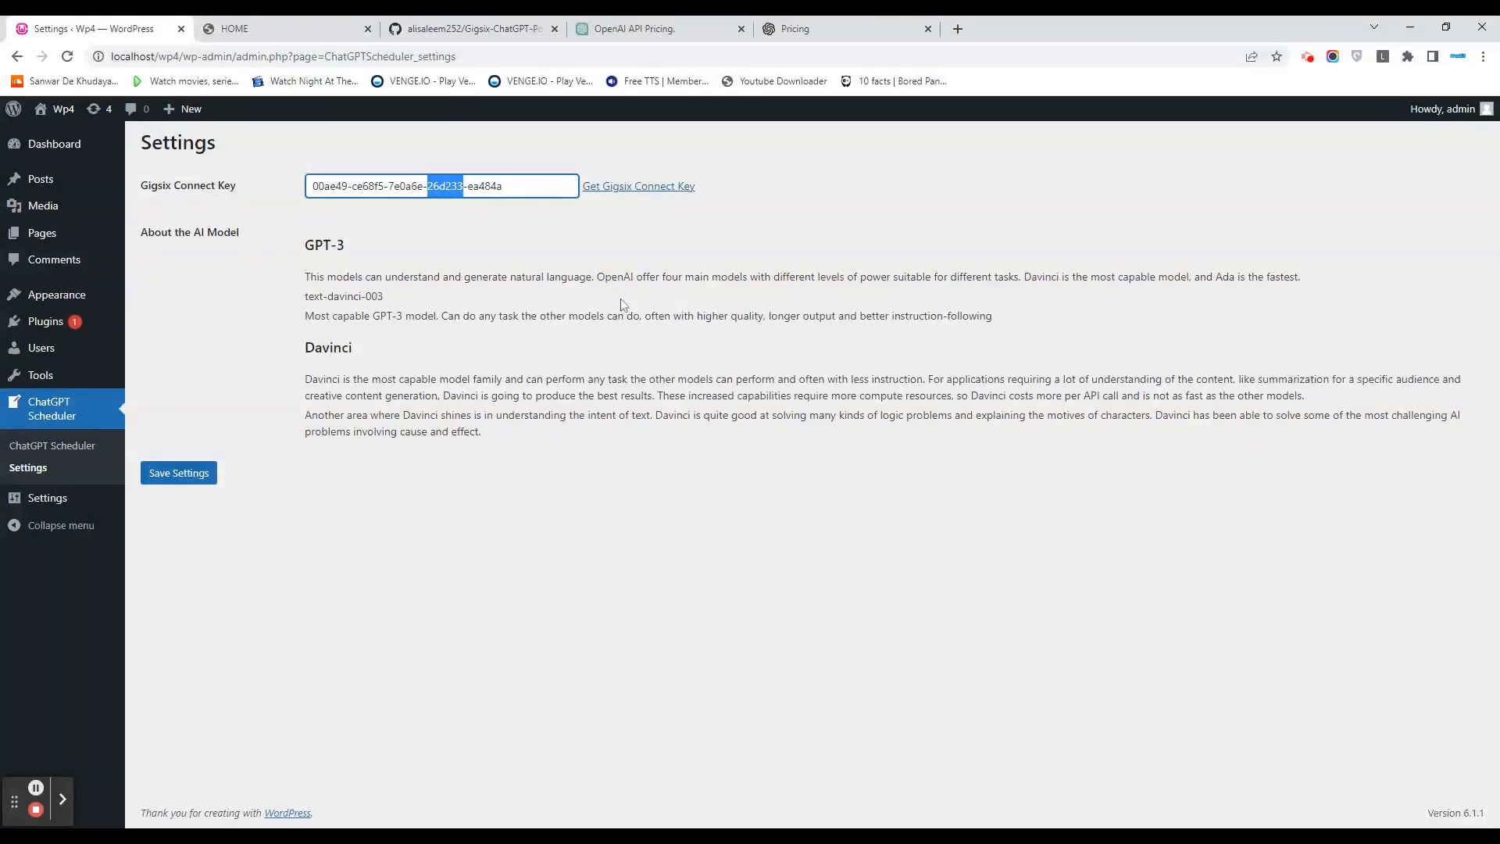
{"action": "left_click", "coordinate": [48, 408]}
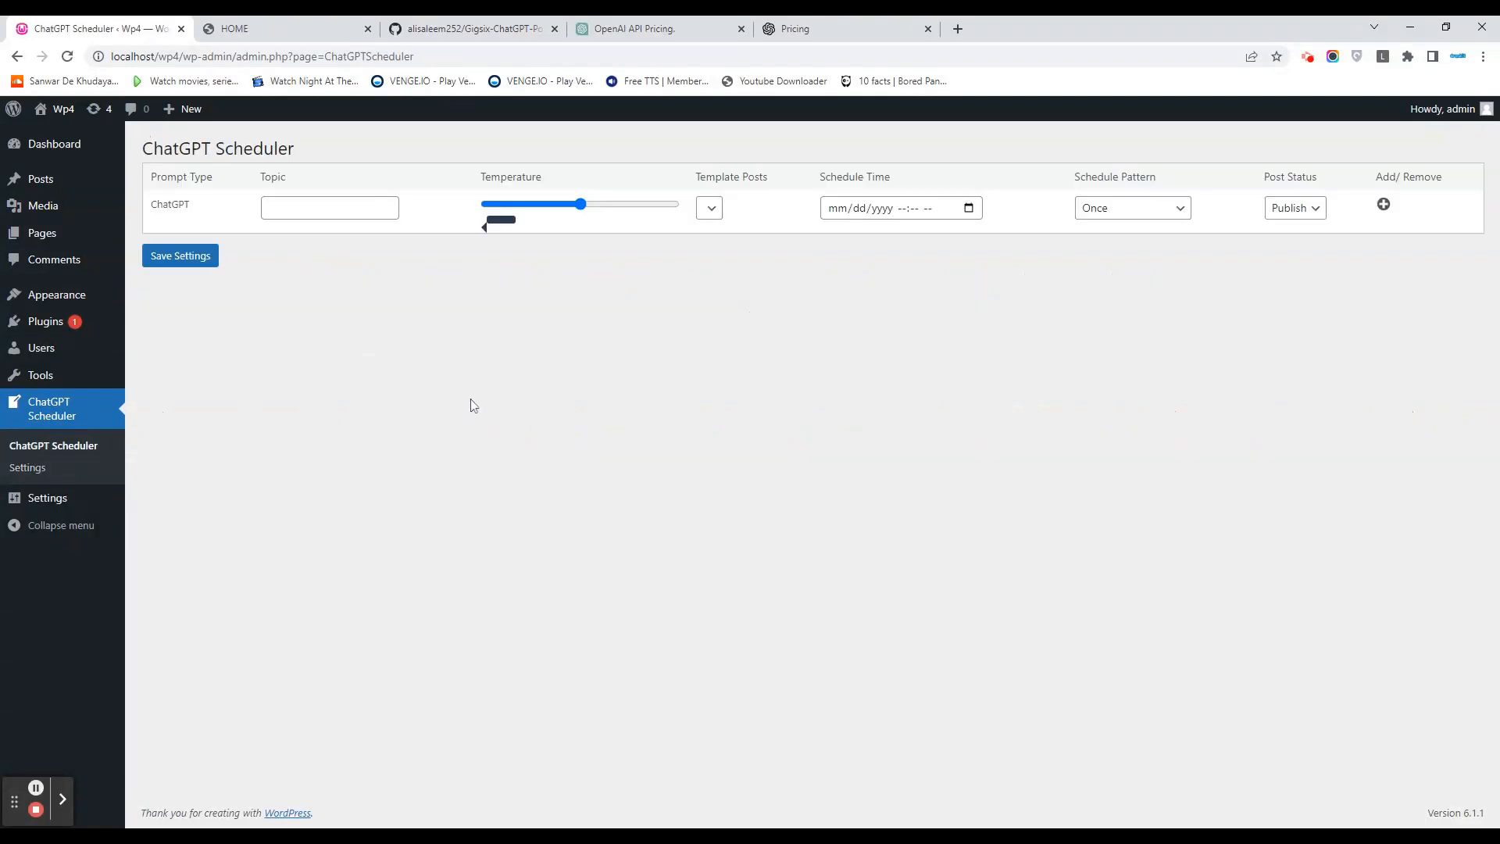
Set the first scheduler row's topic to 'new york city' and temperature to 0.5.
{"action": "left_click", "coordinate": [328, 207]}
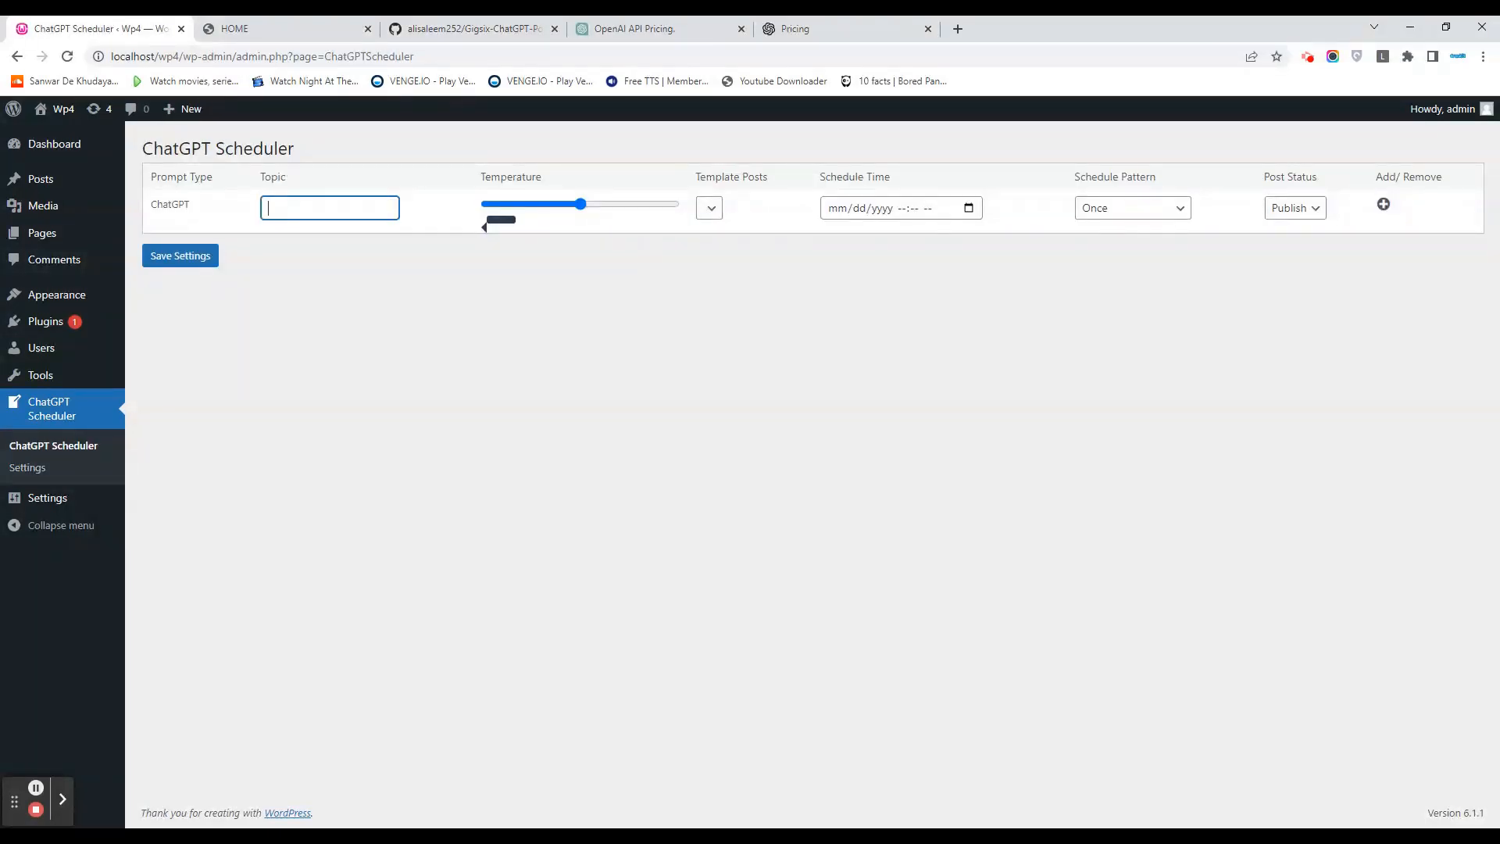
{"action": "type", "text": "new"}
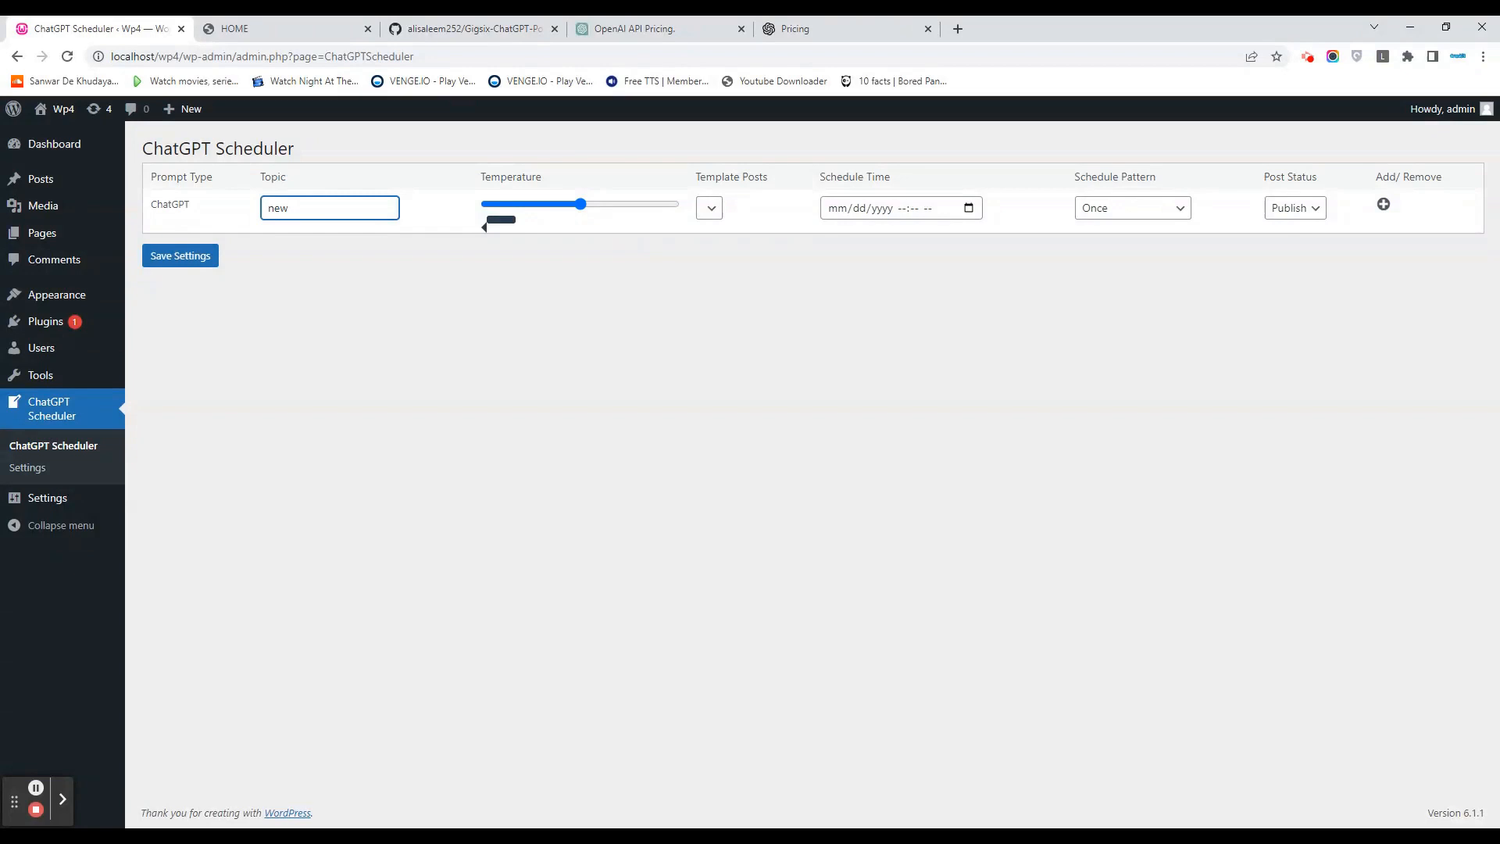
{"action": "type", "text": "york city"}
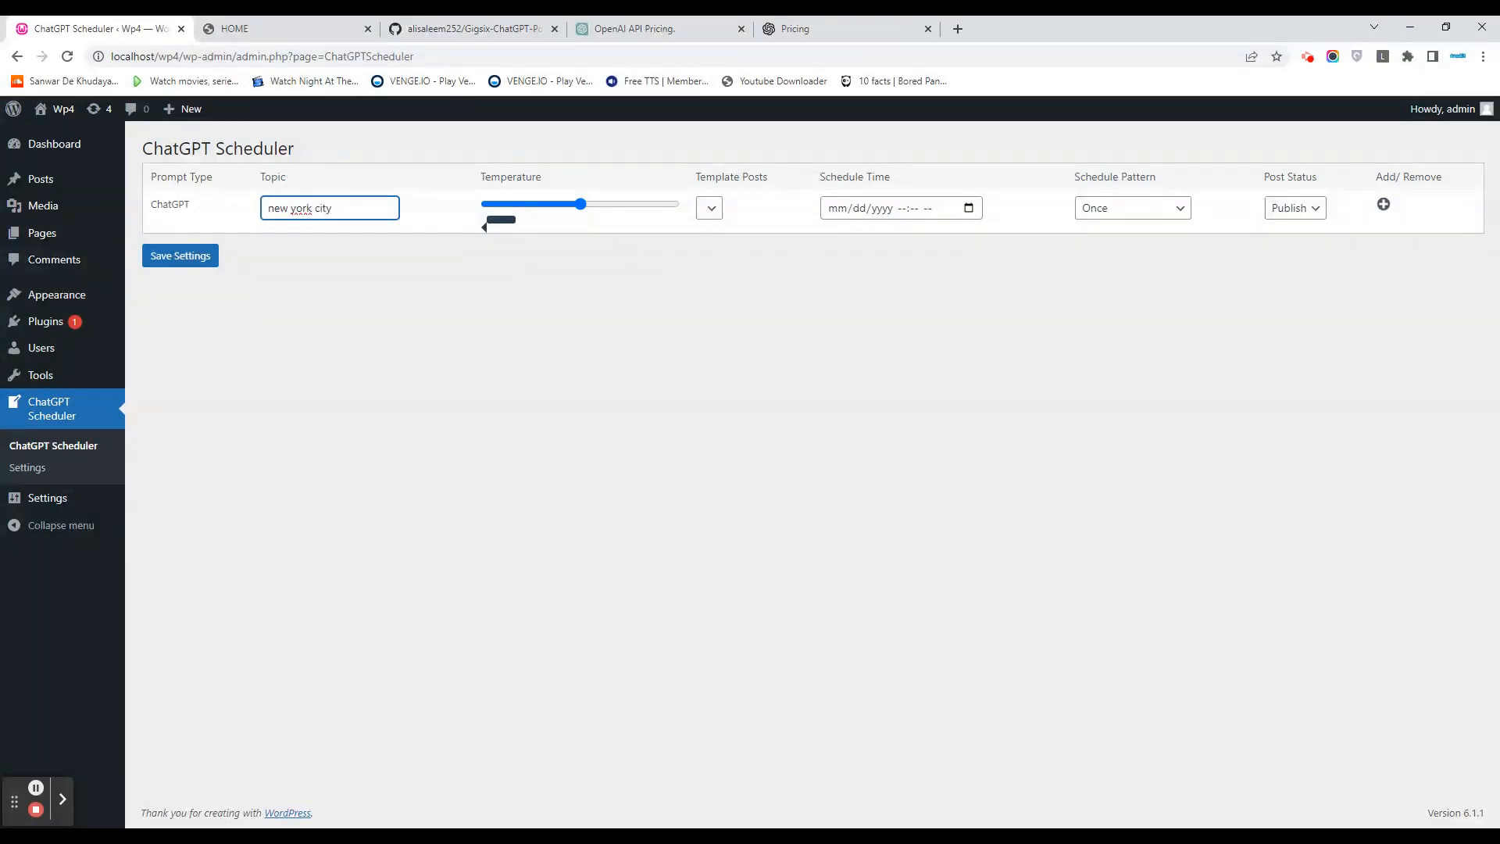
{"action": "left_click_drag", "start_coordinate": [578, 204], "coordinate": [564, 204]}
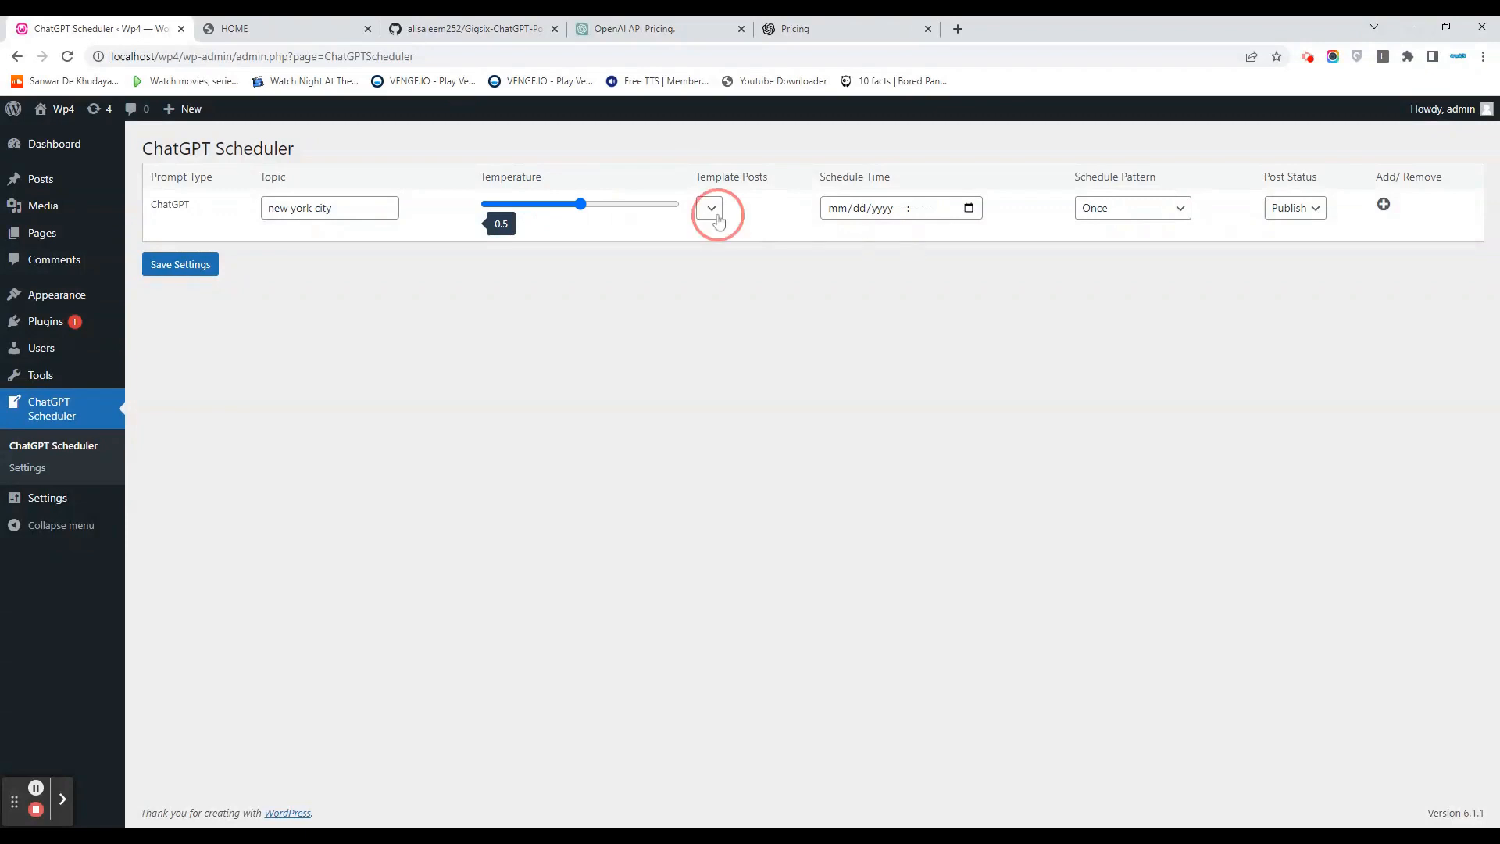
{"action": "left_click", "coordinate": [40, 179]}
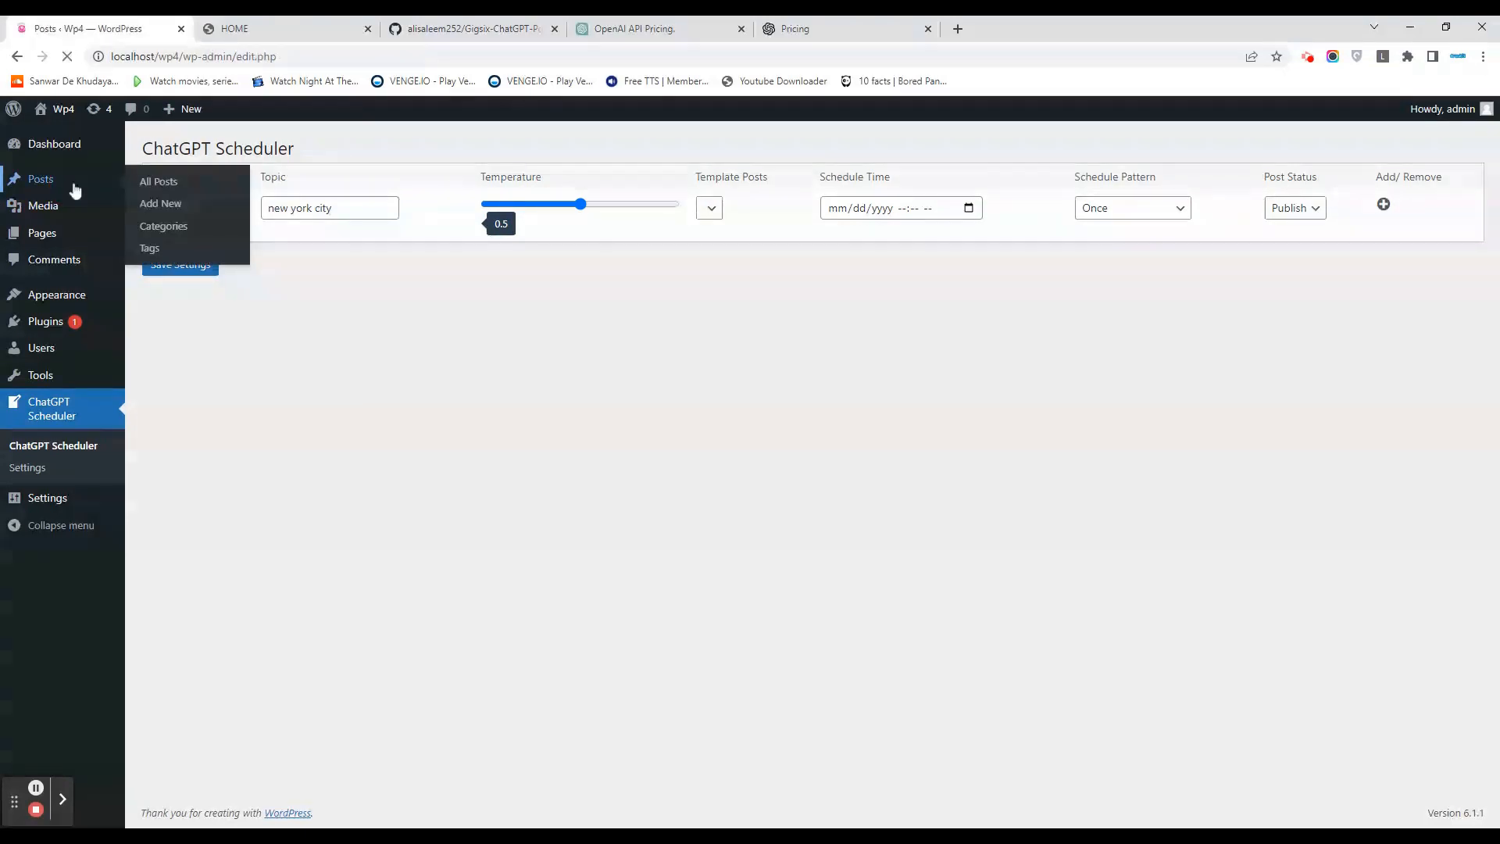
Open the New York City post, add a new 'New York' category, and update it.
{"action": "left_click", "coordinate": [159, 181]}
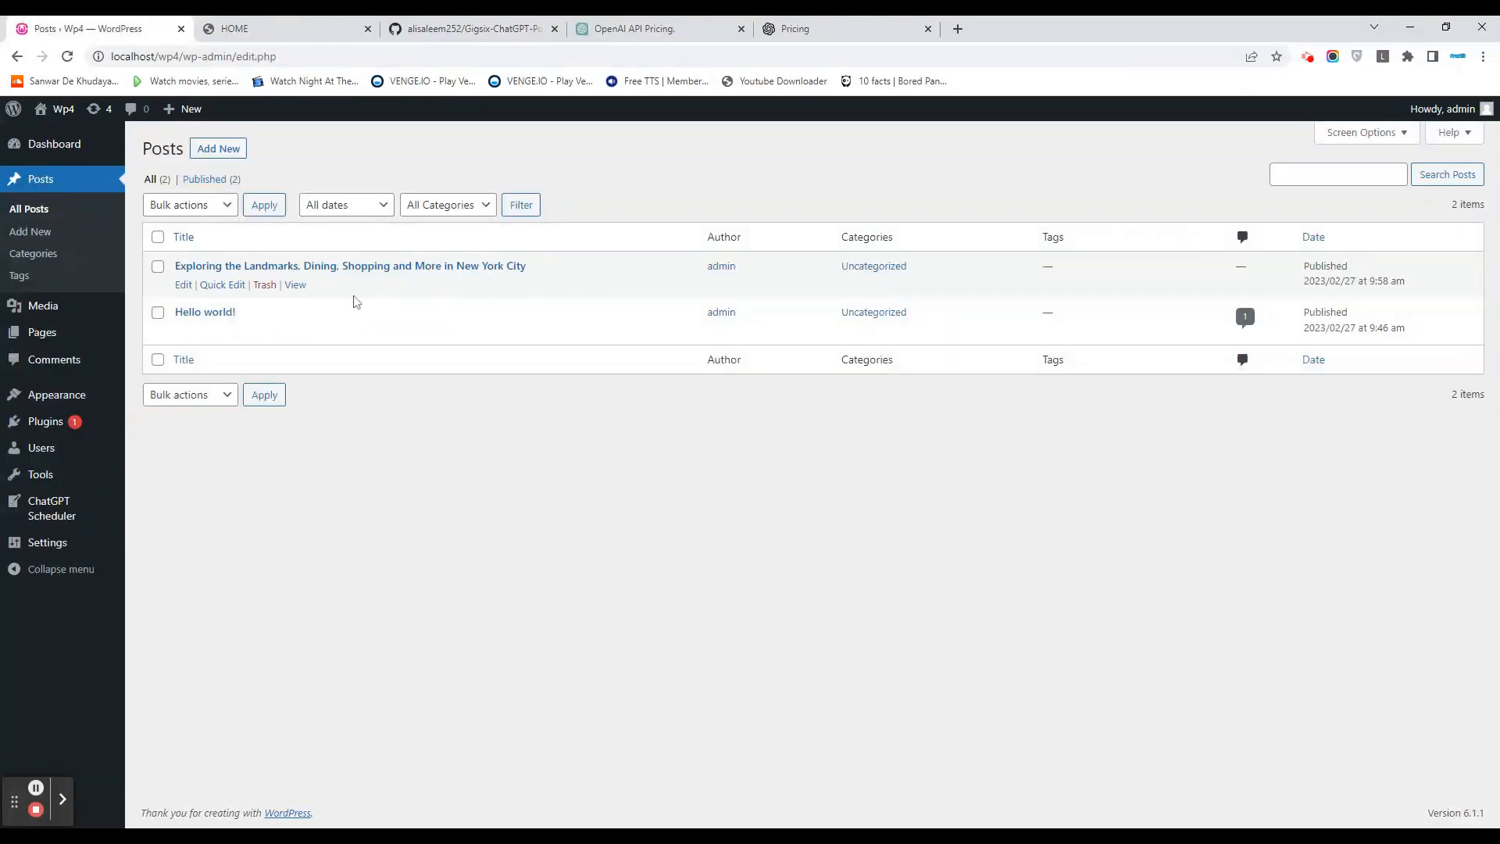
{"action": "left_click", "coordinate": [350, 265]}
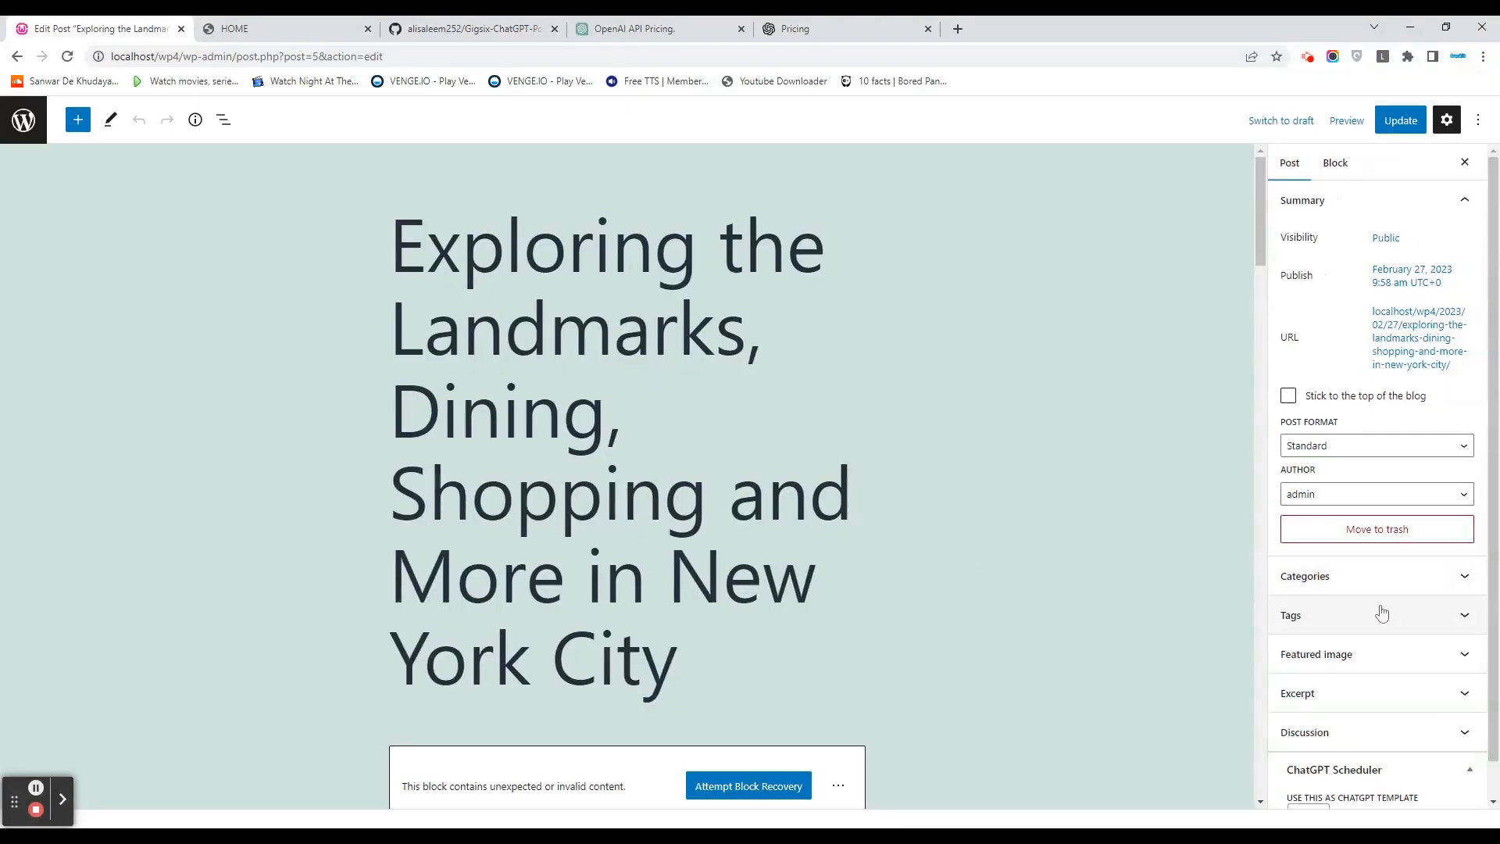
{"action": "left_click", "coordinate": [1304, 575]}
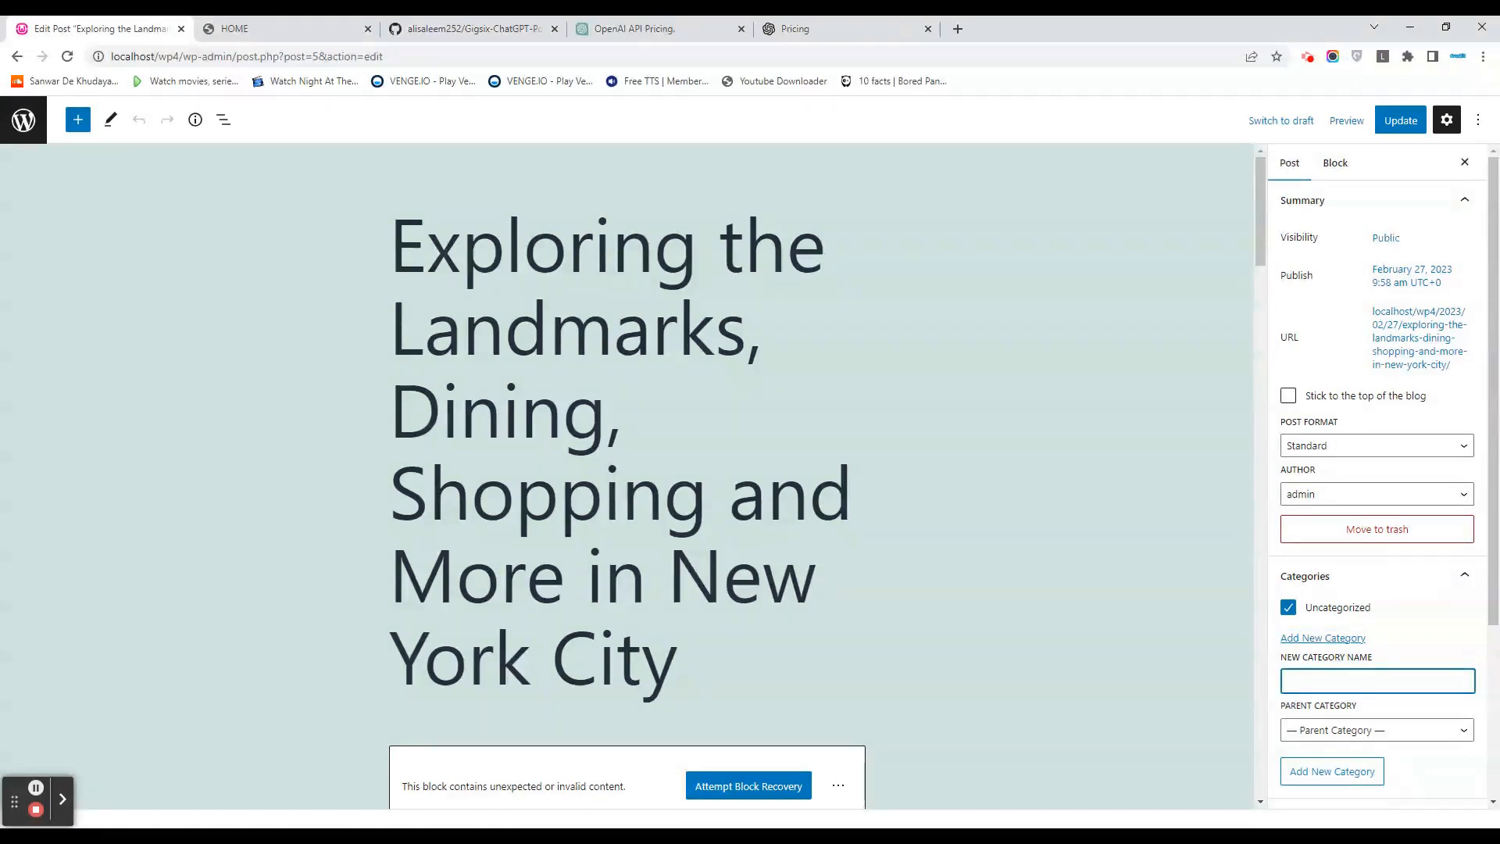
{"action": "type", "text": "New York"}
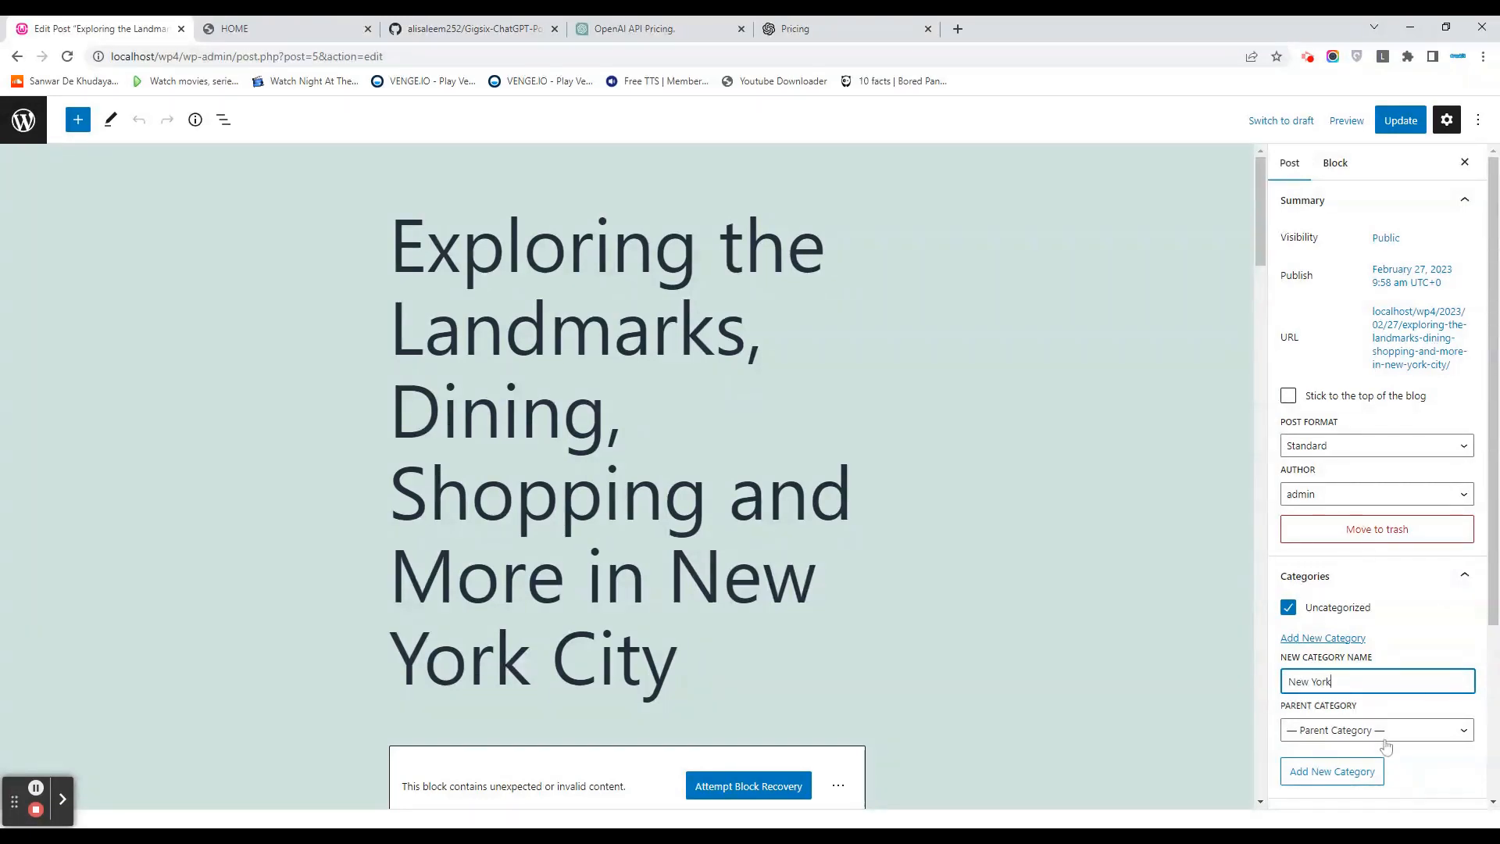
{"action": "scroll", "scroll_direction": "down", "scroll_amount": 3}
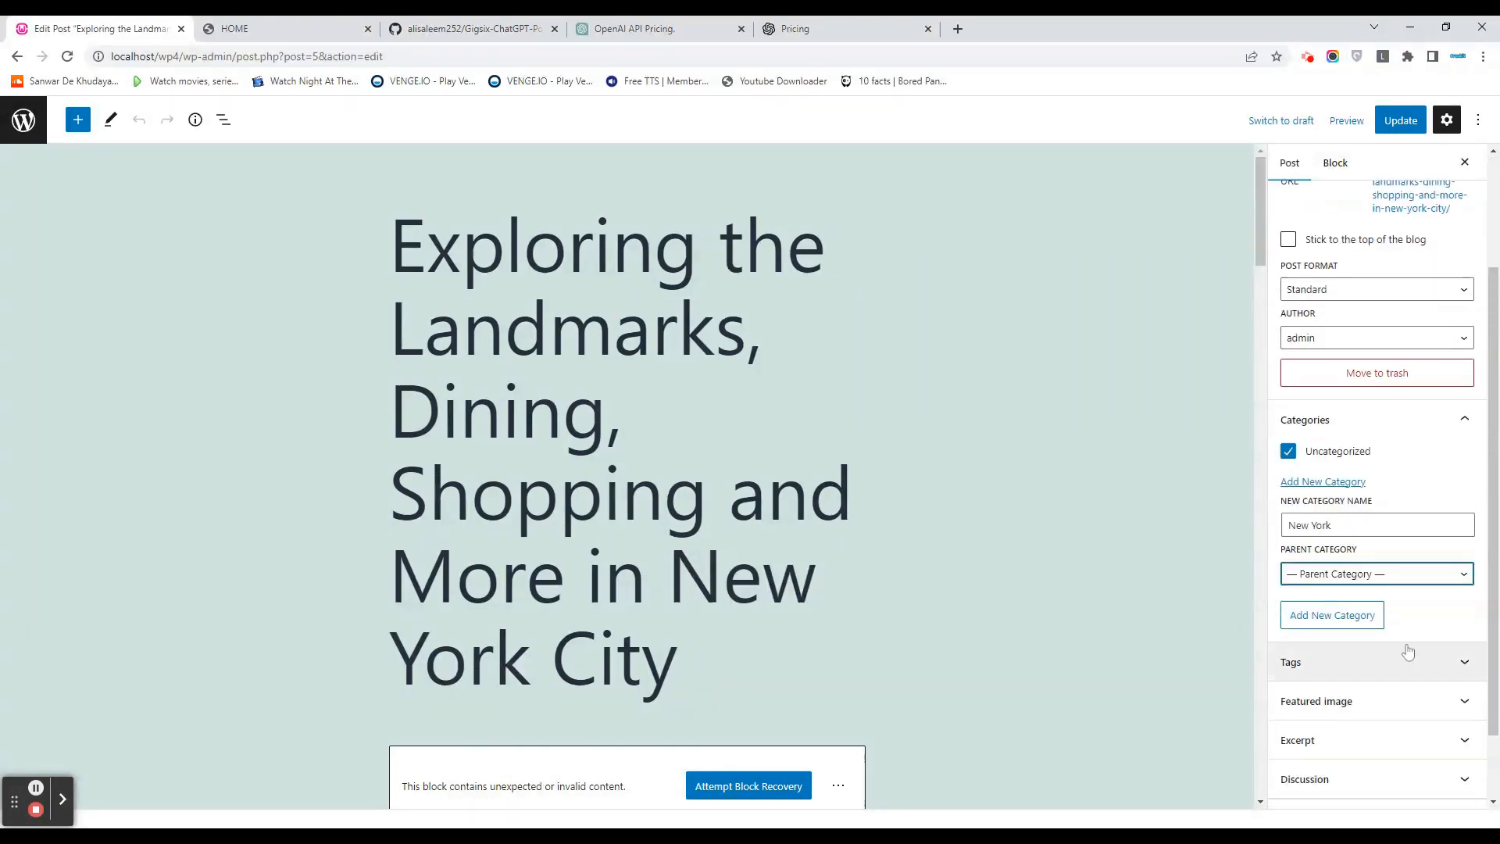
{"action": "left_click", "coordinate": [1330, 614]}
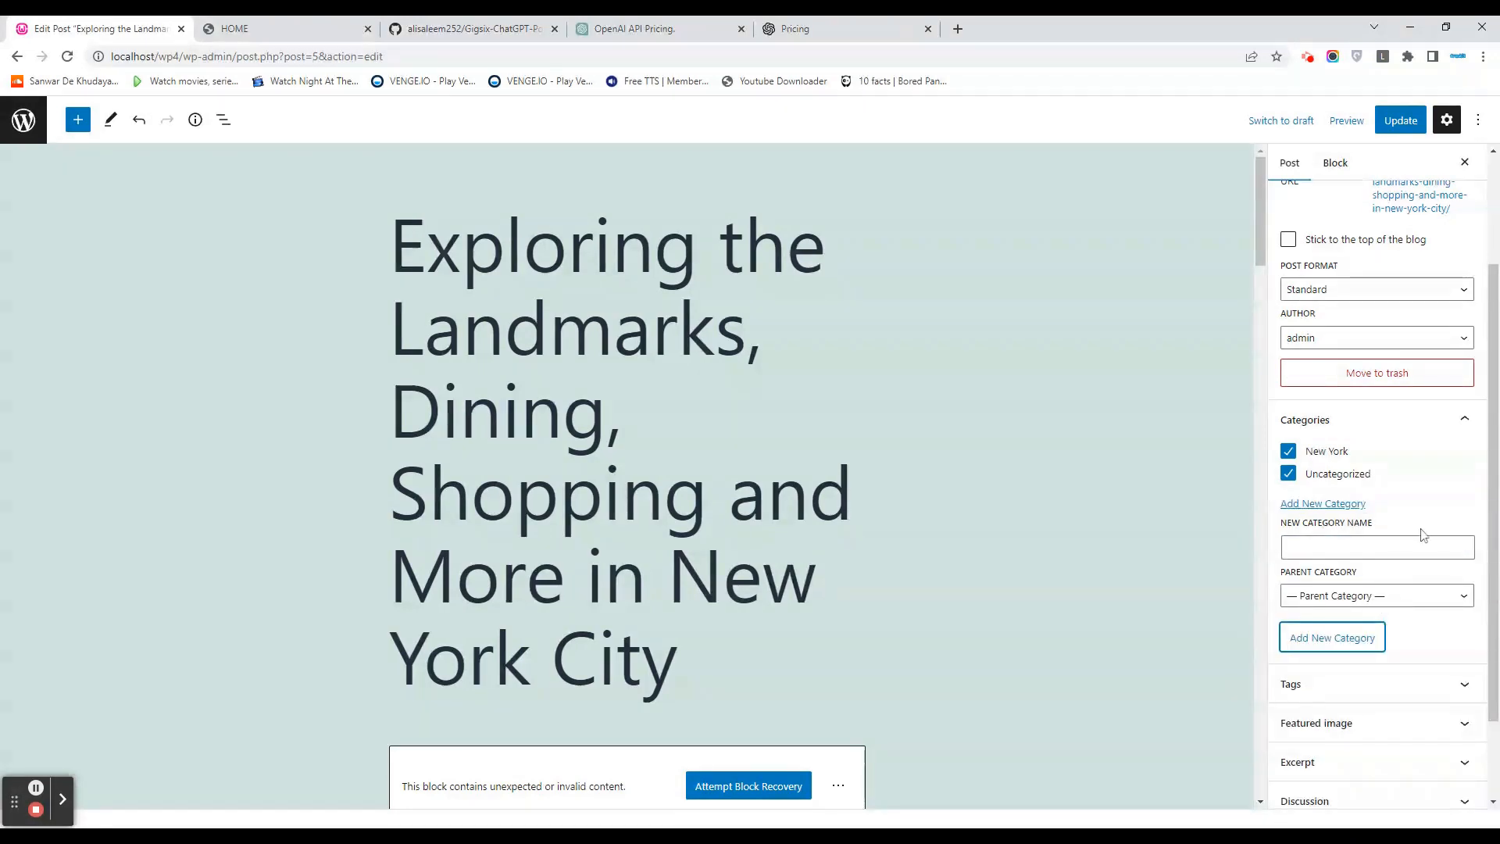
{"action": "left_click", "coordinate": [1399, 120]}
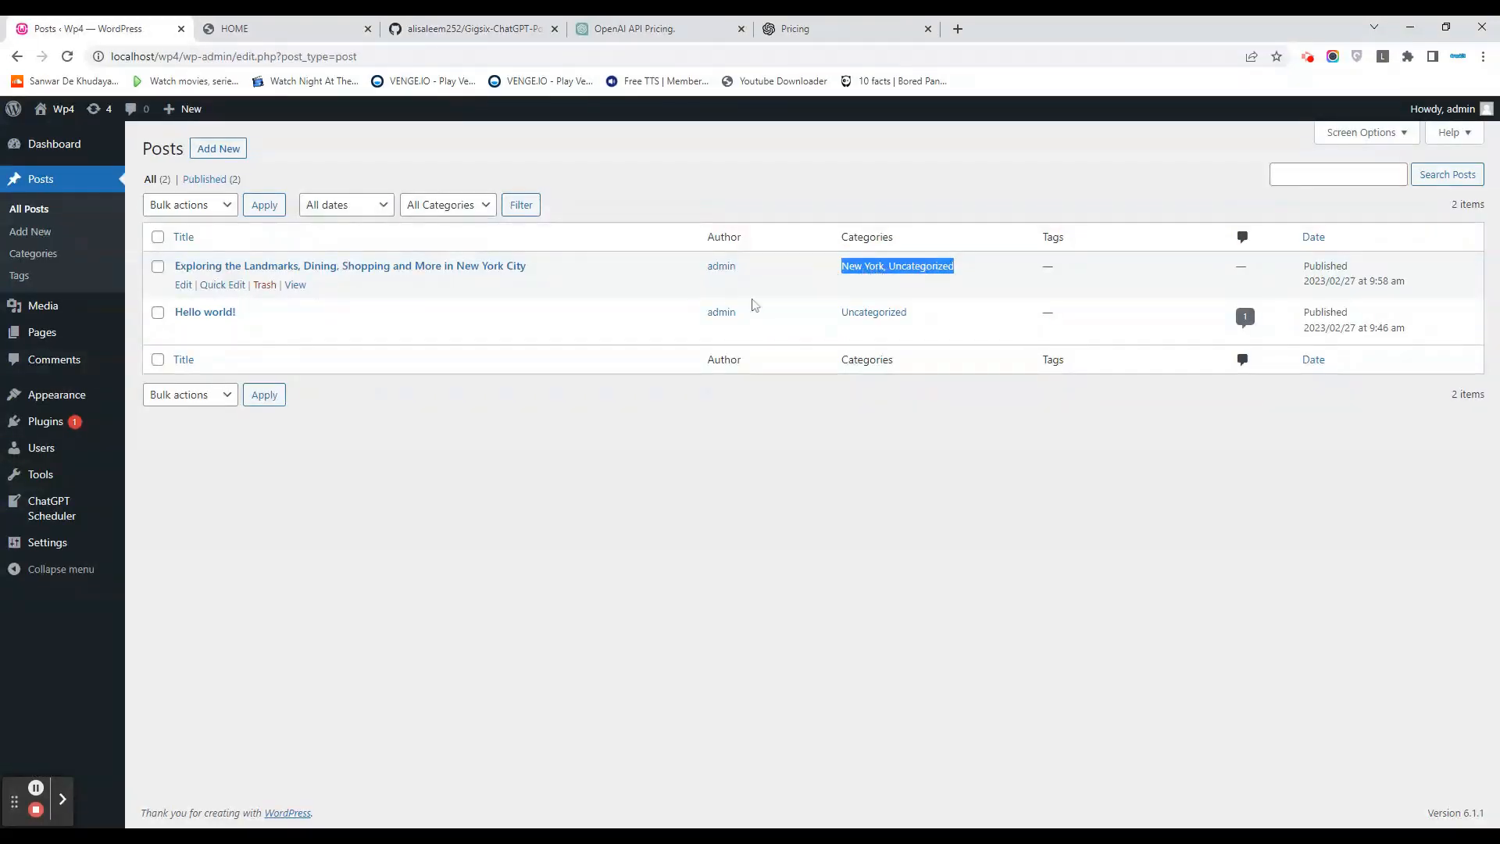
Save a 'ChatGPT Template' draft under New York, tagged new york, dining and places.
{"action": "left_click", "coordinate": [217, 149]}
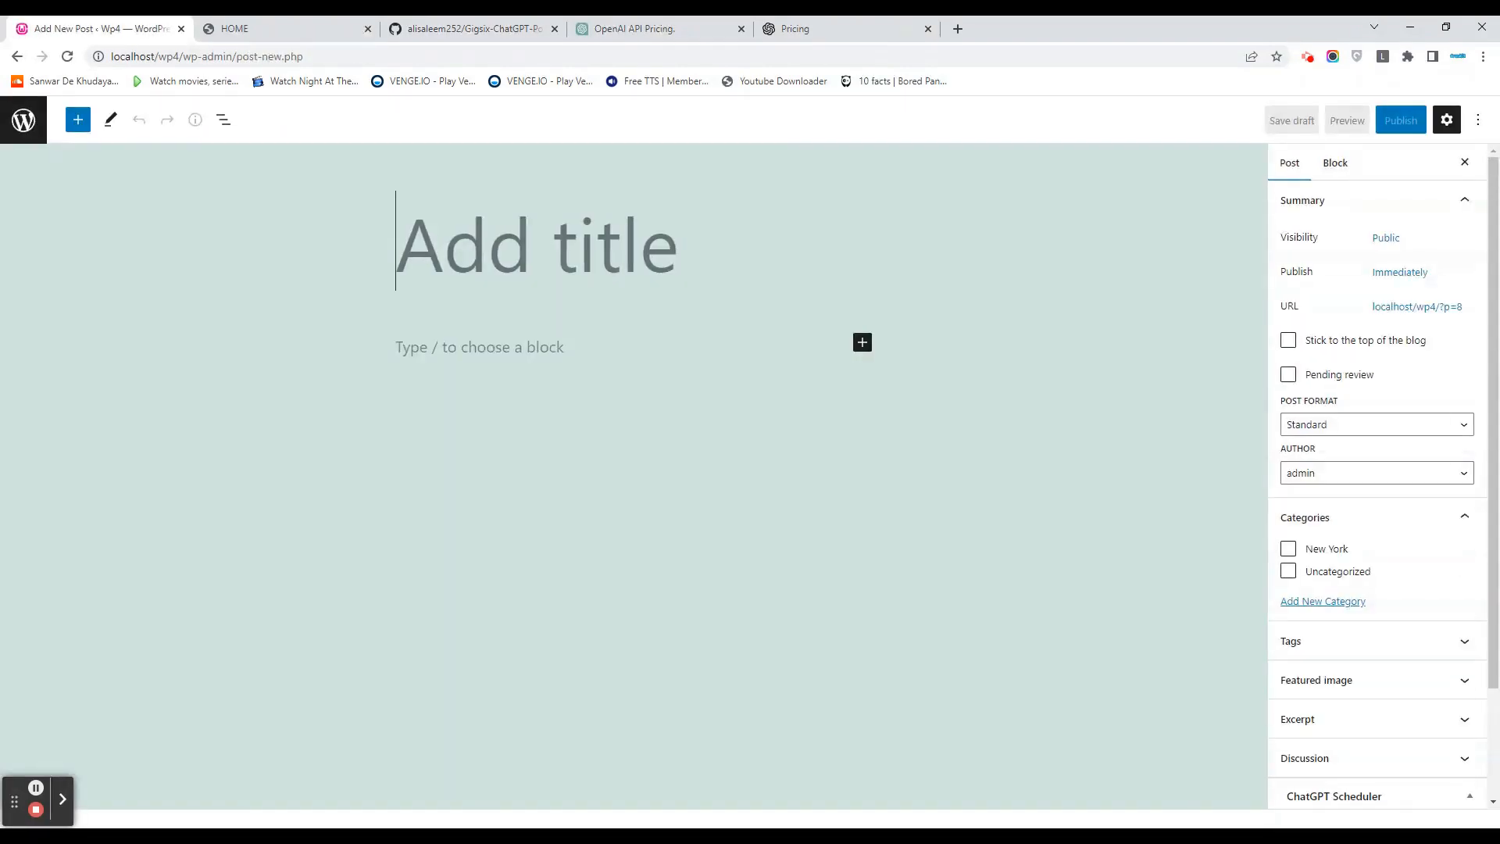
{"action": "type", "text": "ChatGPT Template"}
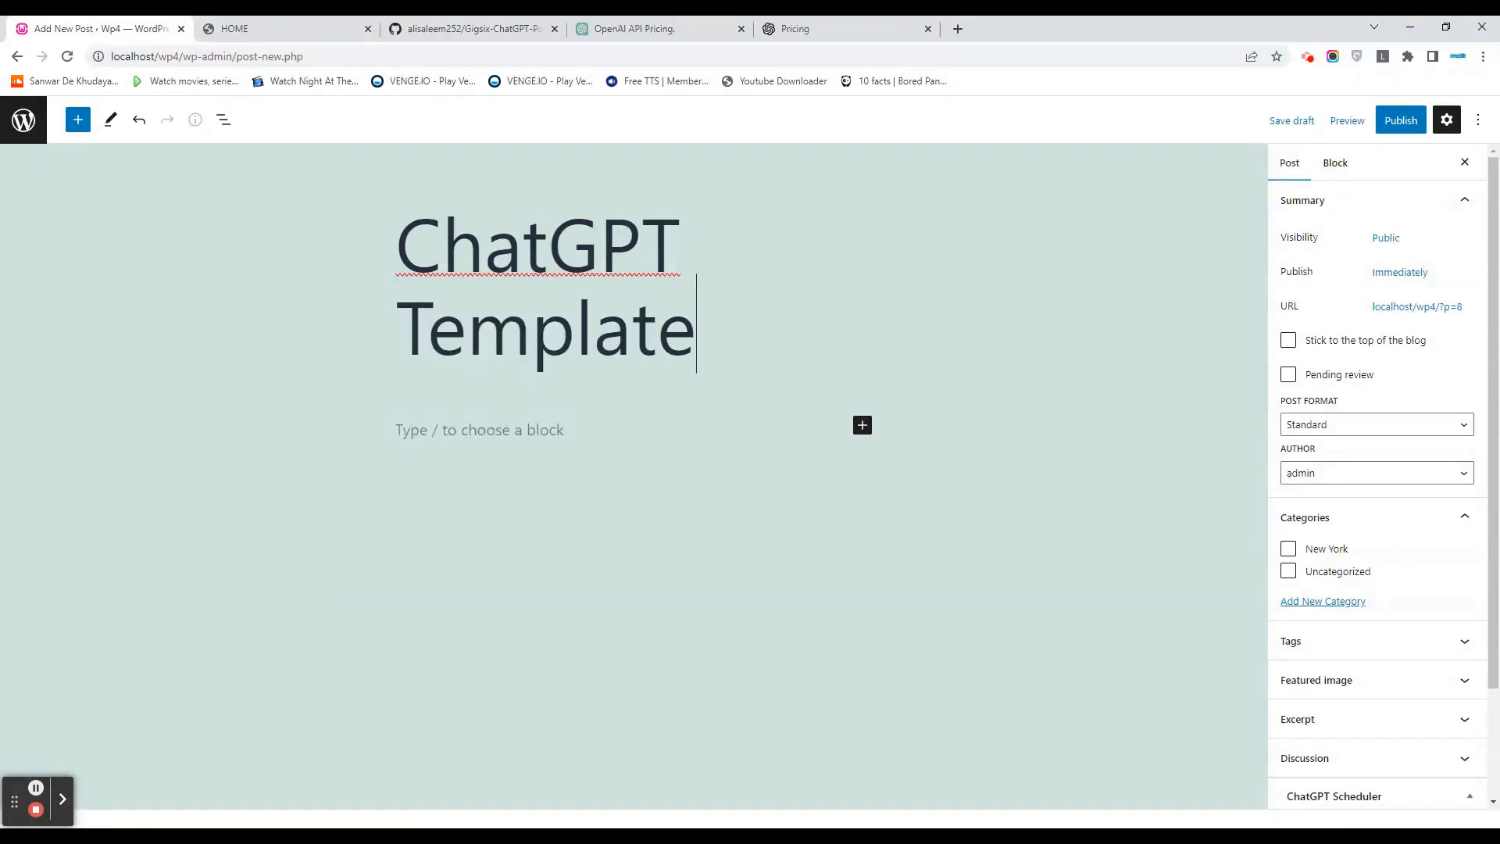
{"action": "mouse_move", "coordinate": [1302, 563]}
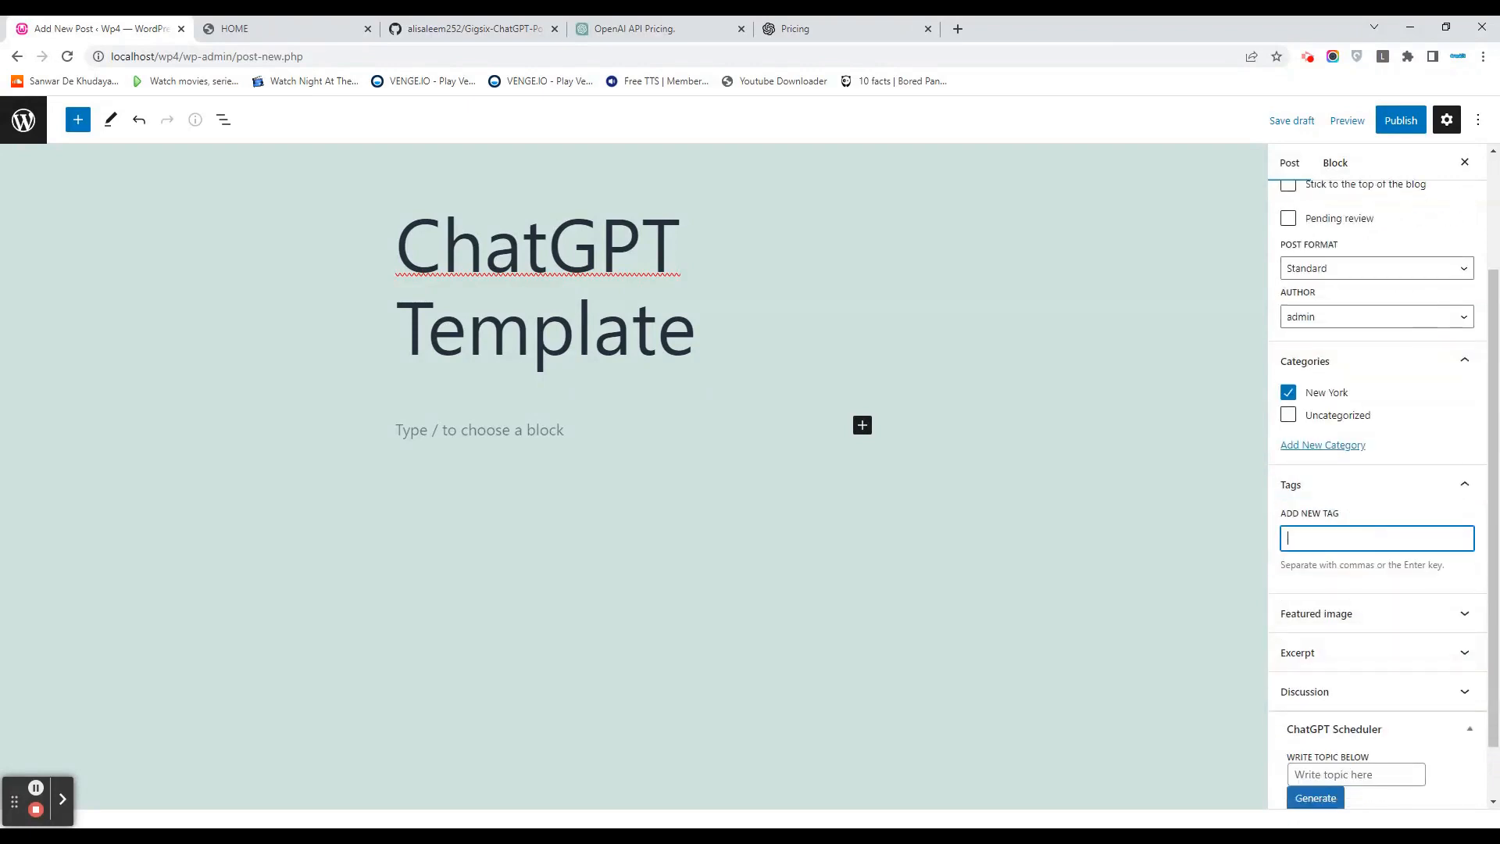
{"action": "type", "text": "dir"}
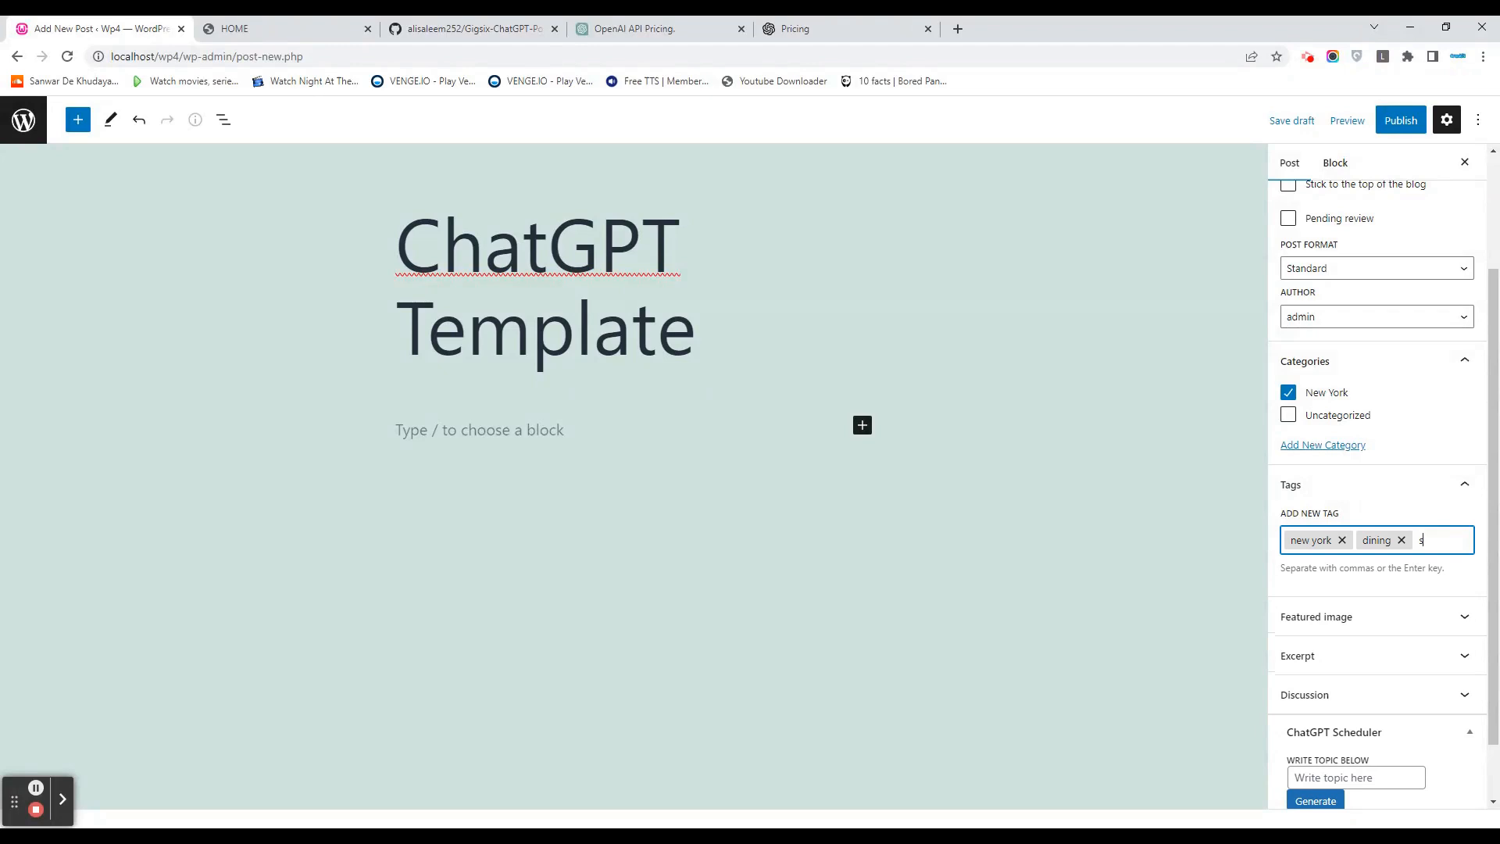
{"action": "type", "text": "place"}
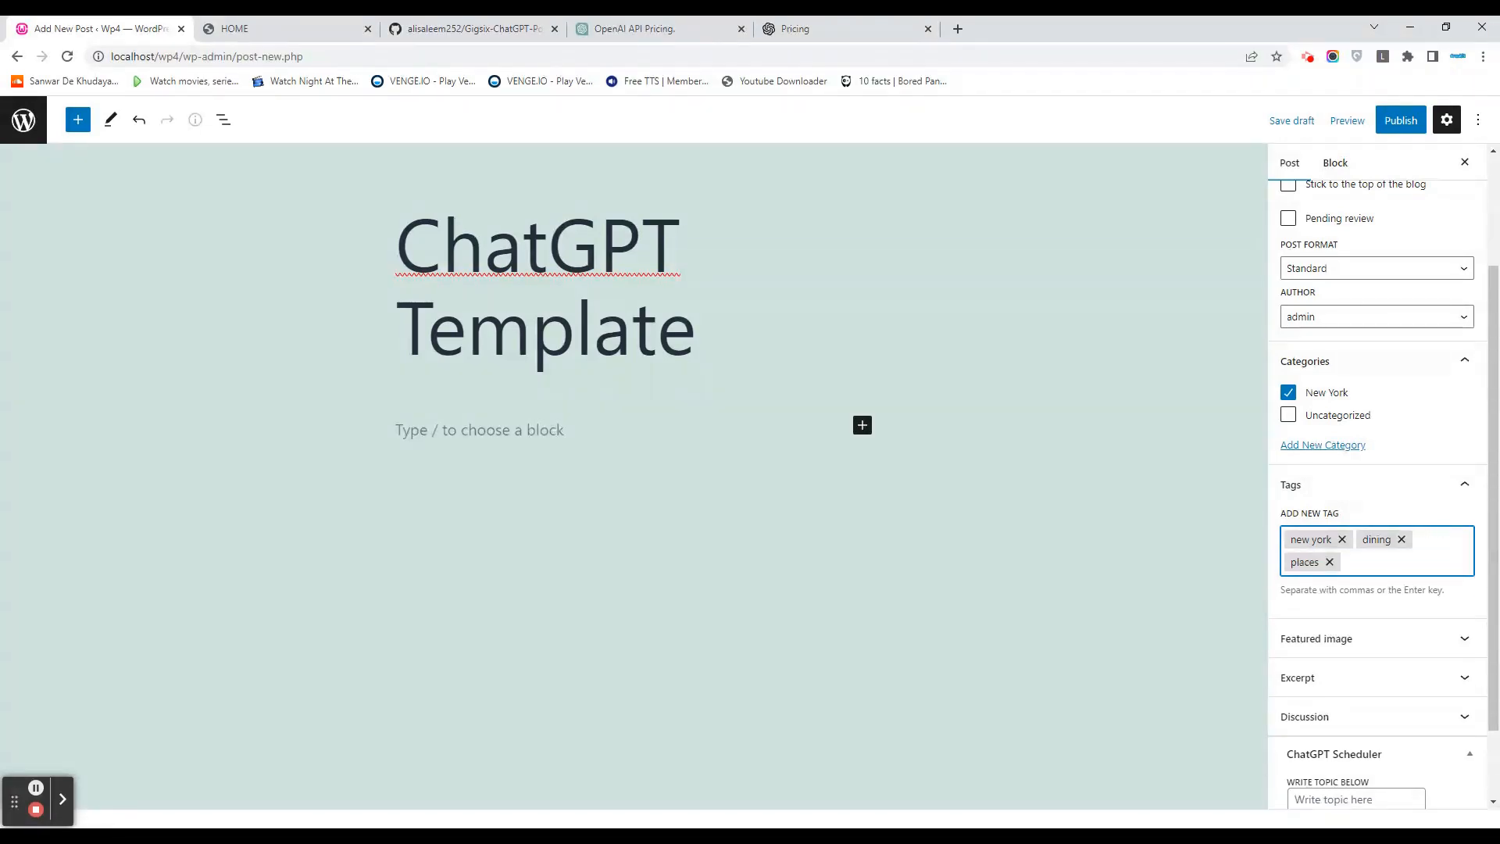
{"action": "left_click", "coordinate": [1387, 562]}
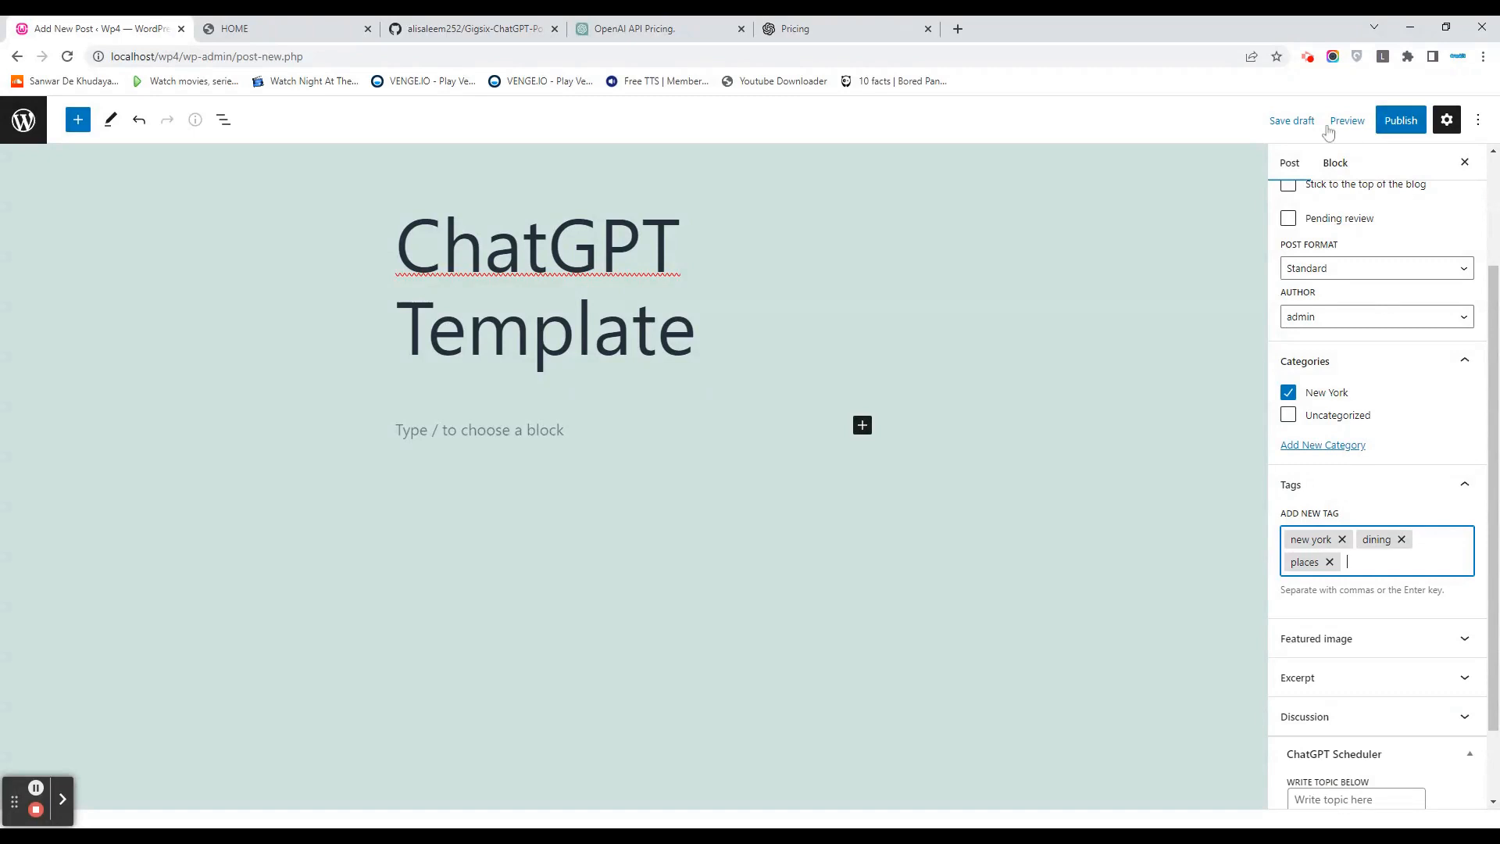
{"action": "left_click", "coordinate": [1291, 120]}
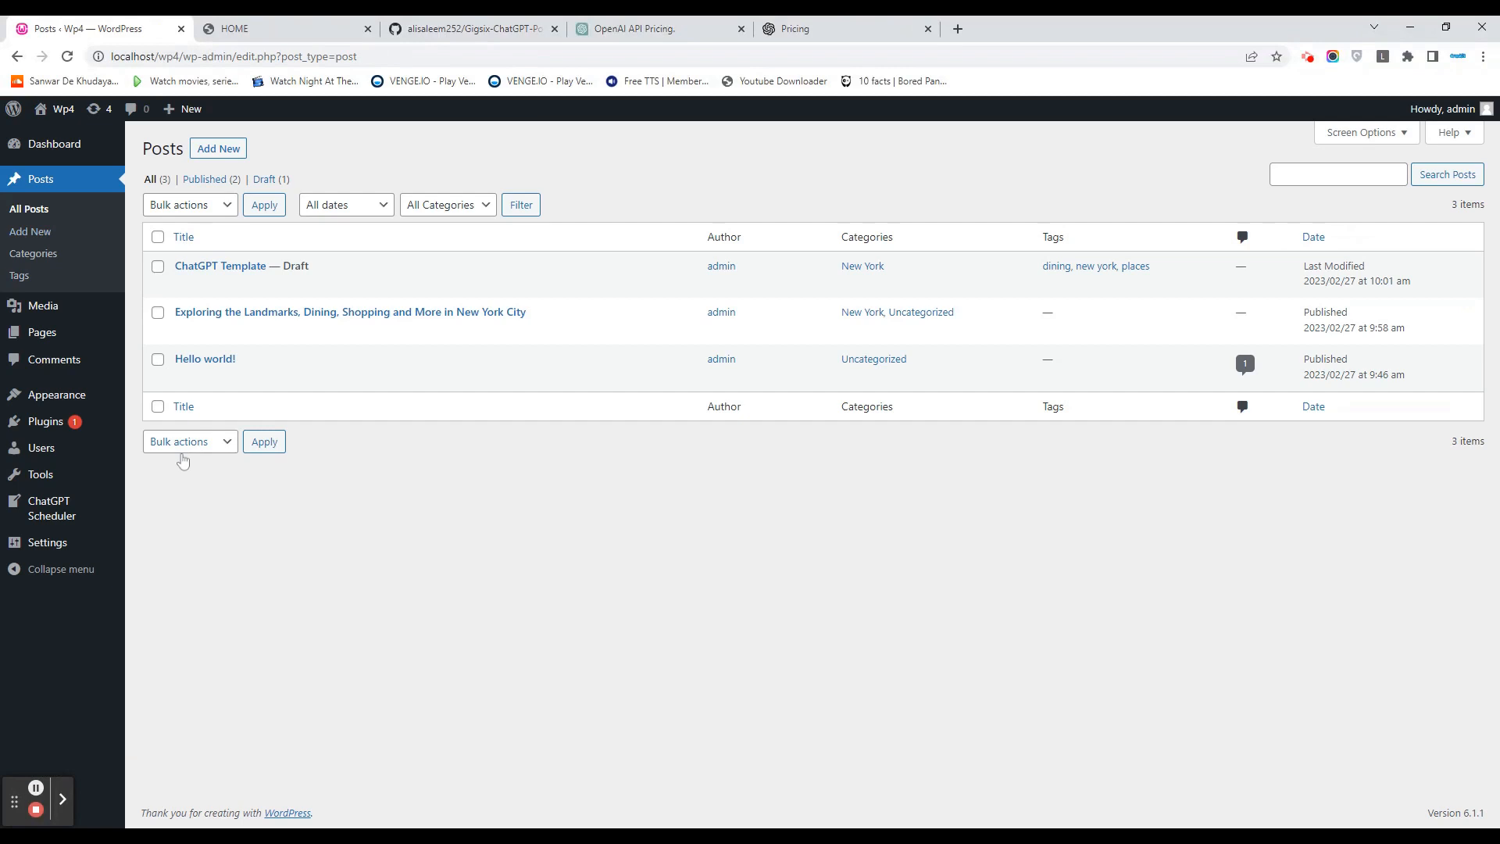
Set 'Use this as ChatGPT template' to Yes on the ChatGPT Template draft and save it.
{"action": "left_click", "coordinate": [49, 508]}
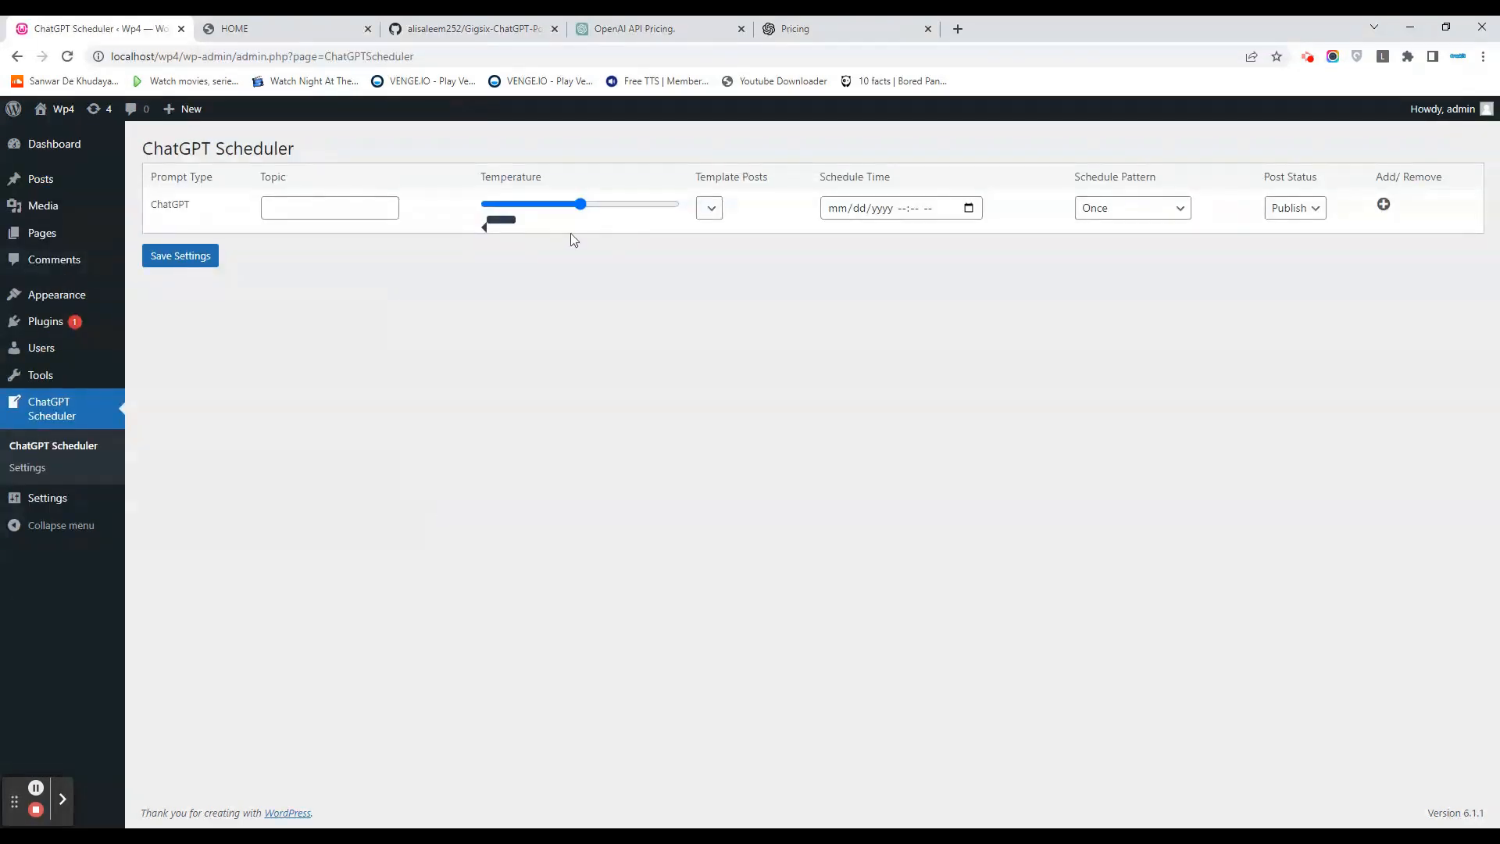
{"action": "left_click", "coordinate": [40, 179]}
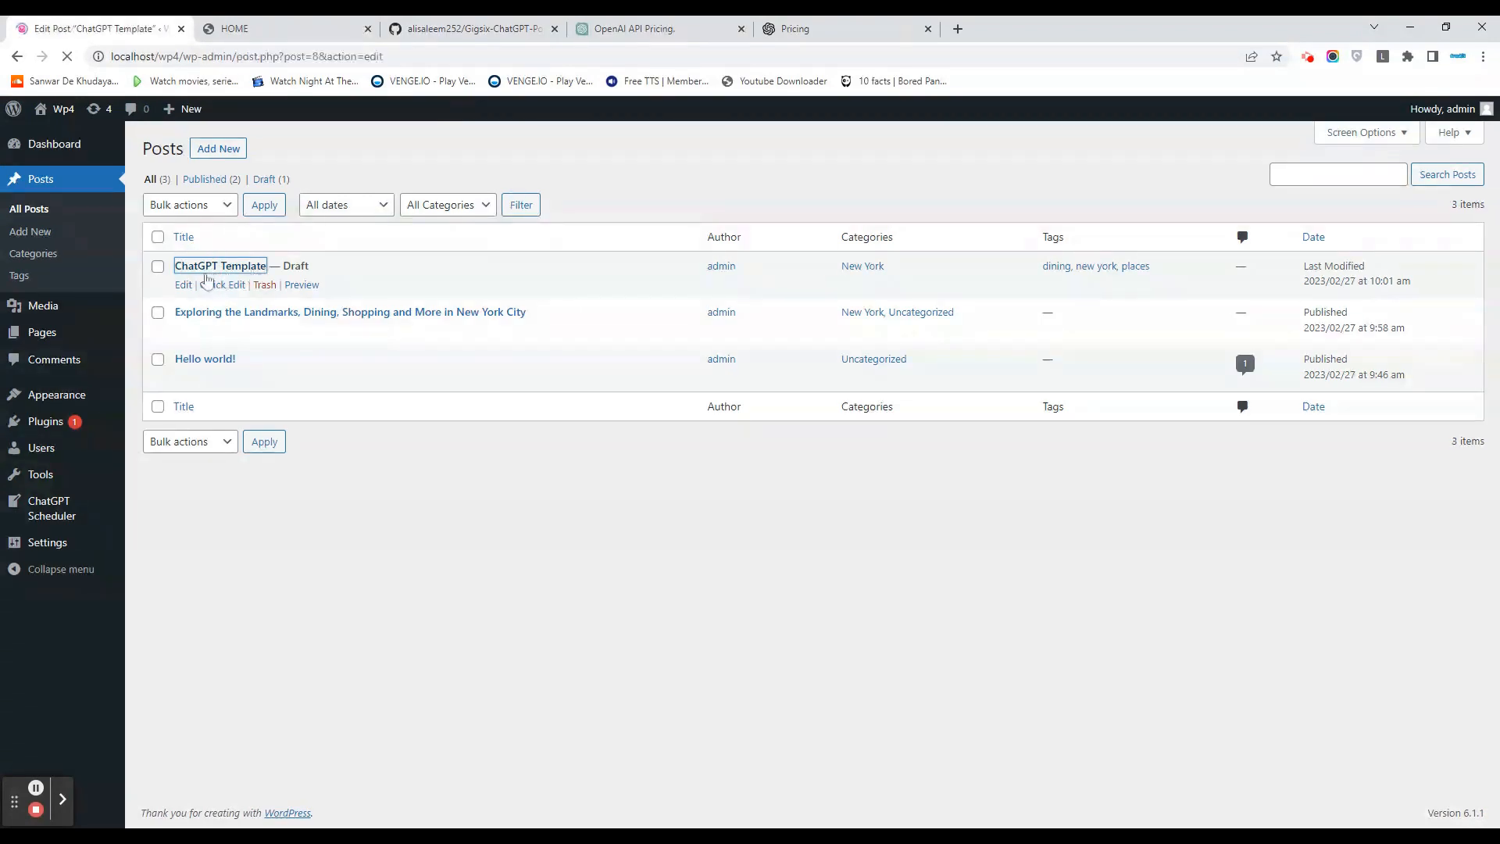
{"action": "left_click", "coordinate": [220, 265]}
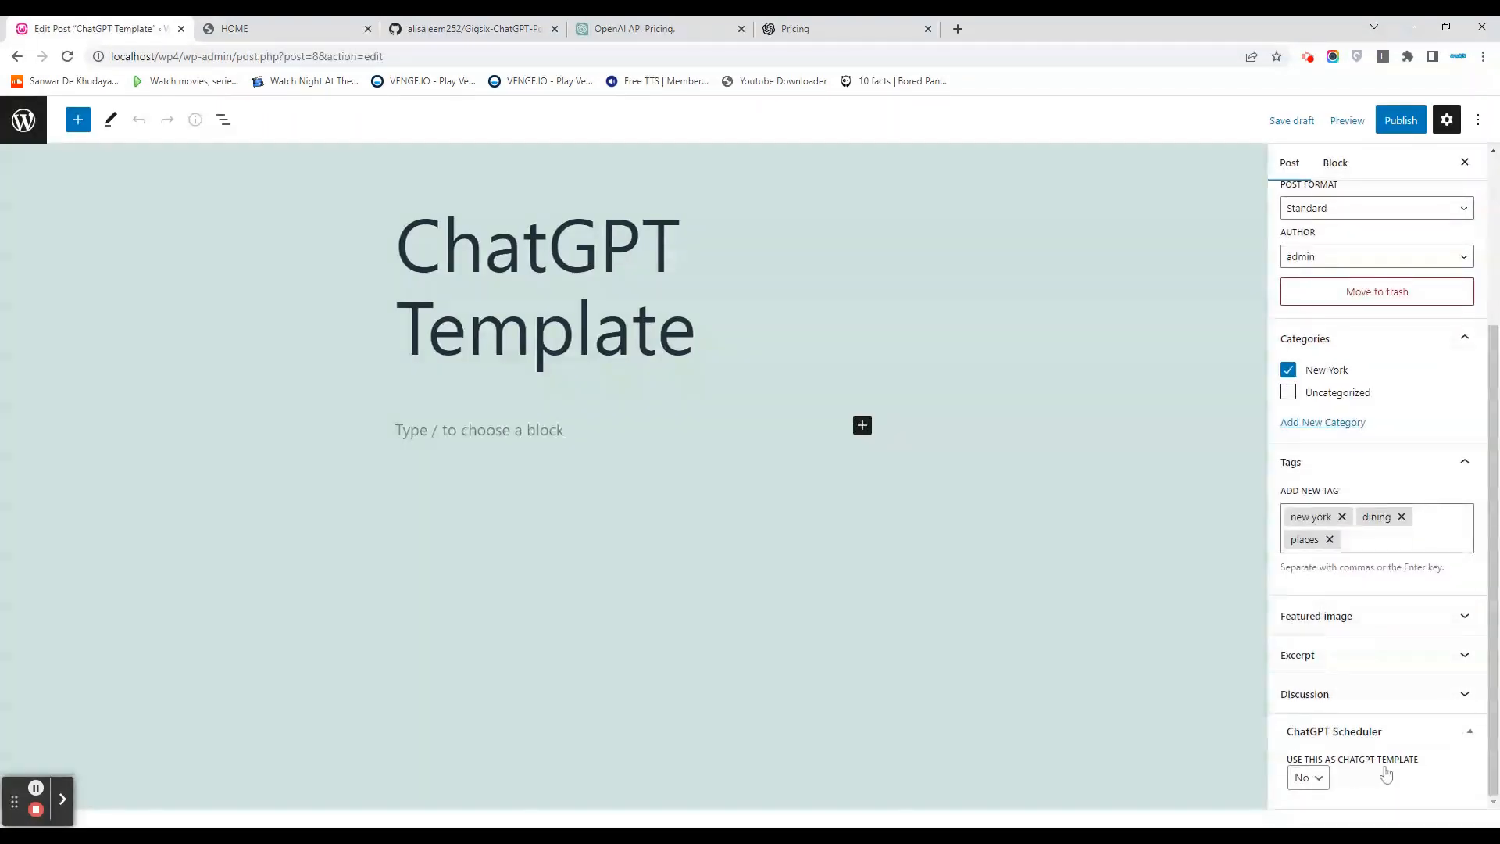
{"action": "left_click", "coordinate": [1307, 776]}
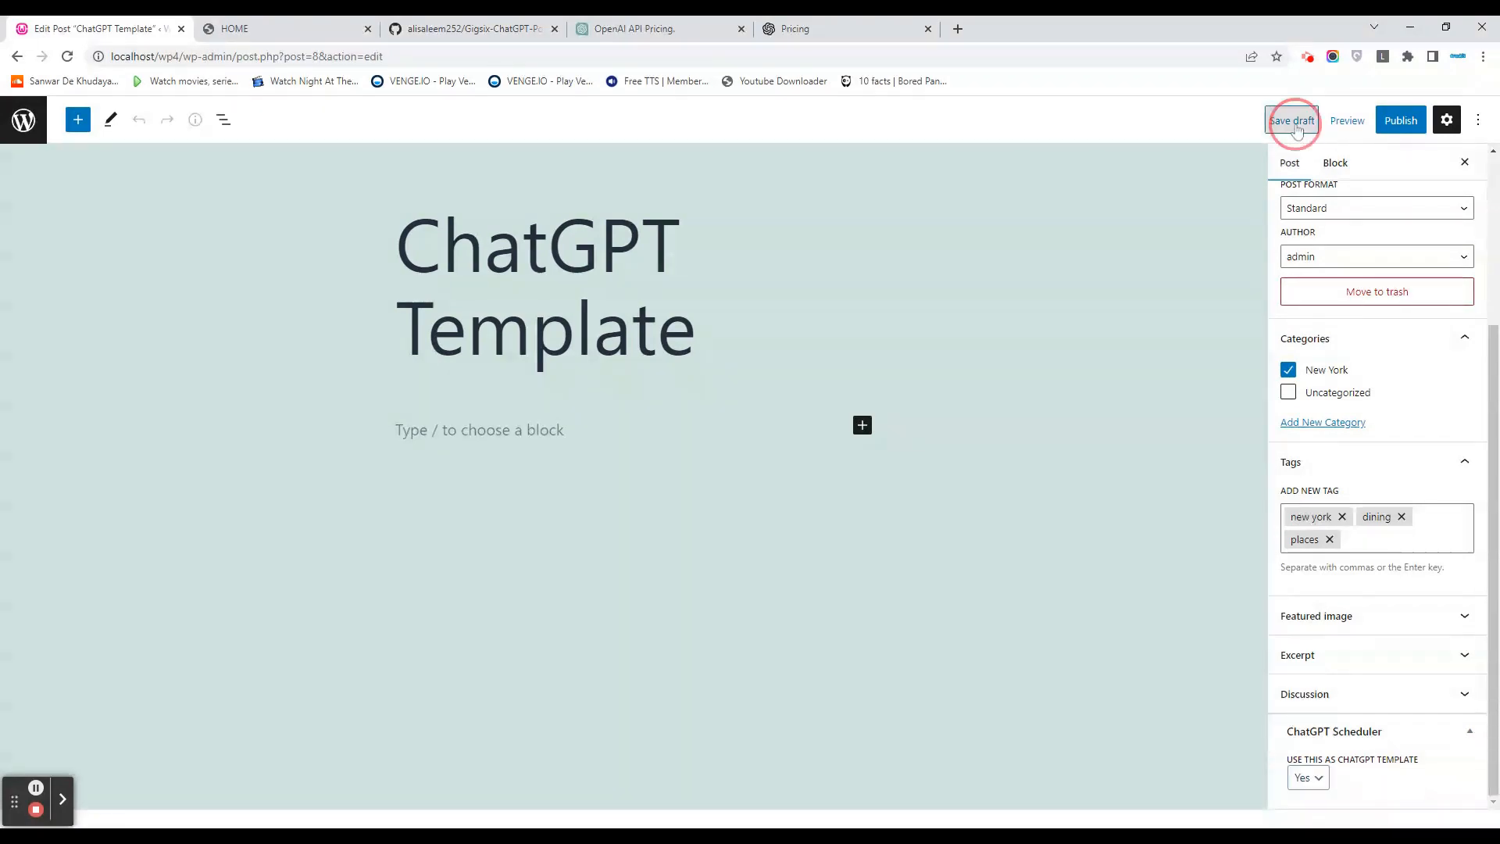
{"action": "left_click", "coordinate": [1291, 120]}
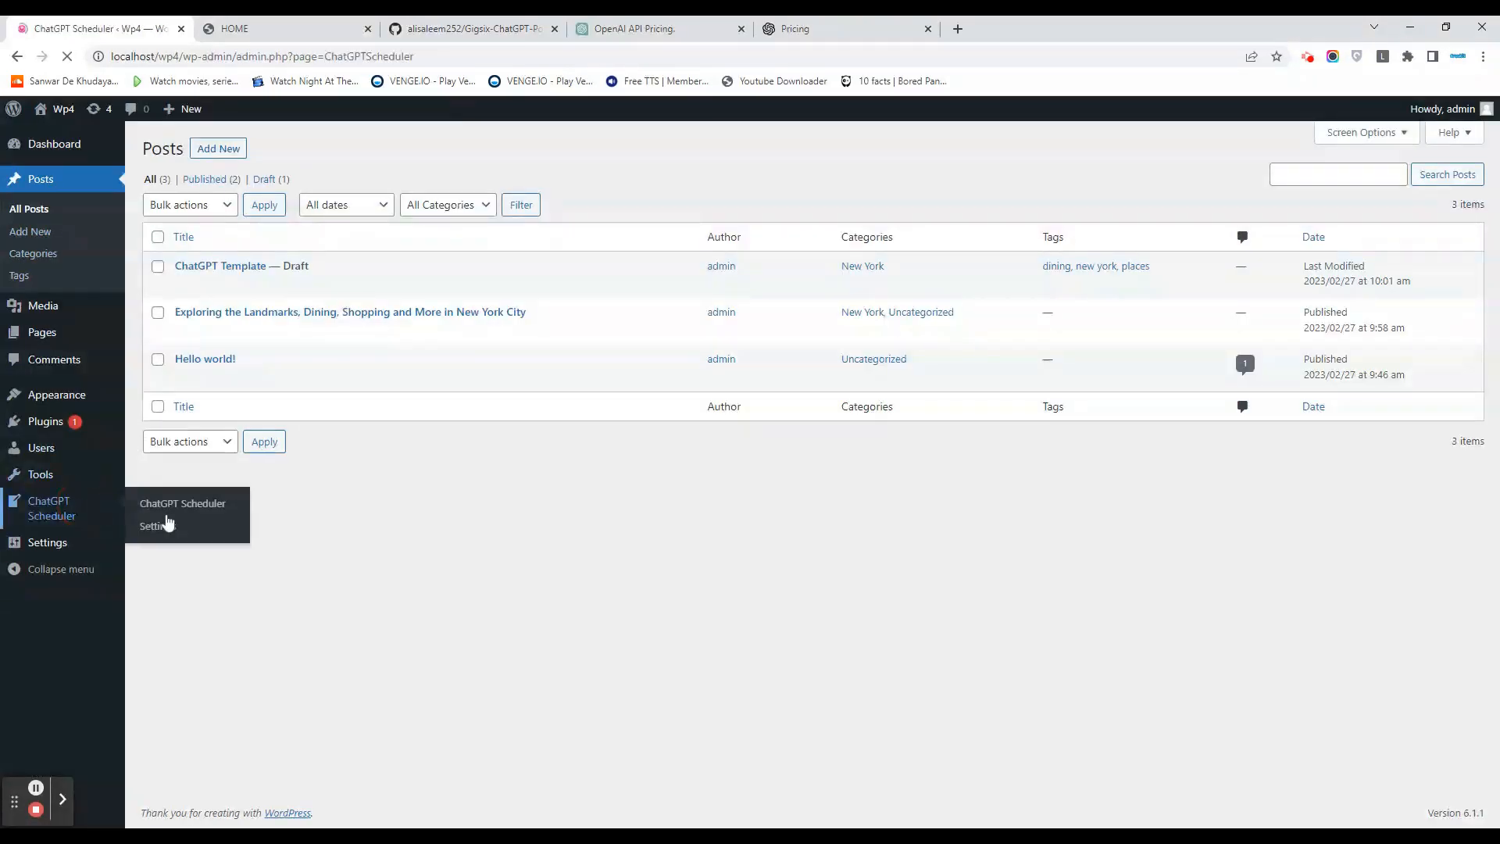
{"action": "left_click", "coordinate": [183, 503]}
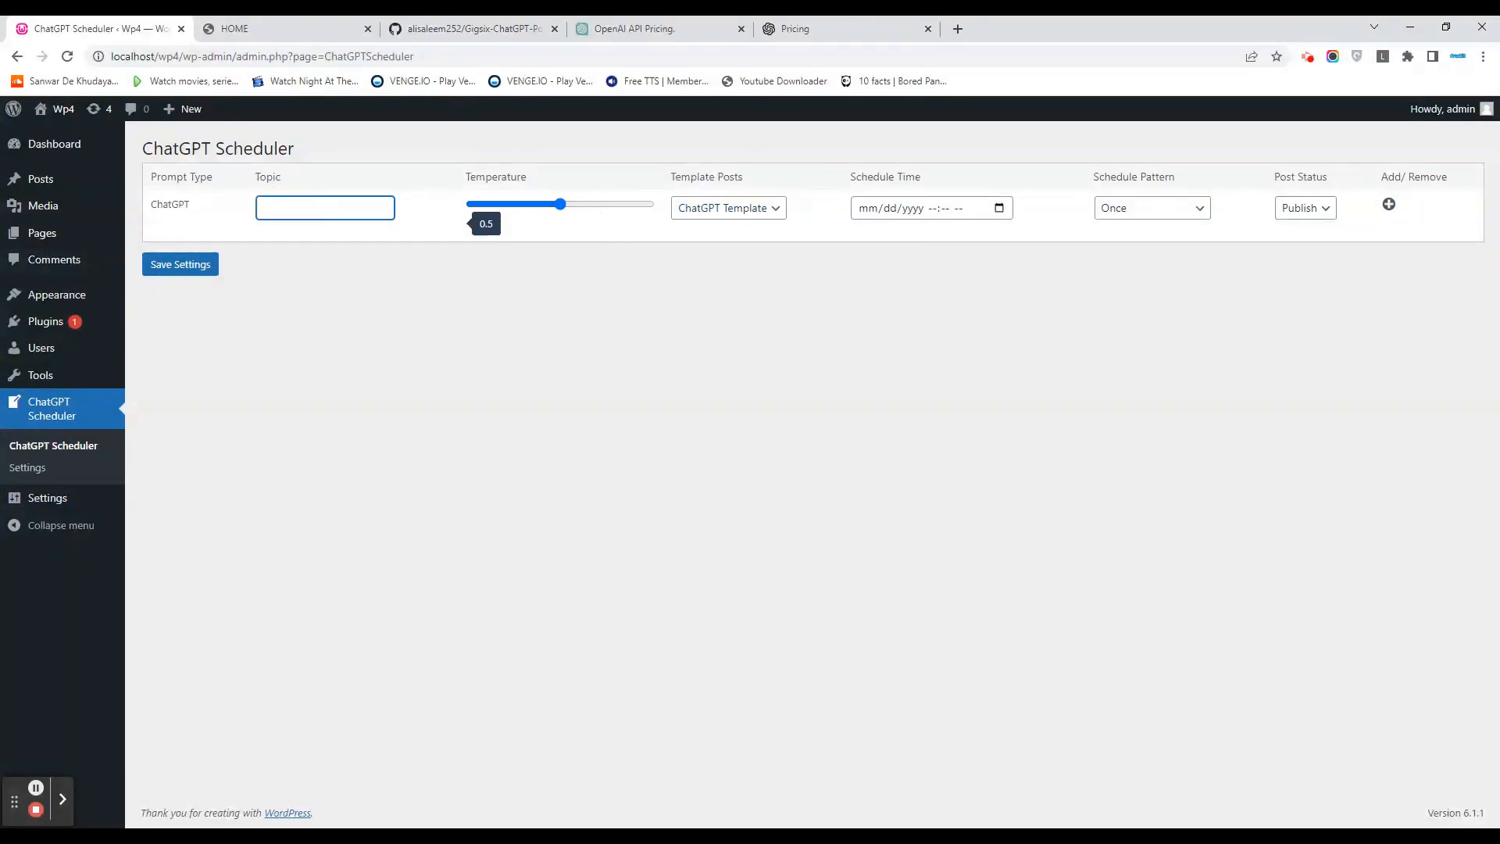
Give row one topic new york city, time 02/27/2023 03:03 PM, Draft status; add a row.
{"action": "type", "text": "new york city"}
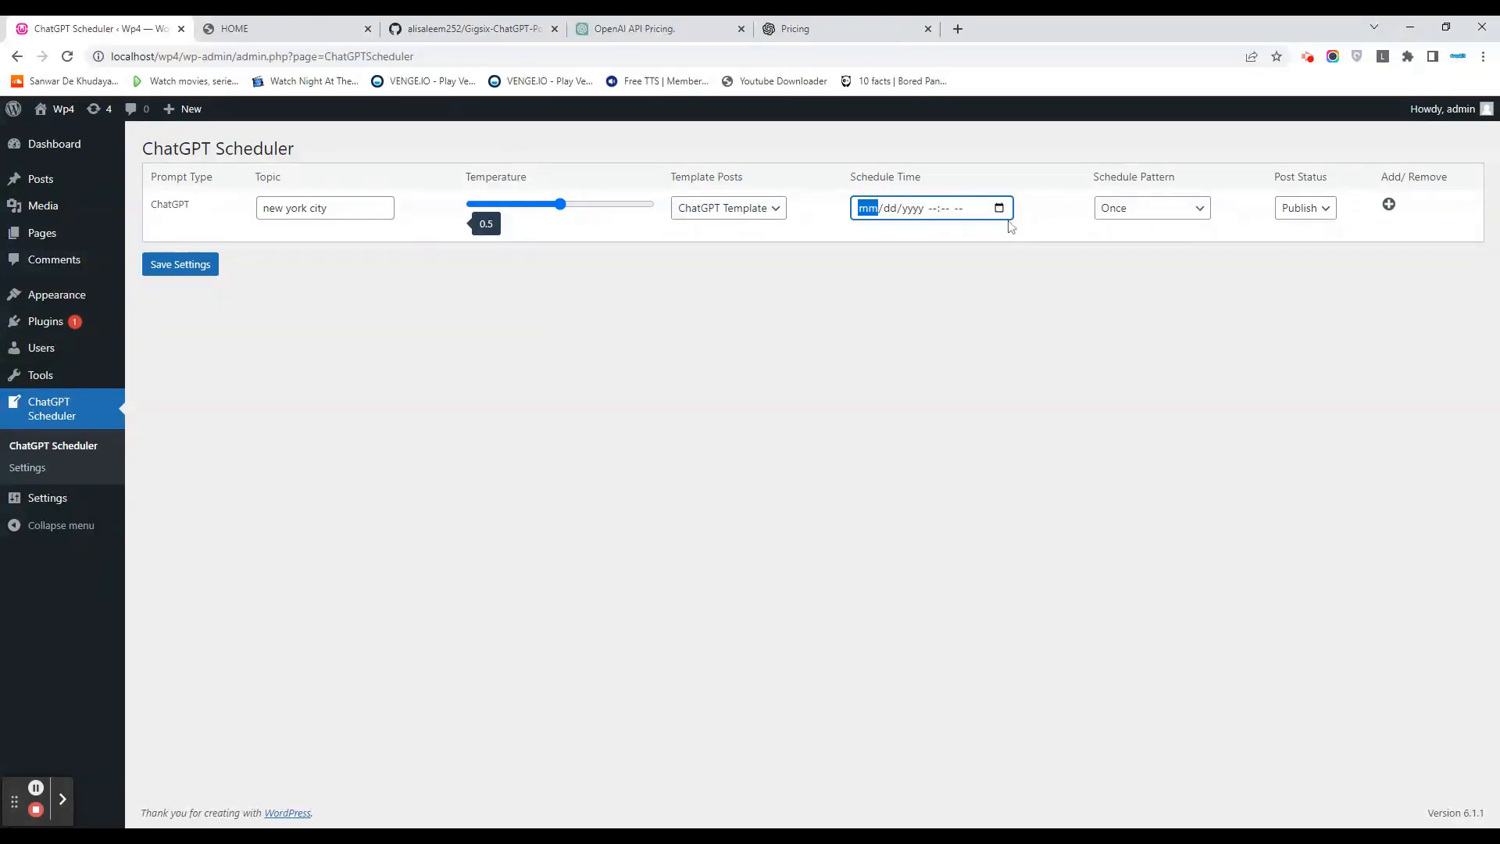
{"action": "type", "text": "02/27/2023 03:02PM"}
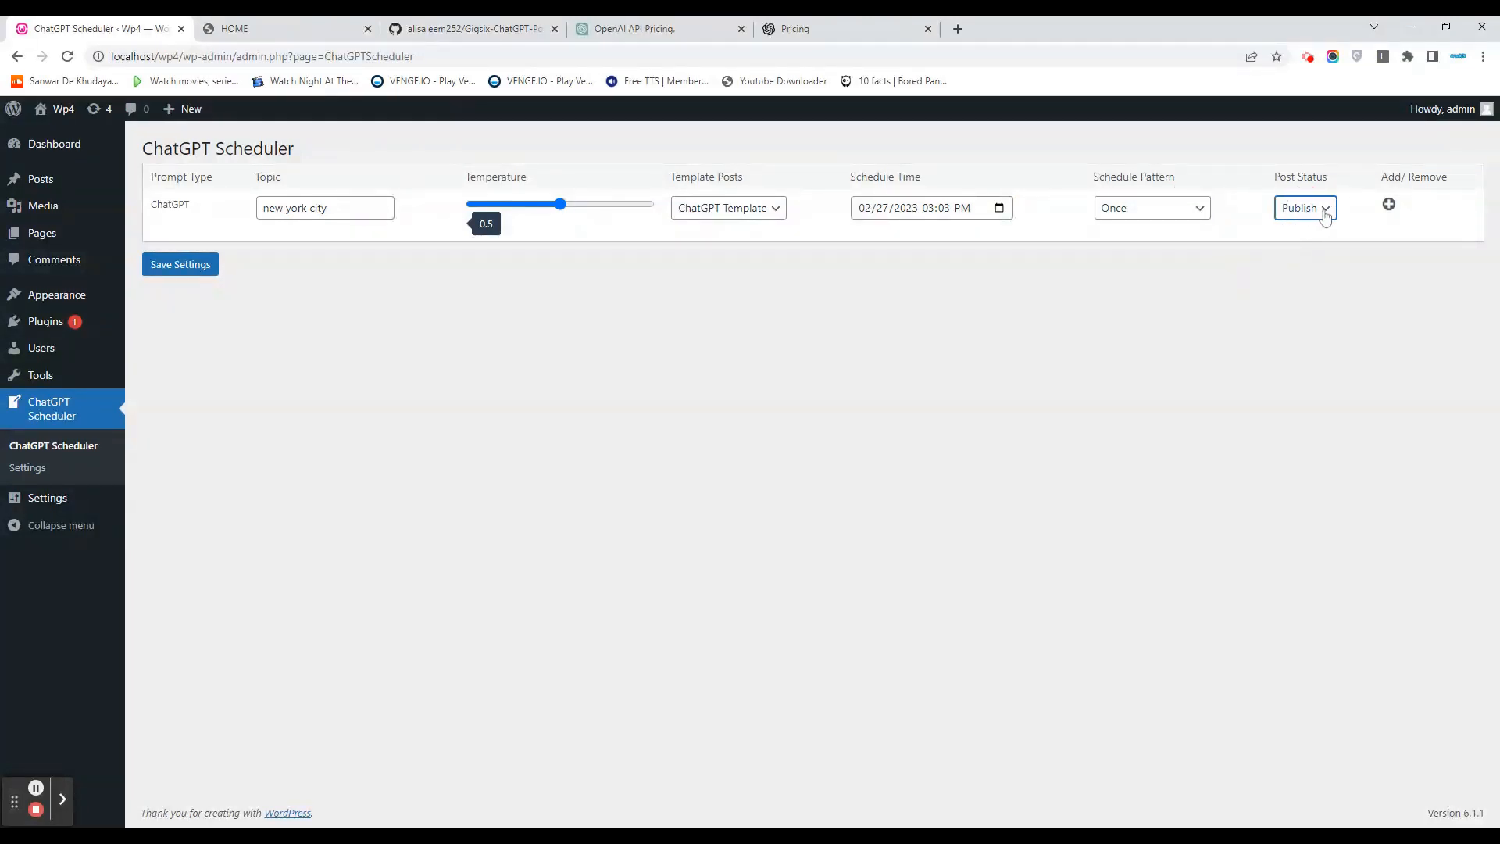
{"action": "left_click", "coordinate": [1304, 208]}
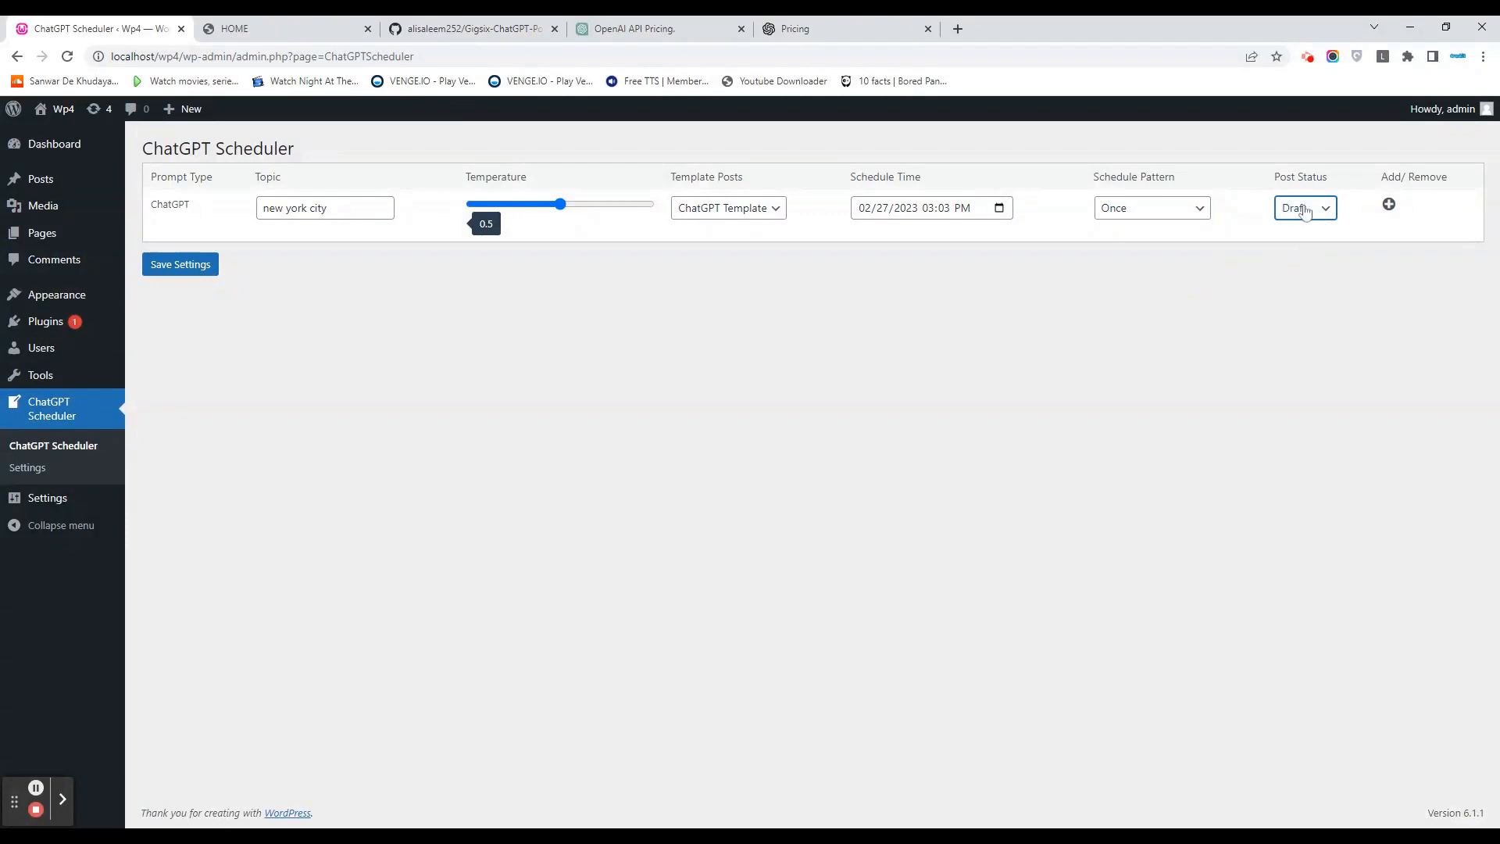
{"action": "left_click", "coordinate": [1388, 204]}
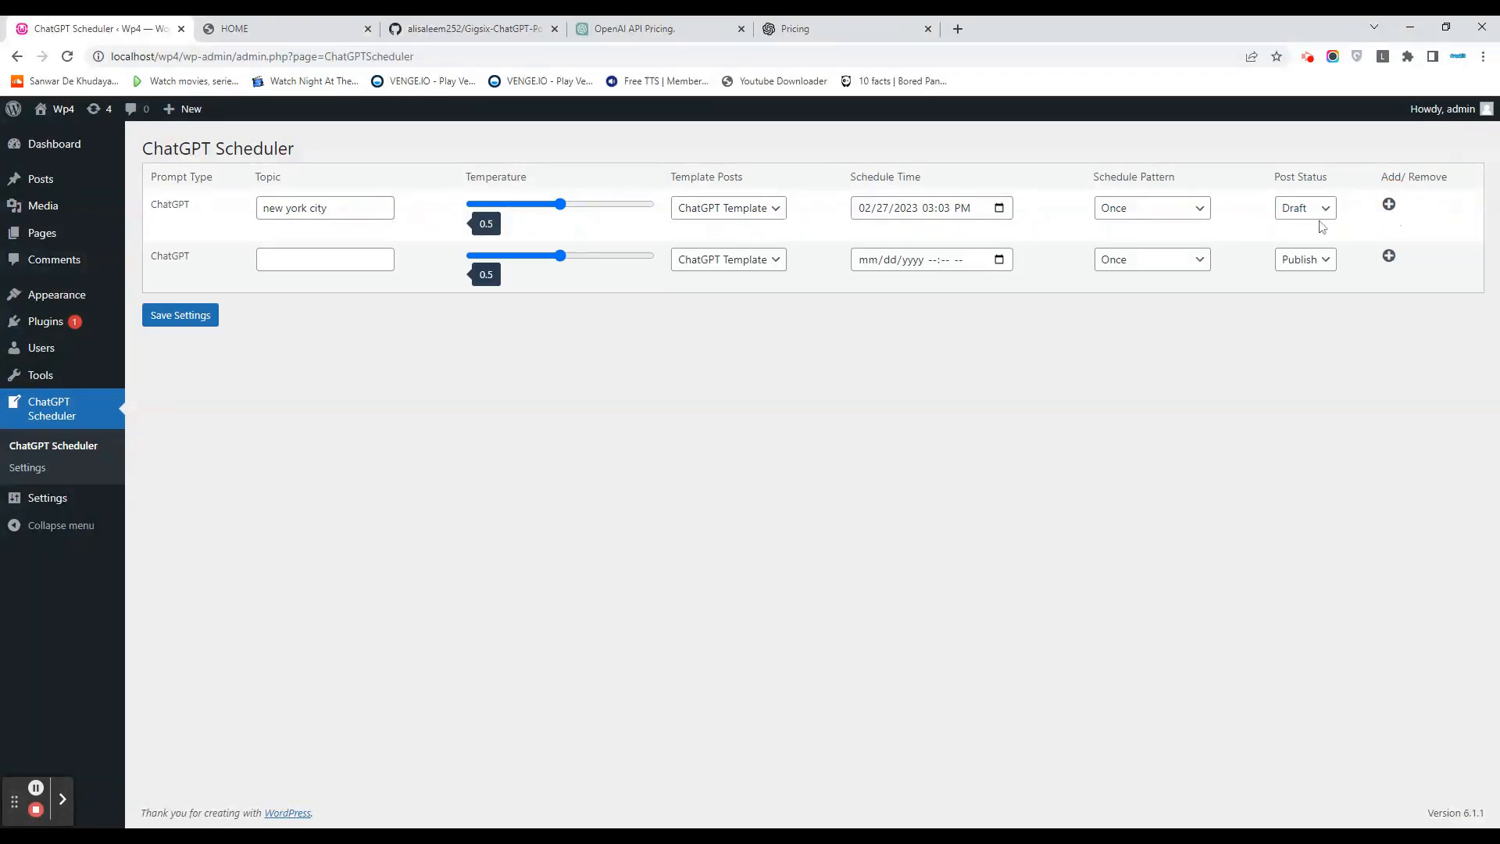
Enter topic new jersy in the second row and set its temperature to 0.4.
{"action": "left_click", "coordinate": [325, 259]}
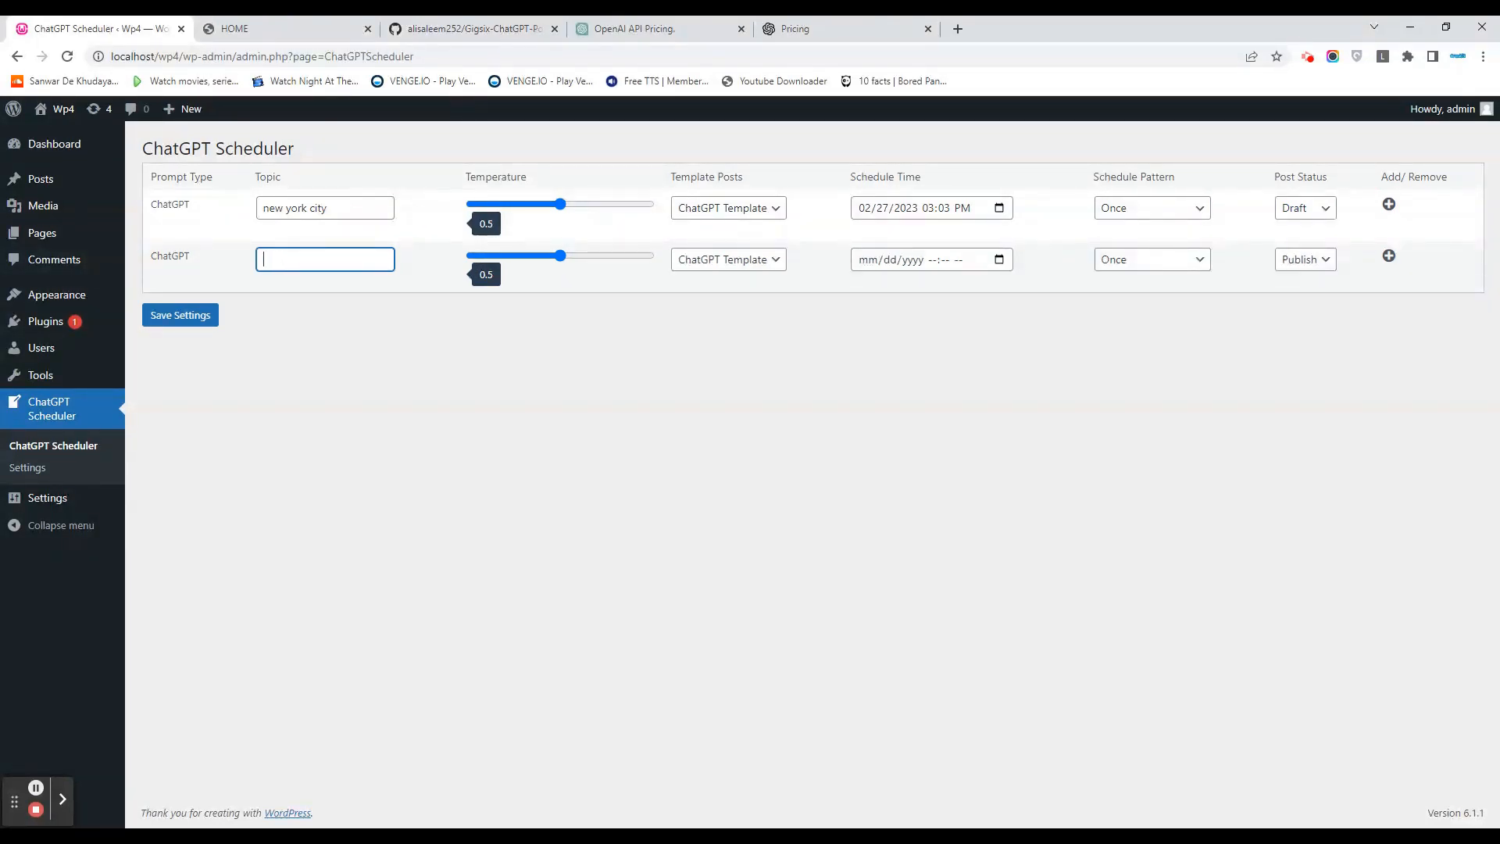
{"action": "type", "text": "new jersy"}
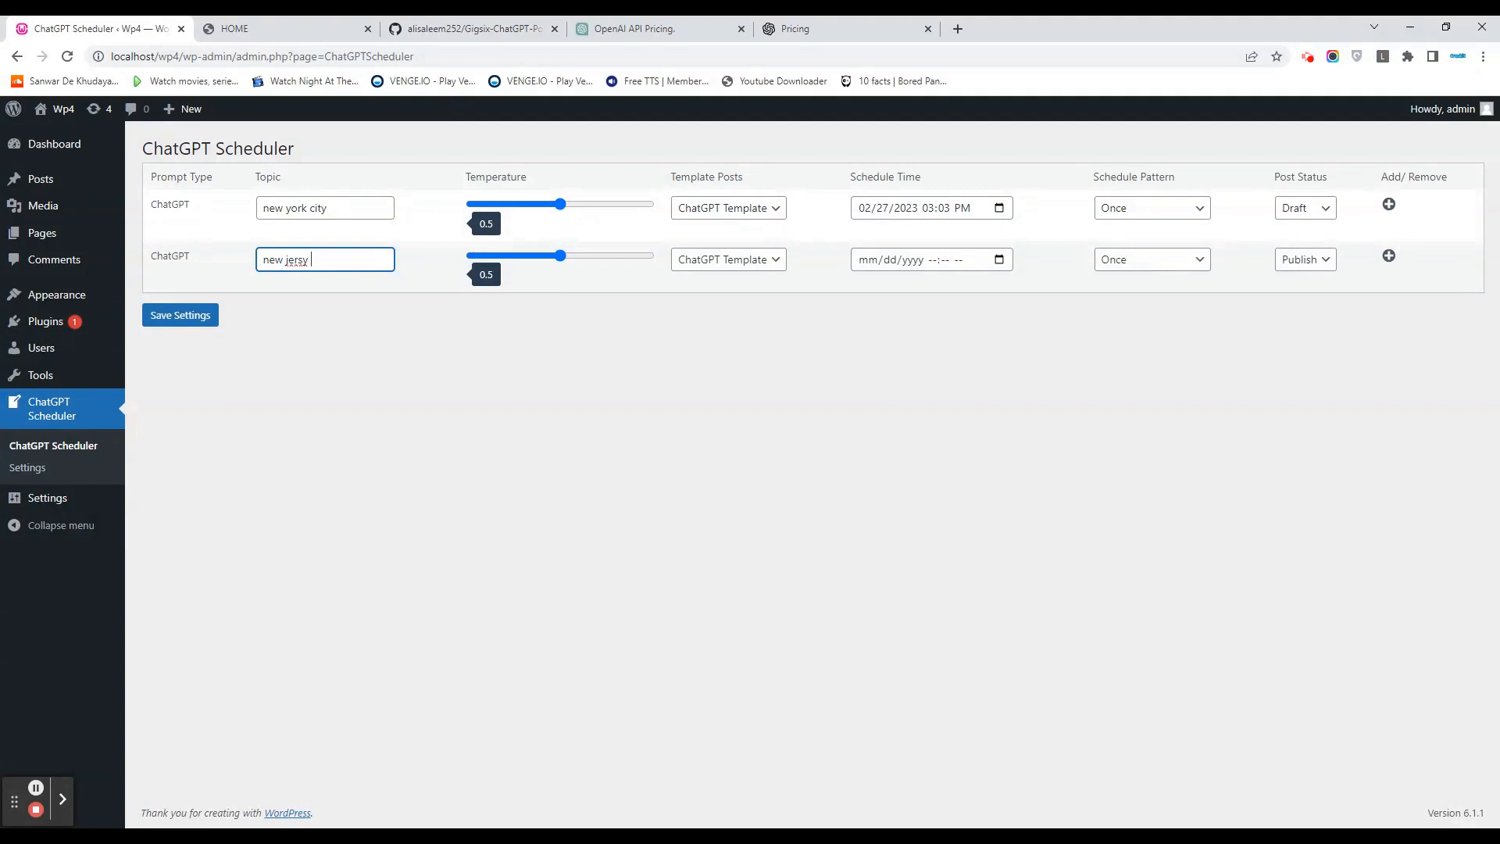
{"action": "left_click_drag", "start_coordinate": [559, 255], "coordinate": [578, 255]}
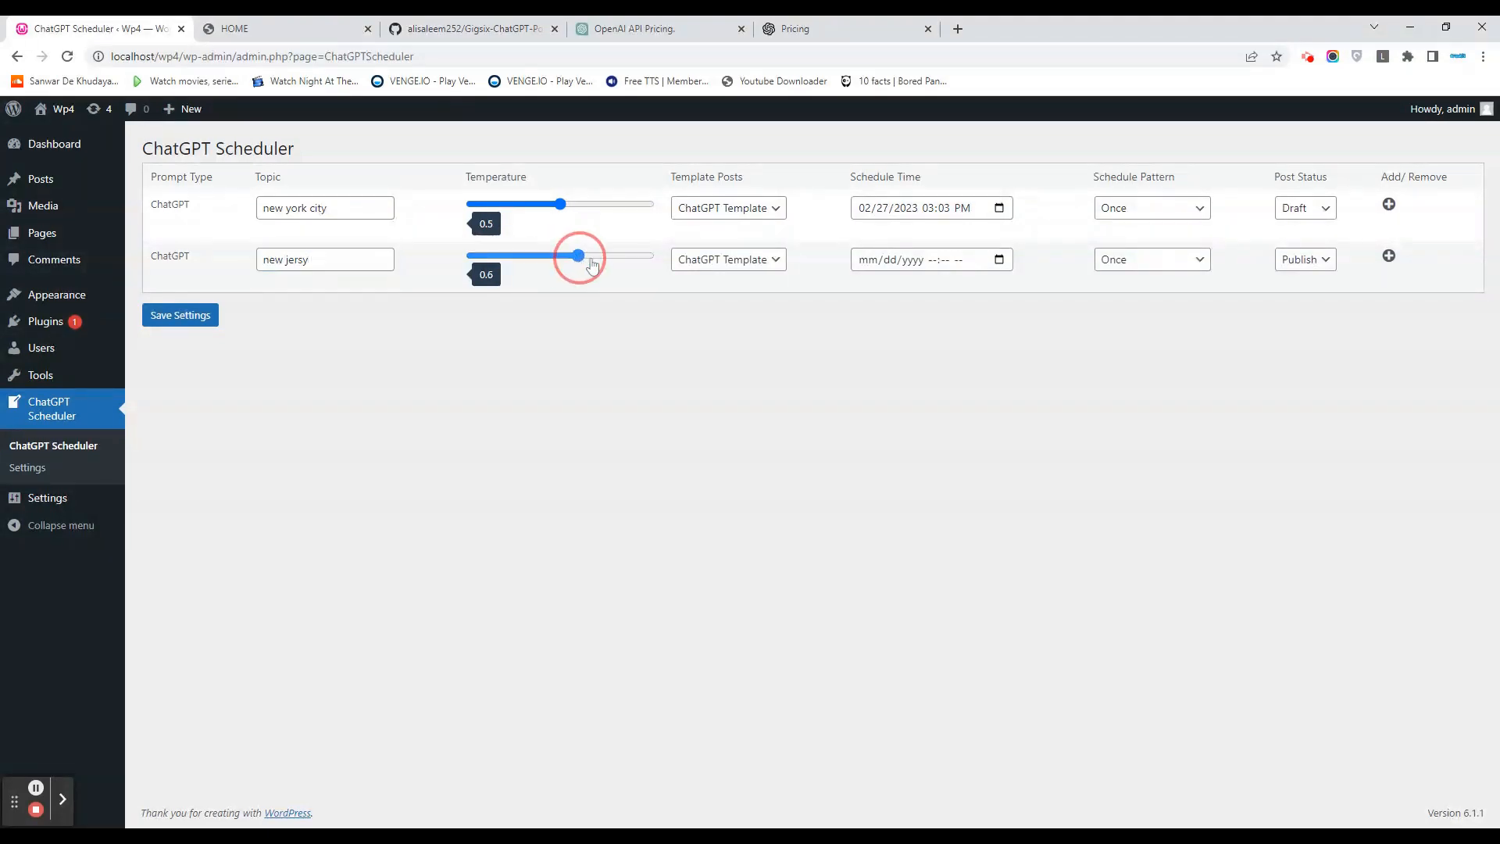
{"action": "left_click_drag", "start_coordinate": [577, 255], "coordinate": [542, 256]}
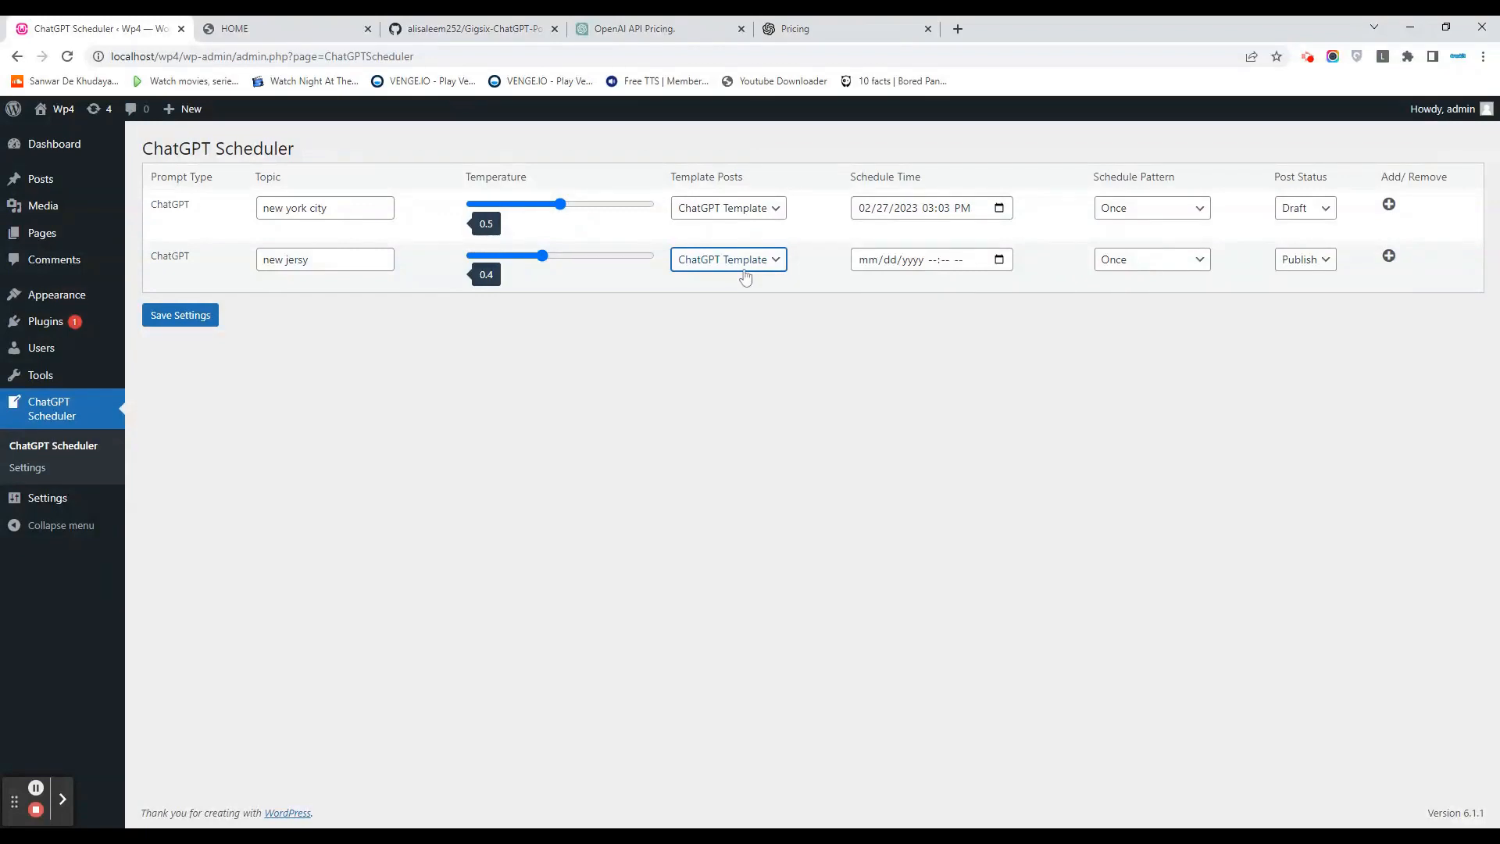
{"action": "mouse_move", "coordinate": [783, 335]}
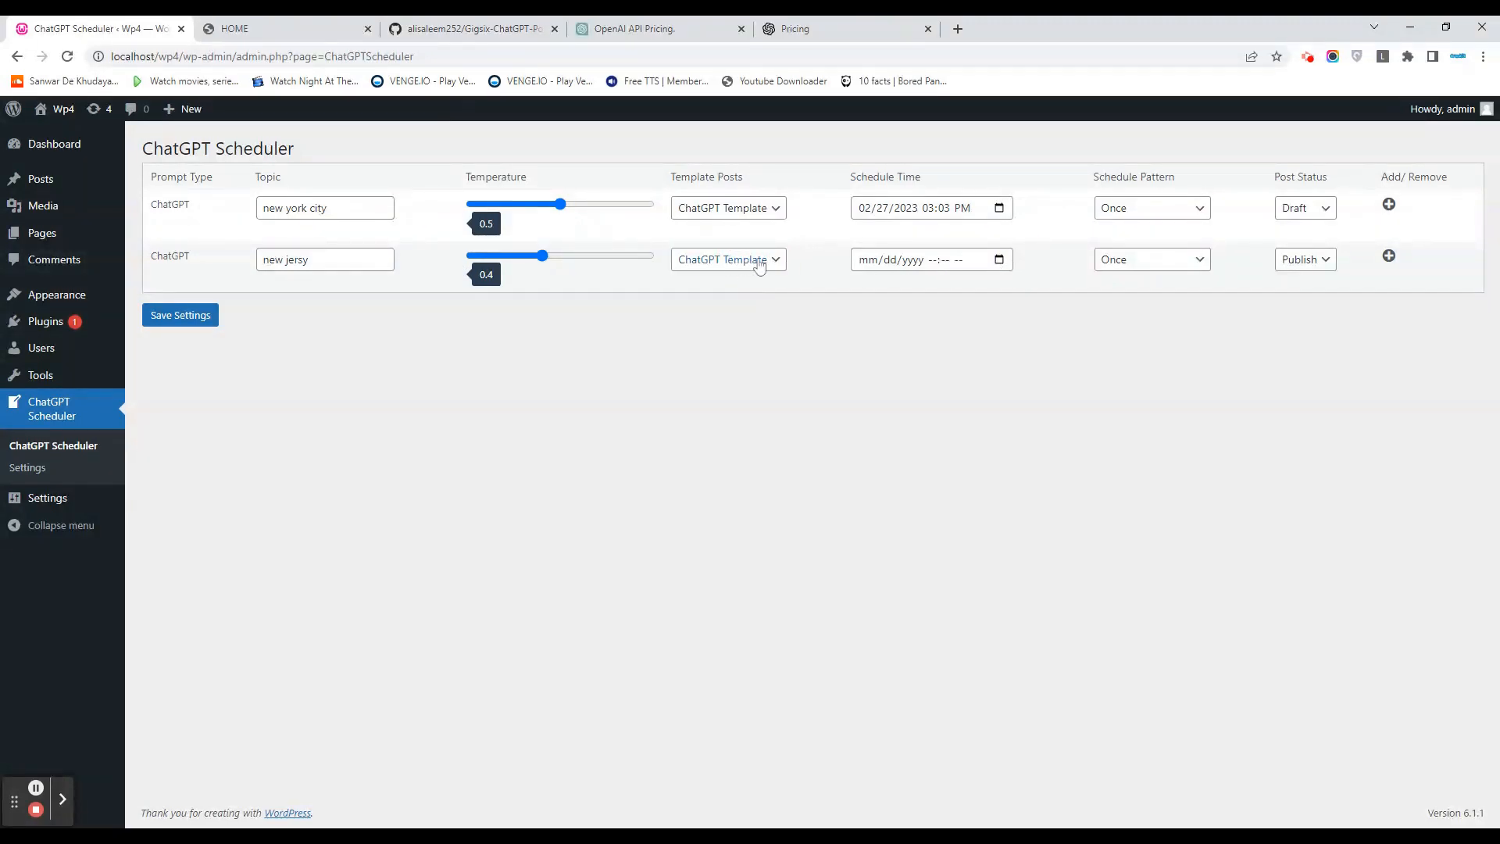
{"action": "mouse_move", "coordinate": [781, 276]}
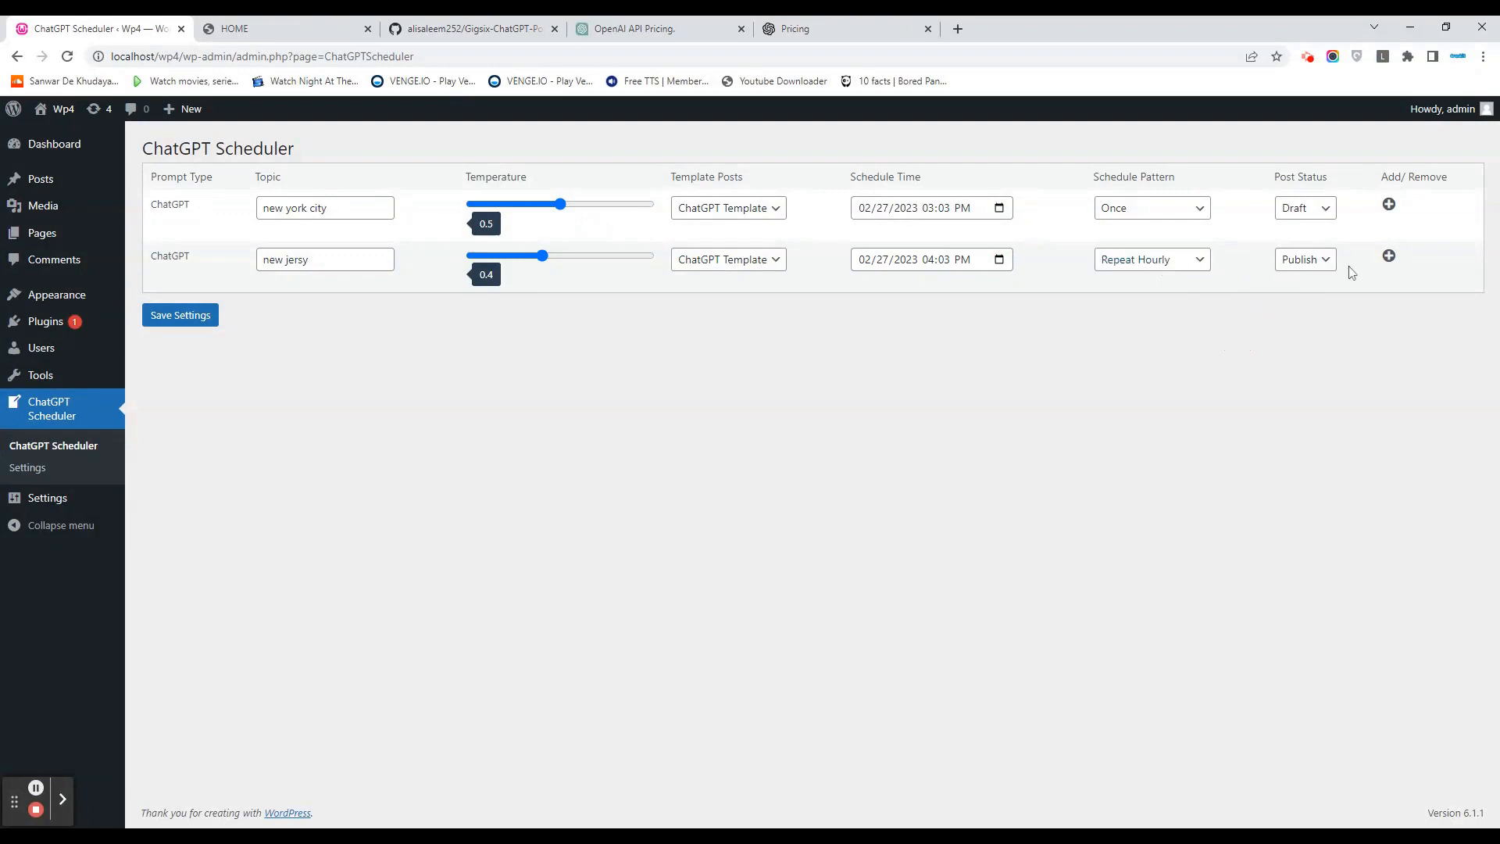
Save the scheduler settings, removing the extra empty third row and saving again.
{"action": "left_click", "coordinate": [1388, 256]}
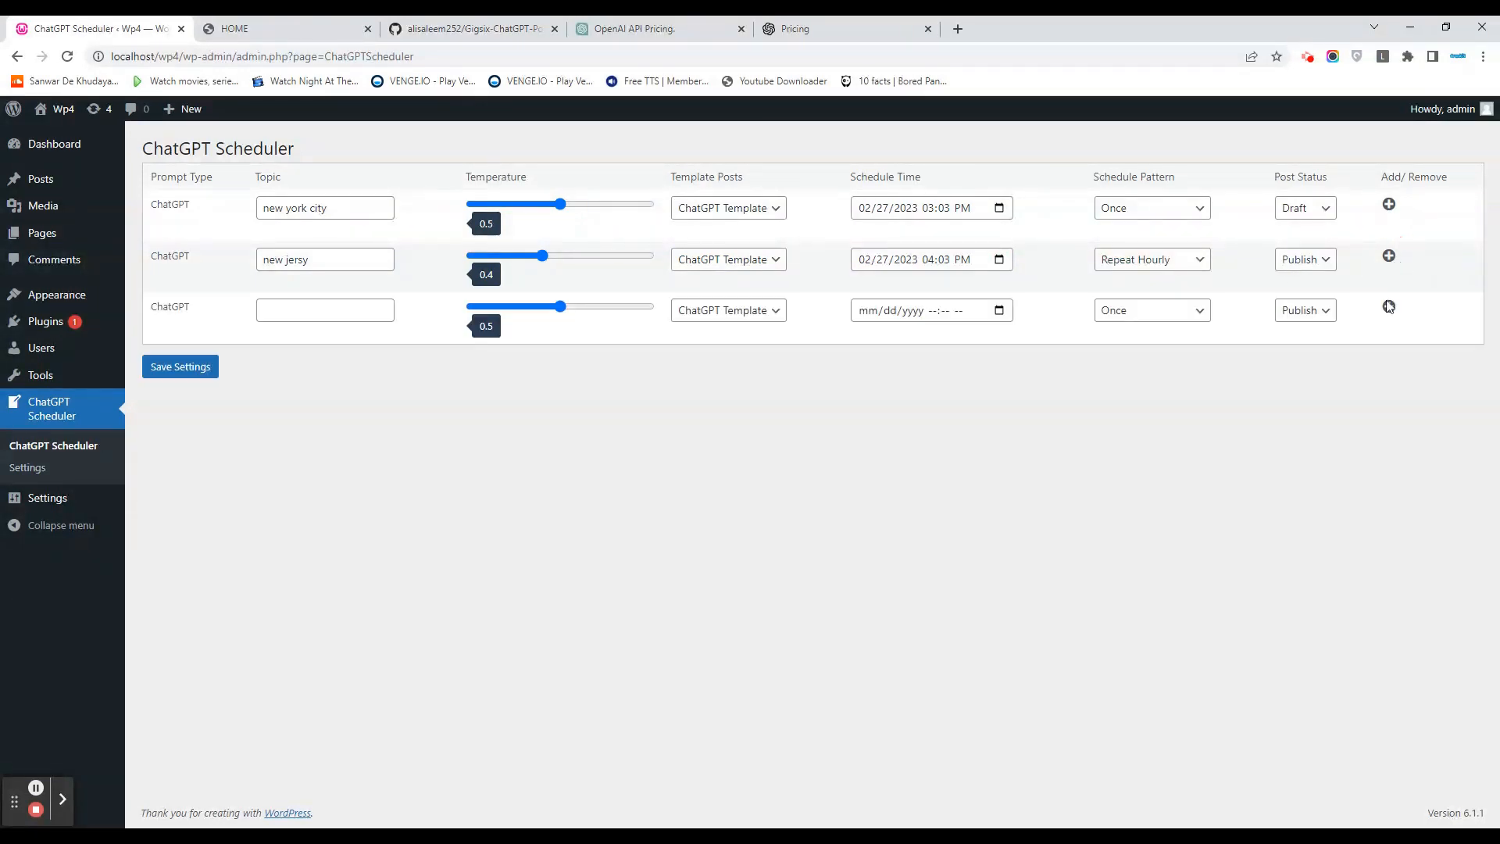
{"action": "left_click", "coordinate": [1389, 307]}
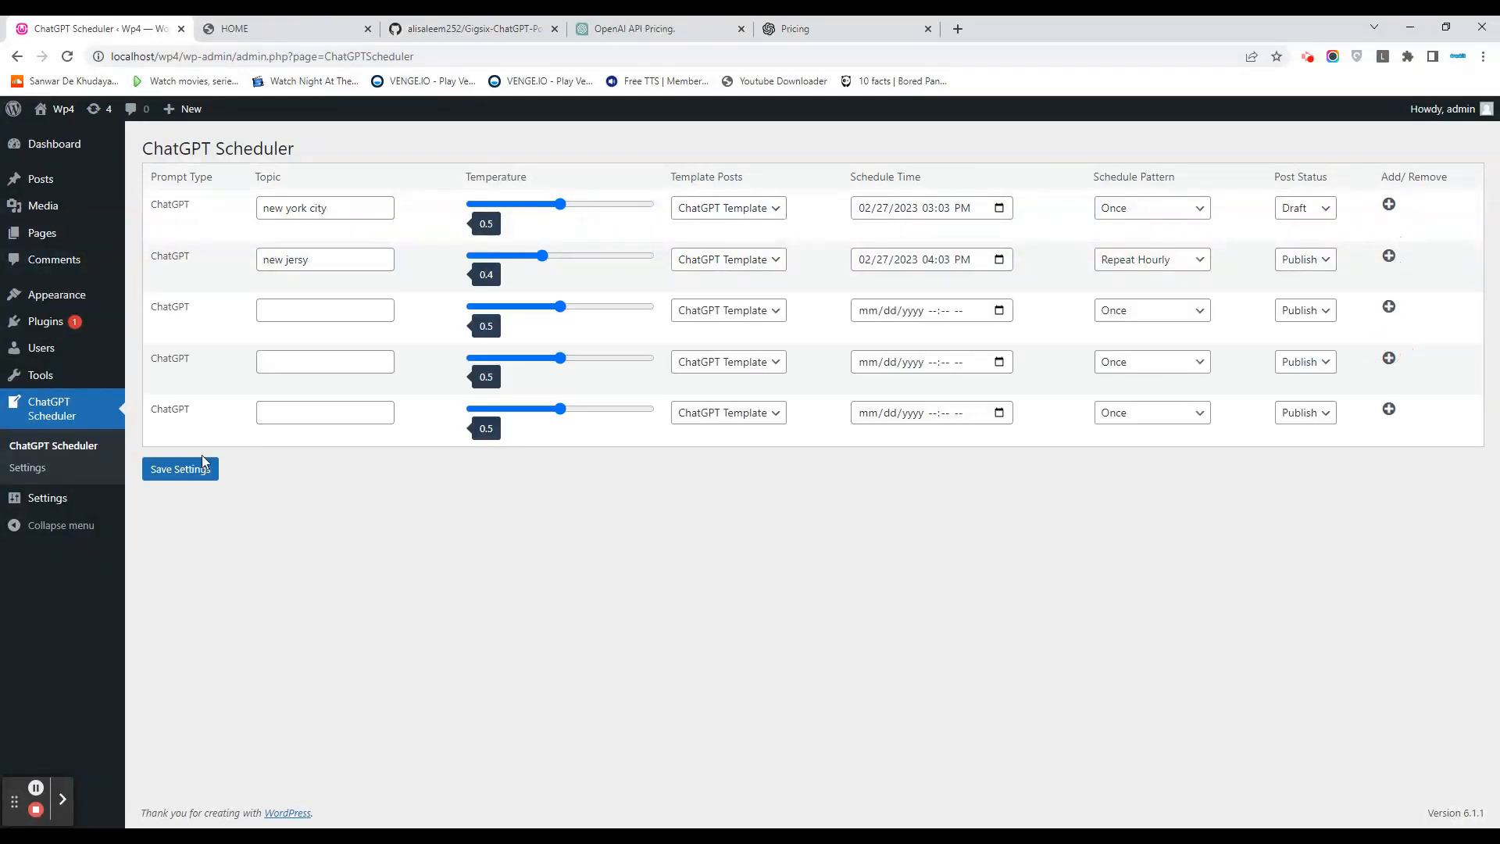
{"action": "left_click", "coordinate": [179, 469]}
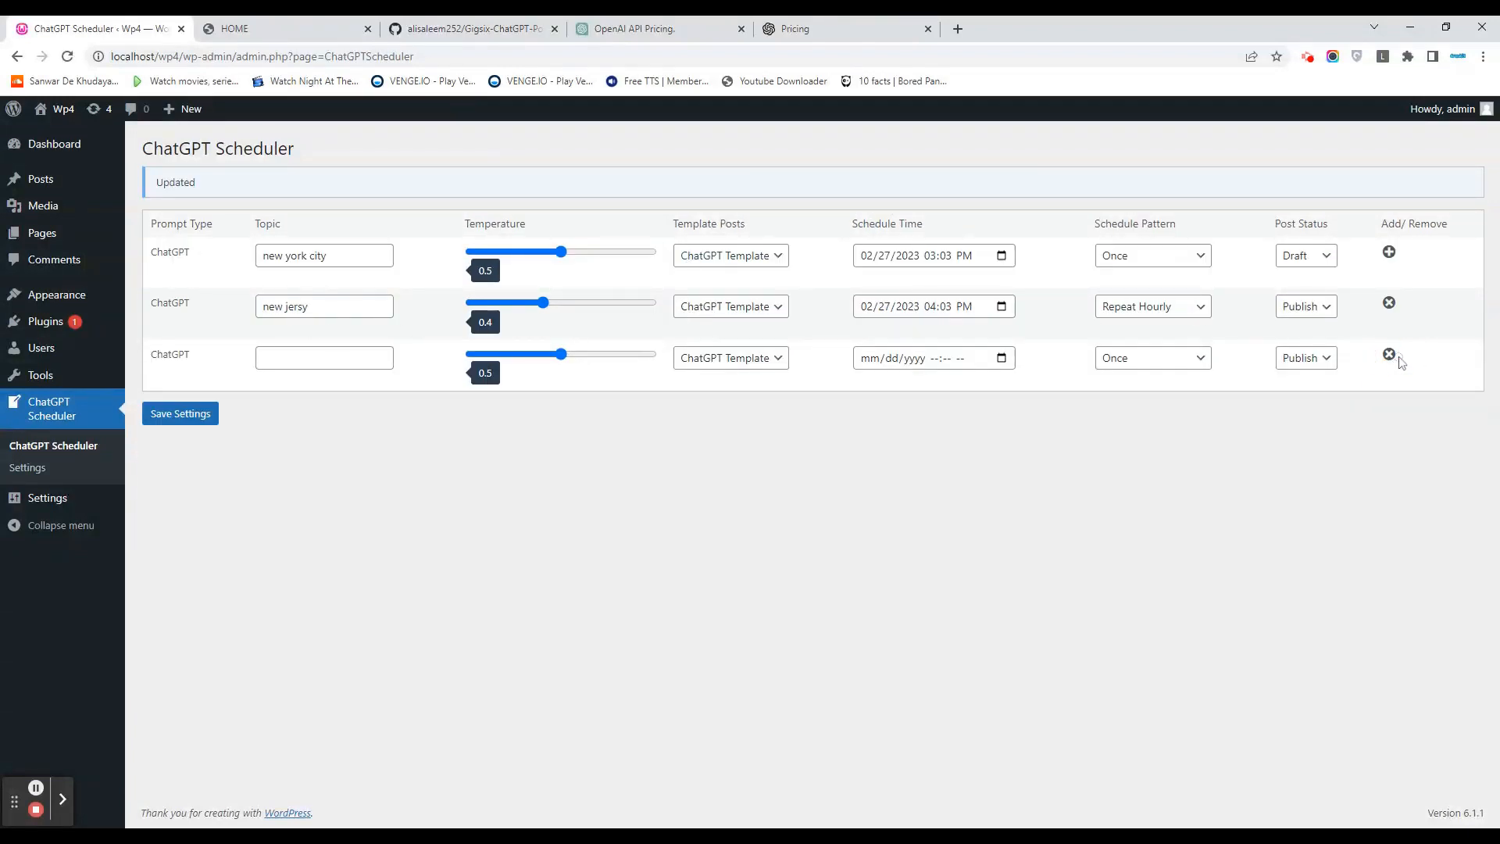
{"action": "left_click", "coordinate": [1388, 353]}
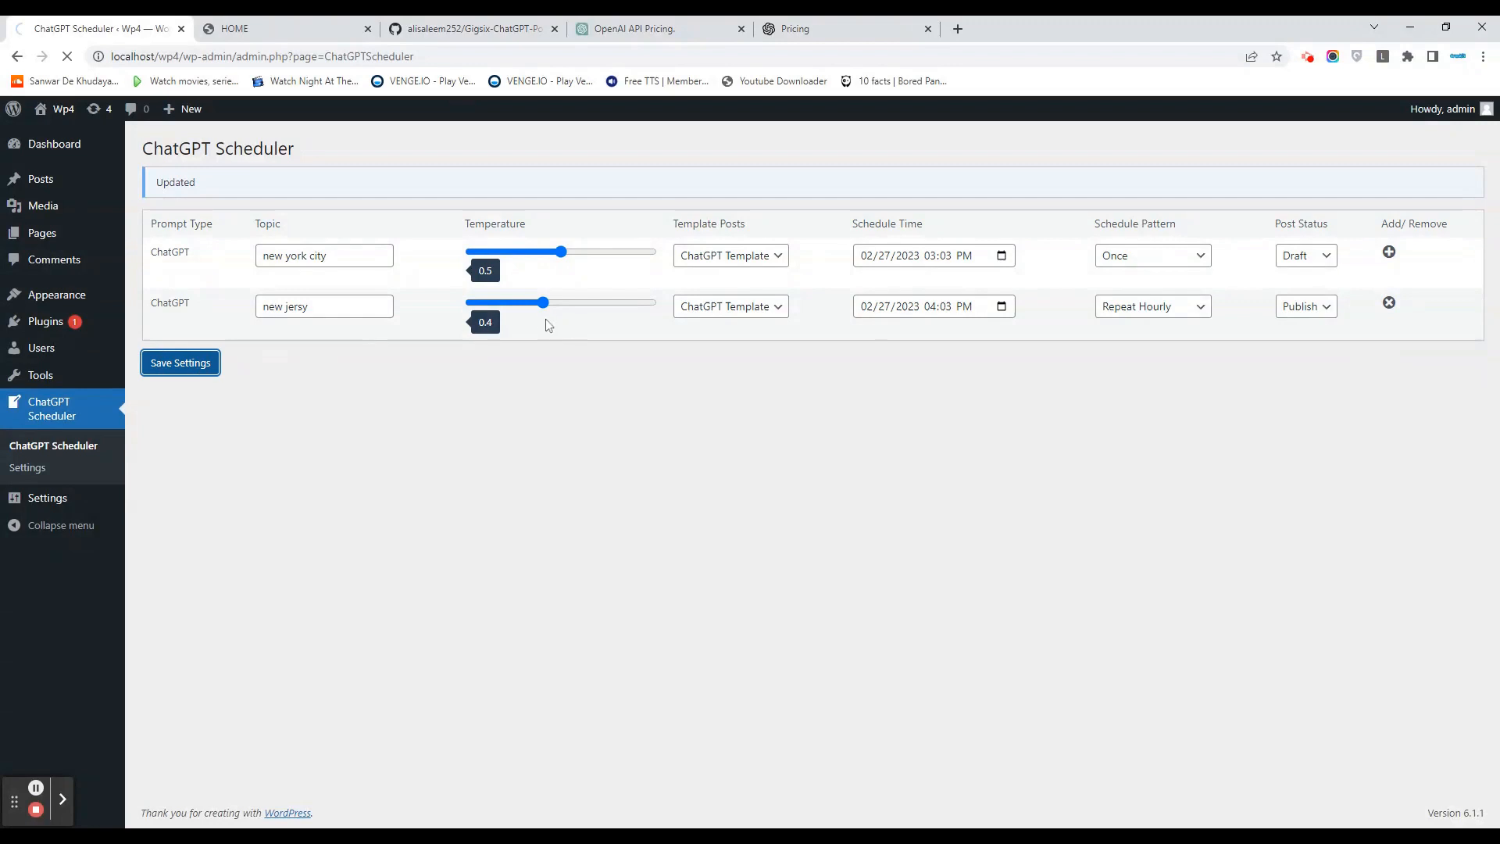
{"action": "left_click", "coordinate": [180, 362]}
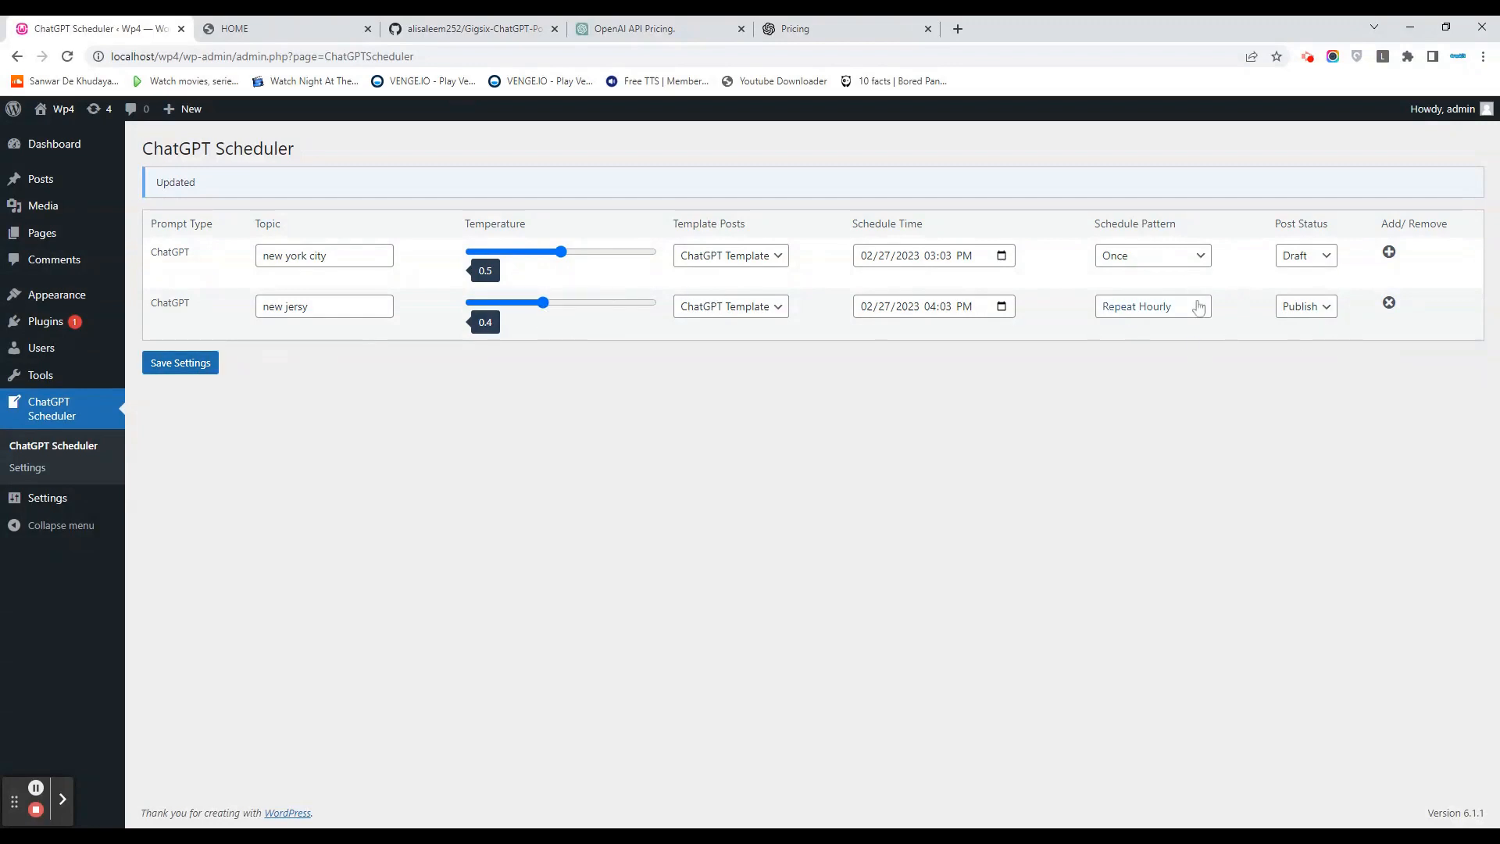
{"action": "mouse_move", "coordinate": [1229, 354]}
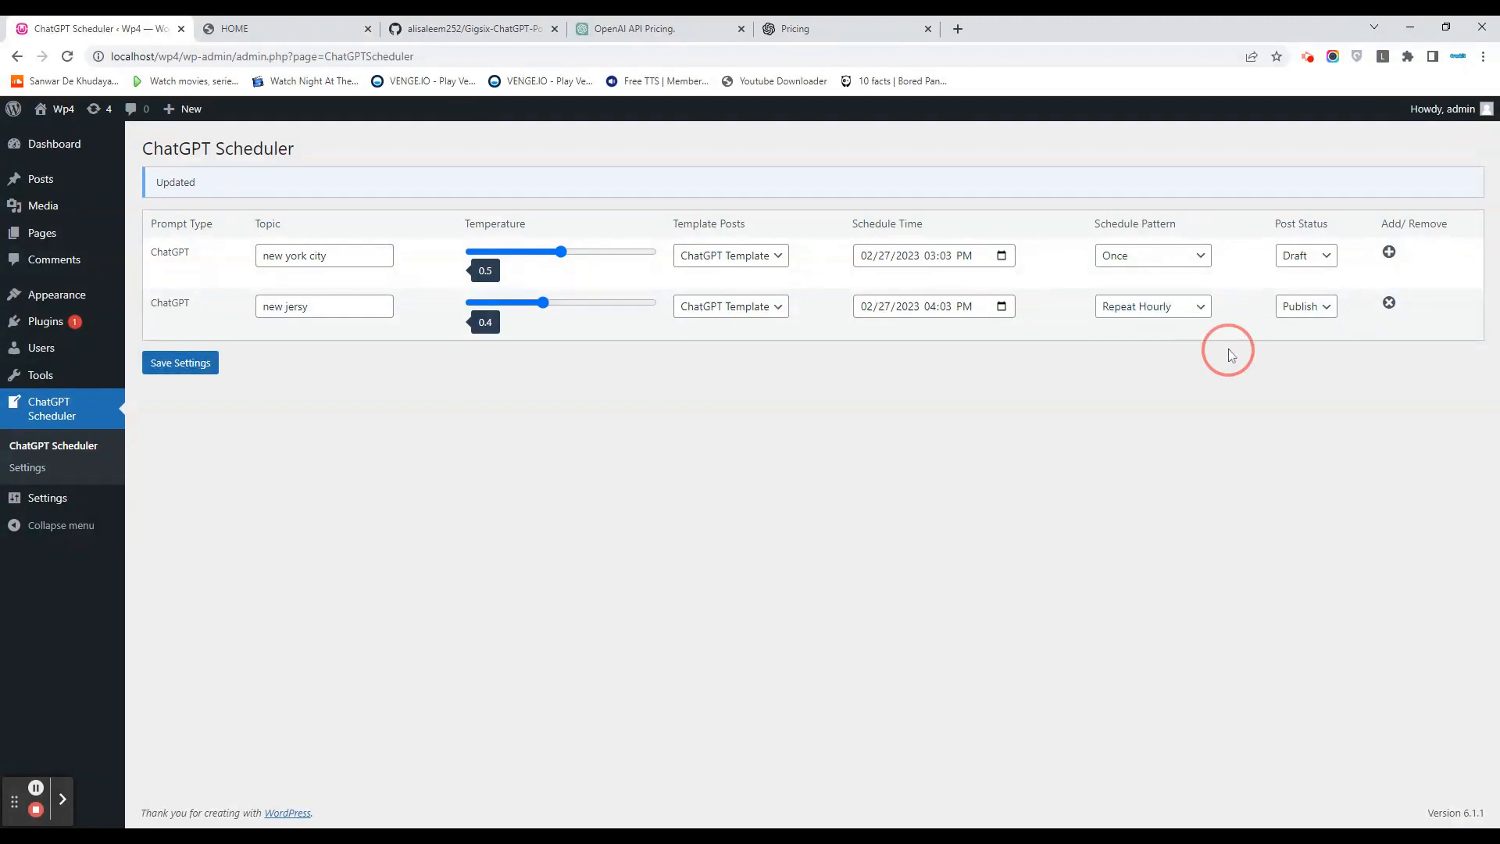
{"action": "mouse_move", "coordinate": [153, 468]}
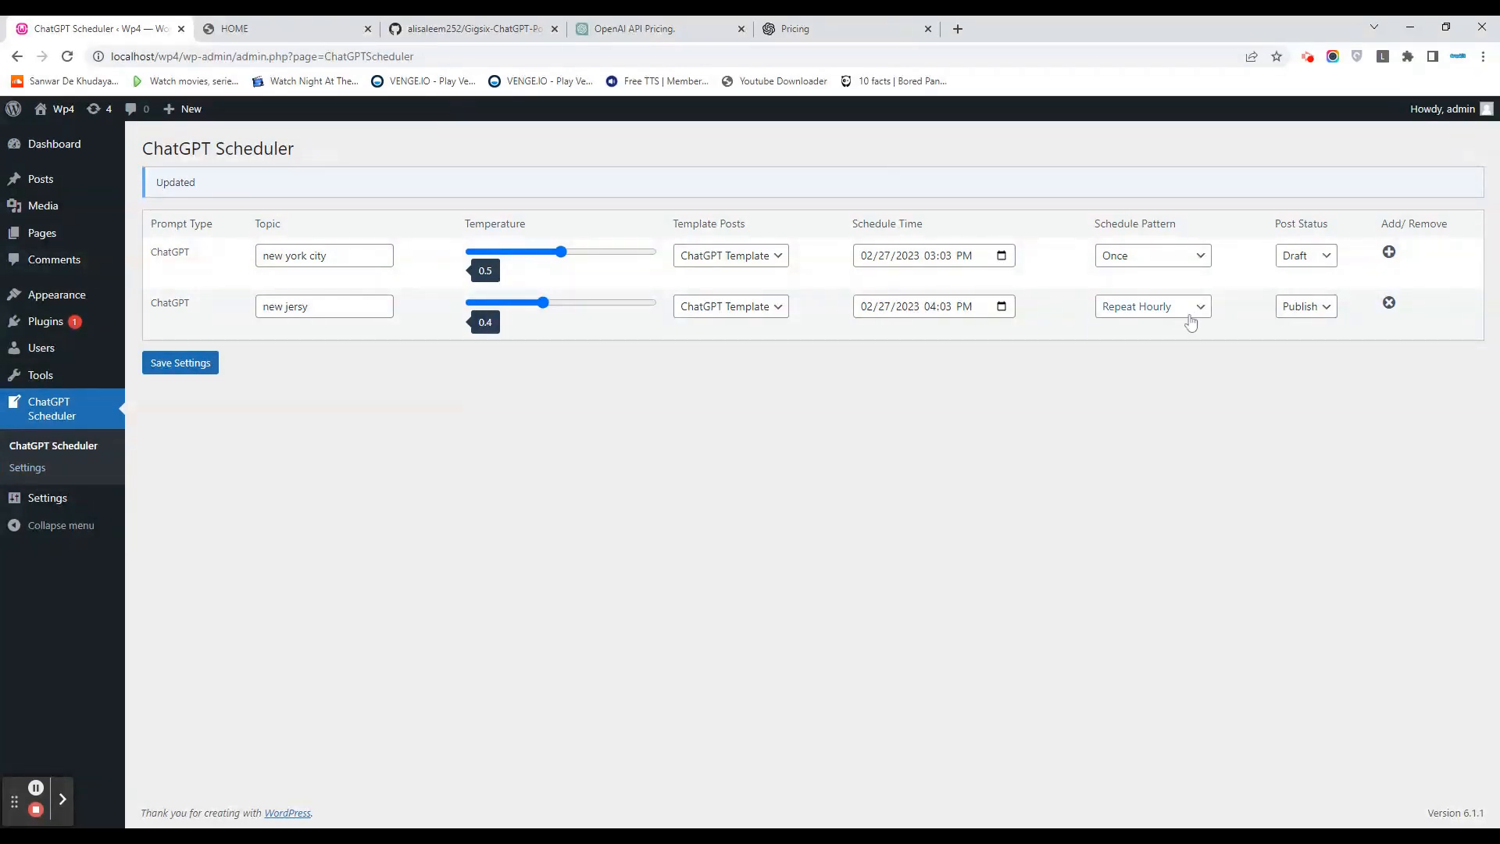
{"action": "mouse_move", "coordinate": [1186, 312]}
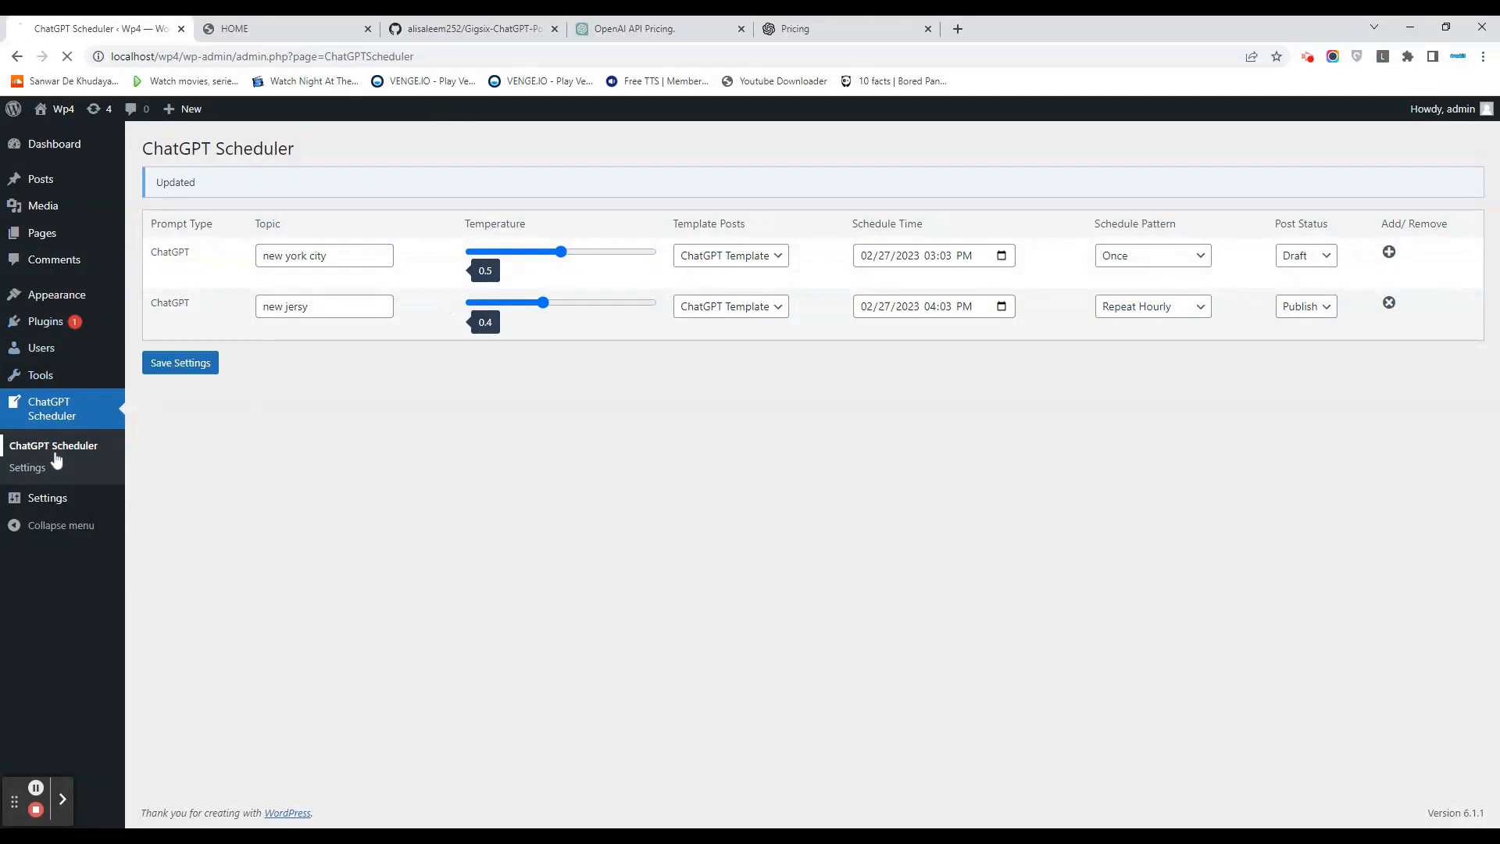
Open the ChatGPT Scheduler Settings page and select the Gigsix Connect Key value.
{"action": "left_click", "coordinate": [27, 468]}
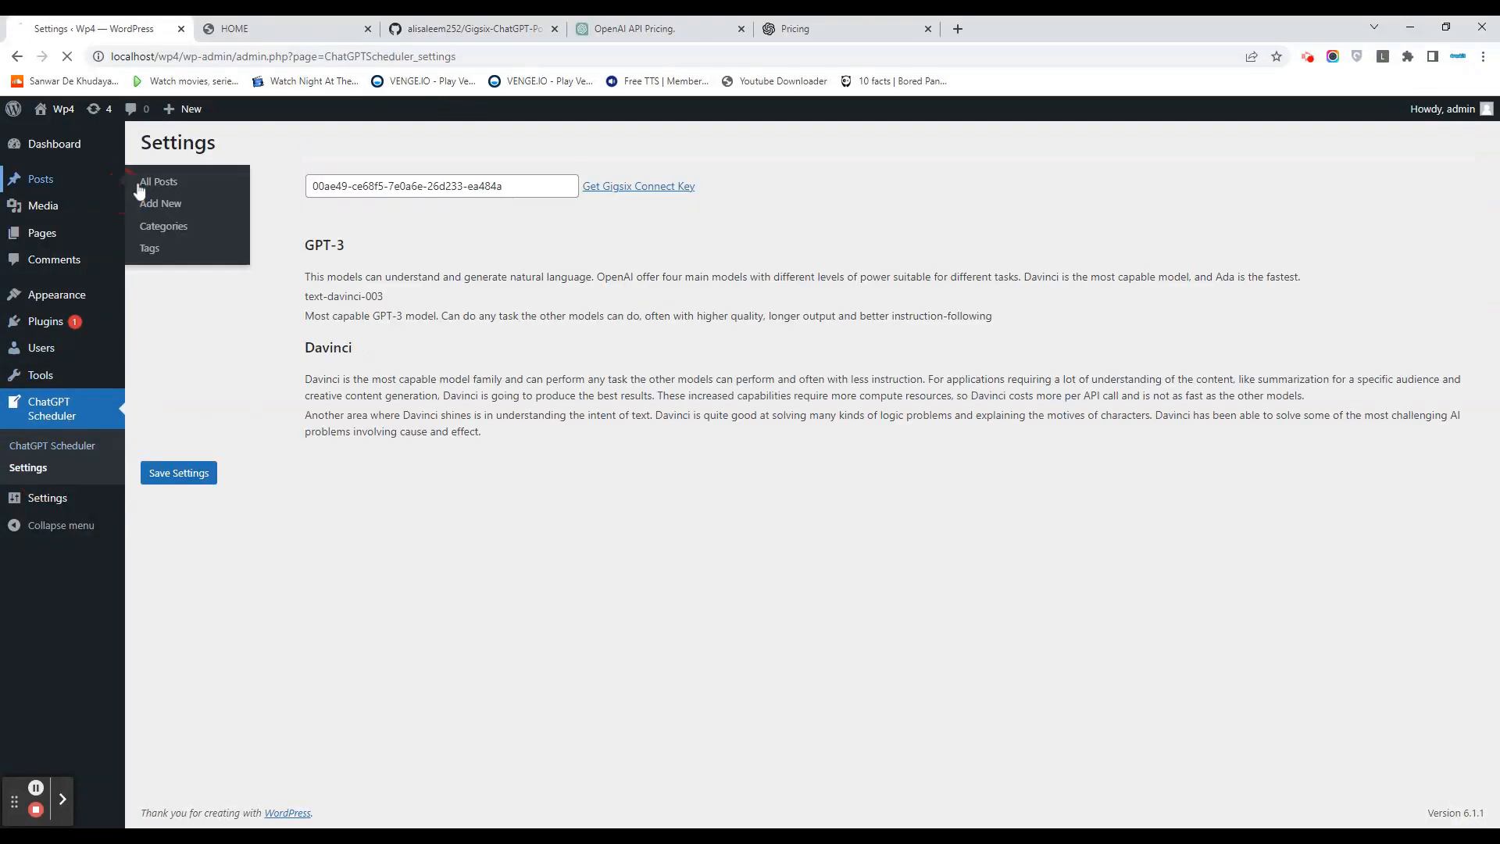
{"action": "left_click", "coordinate": [52, 409]}
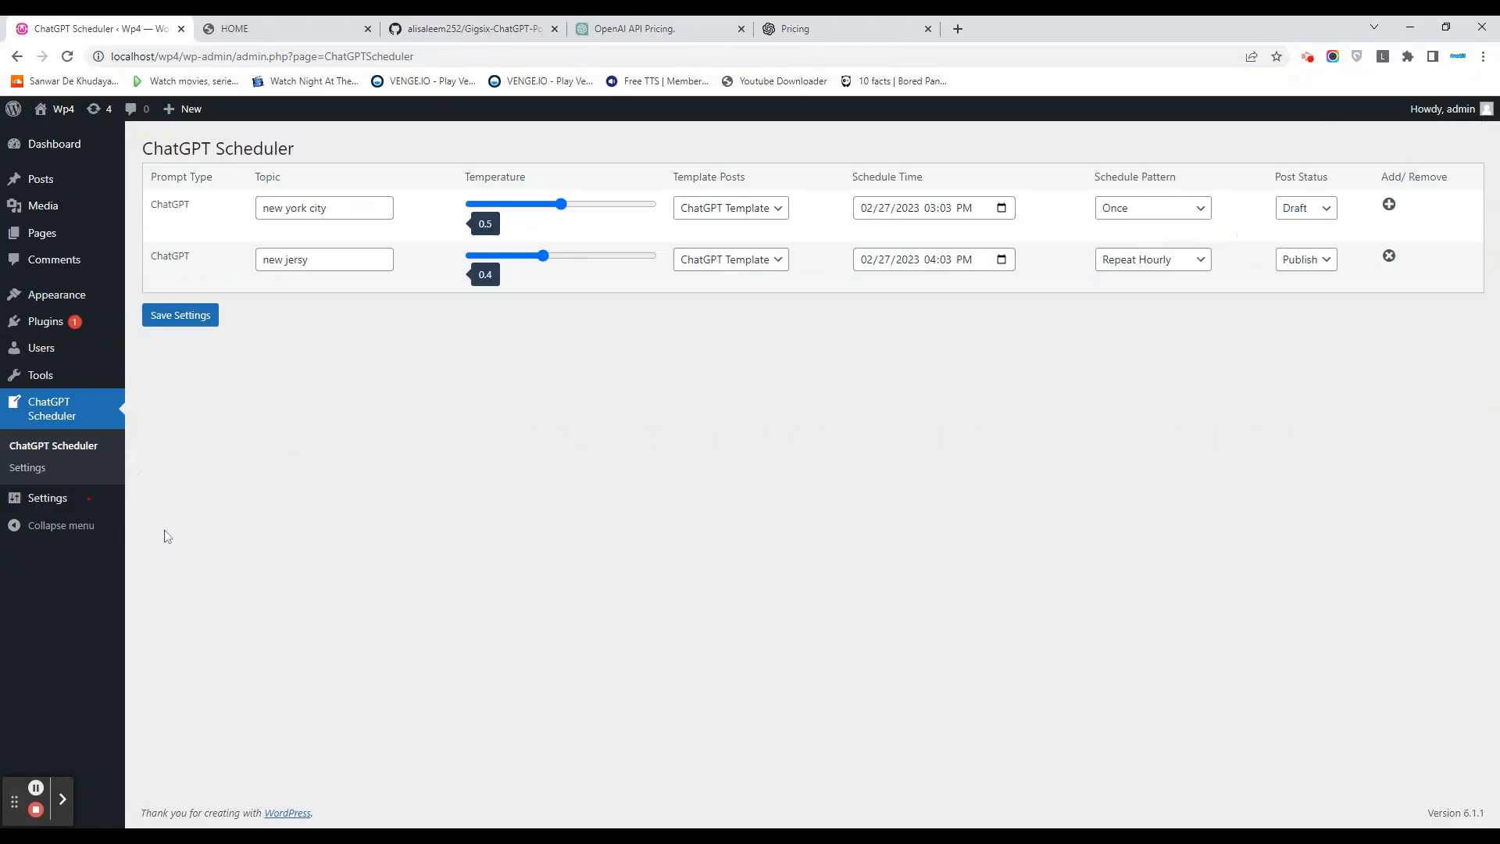
{"action": "left_click", "coordinate": [26, 468]}
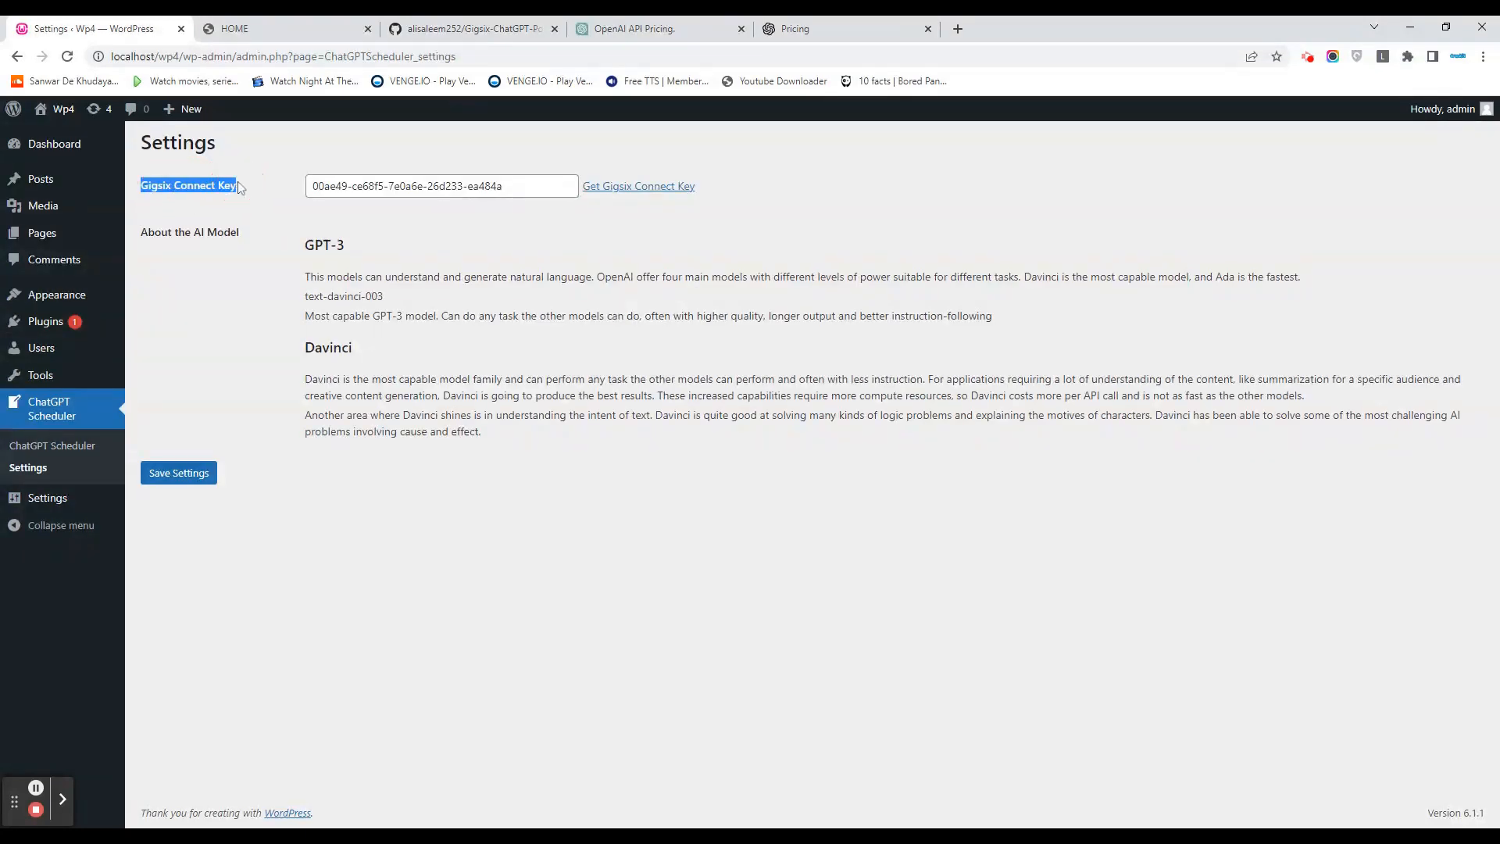
{"action": "double_click", "coordinate": [430, 186]}
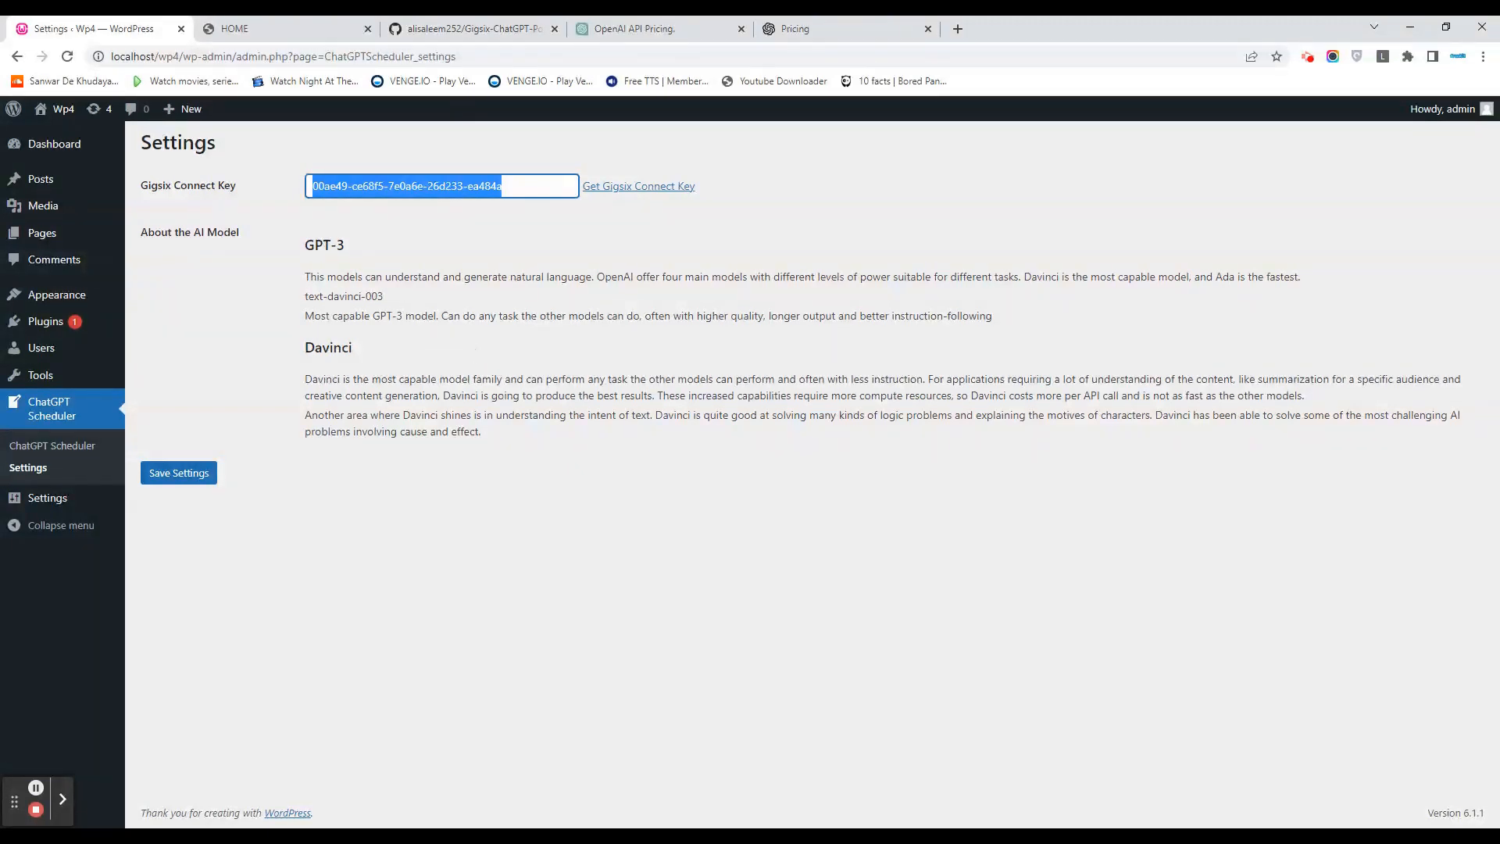
Show all posts: ChatGPT Template draft, New York City and Hello world.
{"action": "left_click", "coordinate": [40, 178]}
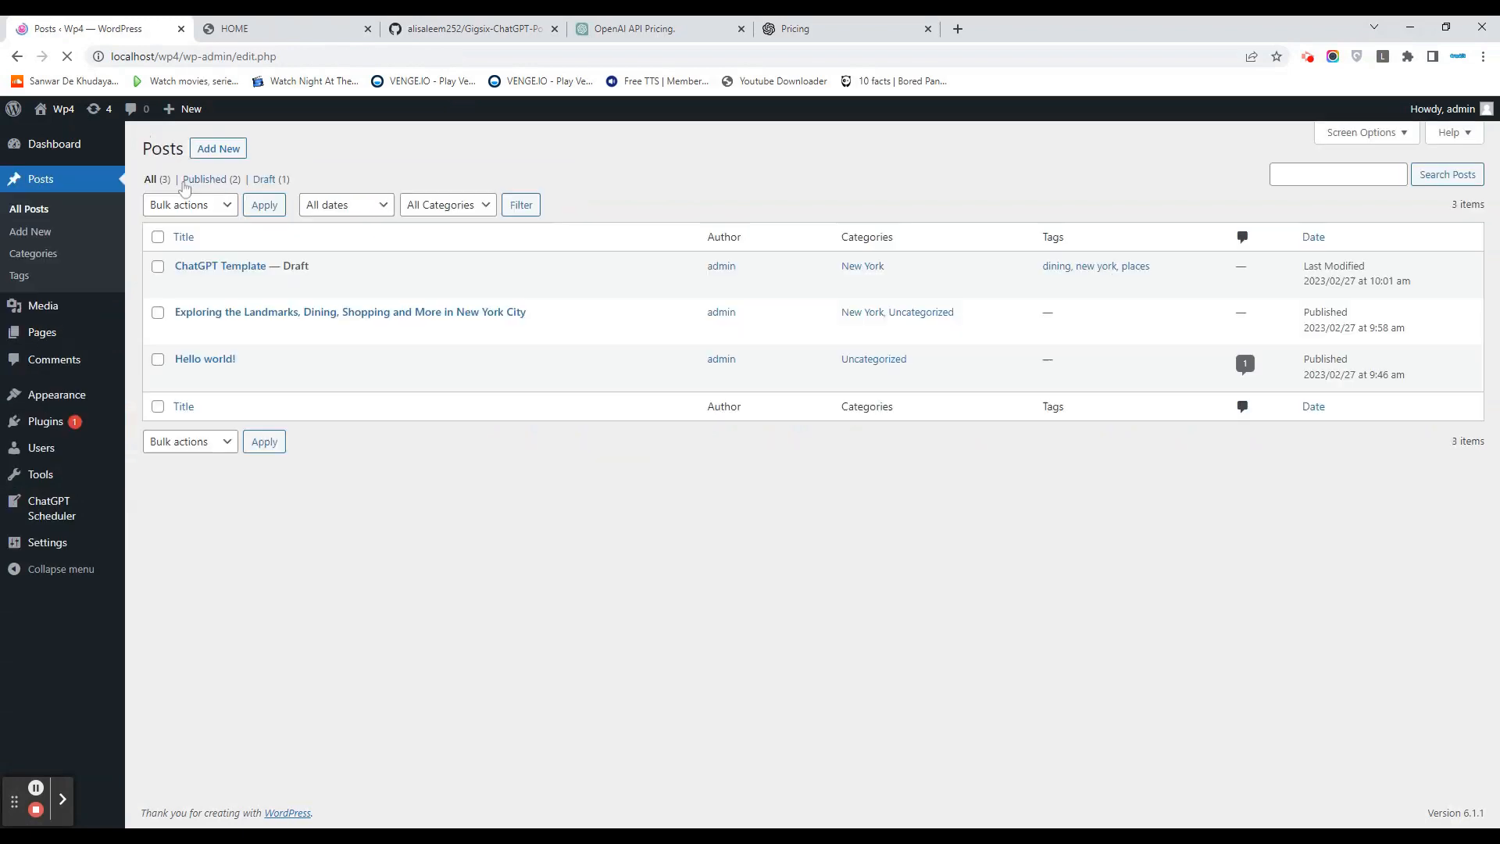
{"action": "left_click", "coordinate": [349, 312]}
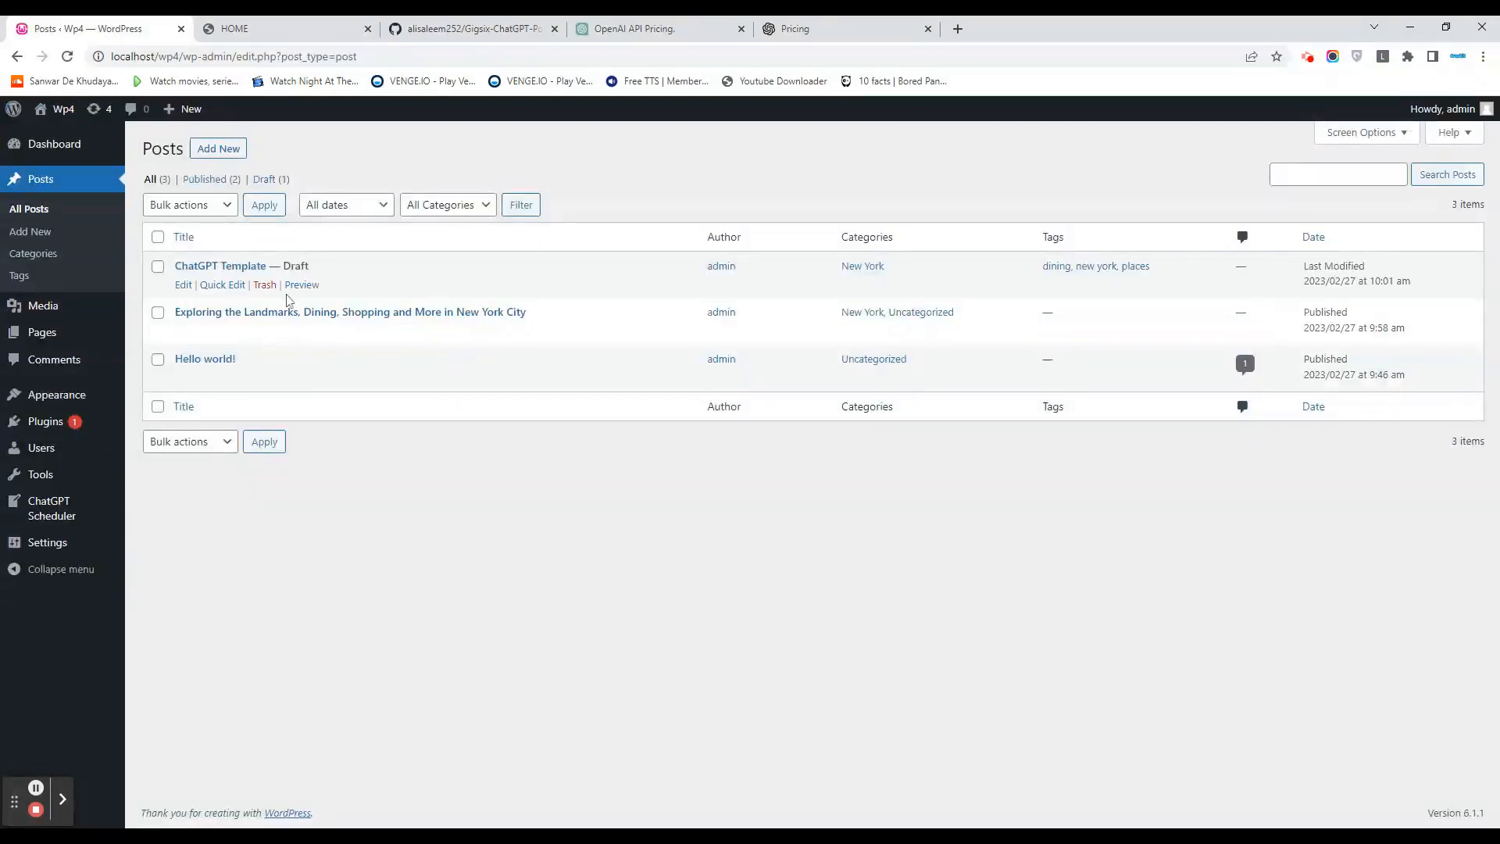
{"action": "mouse_move", "coordinate": [52, 507]}
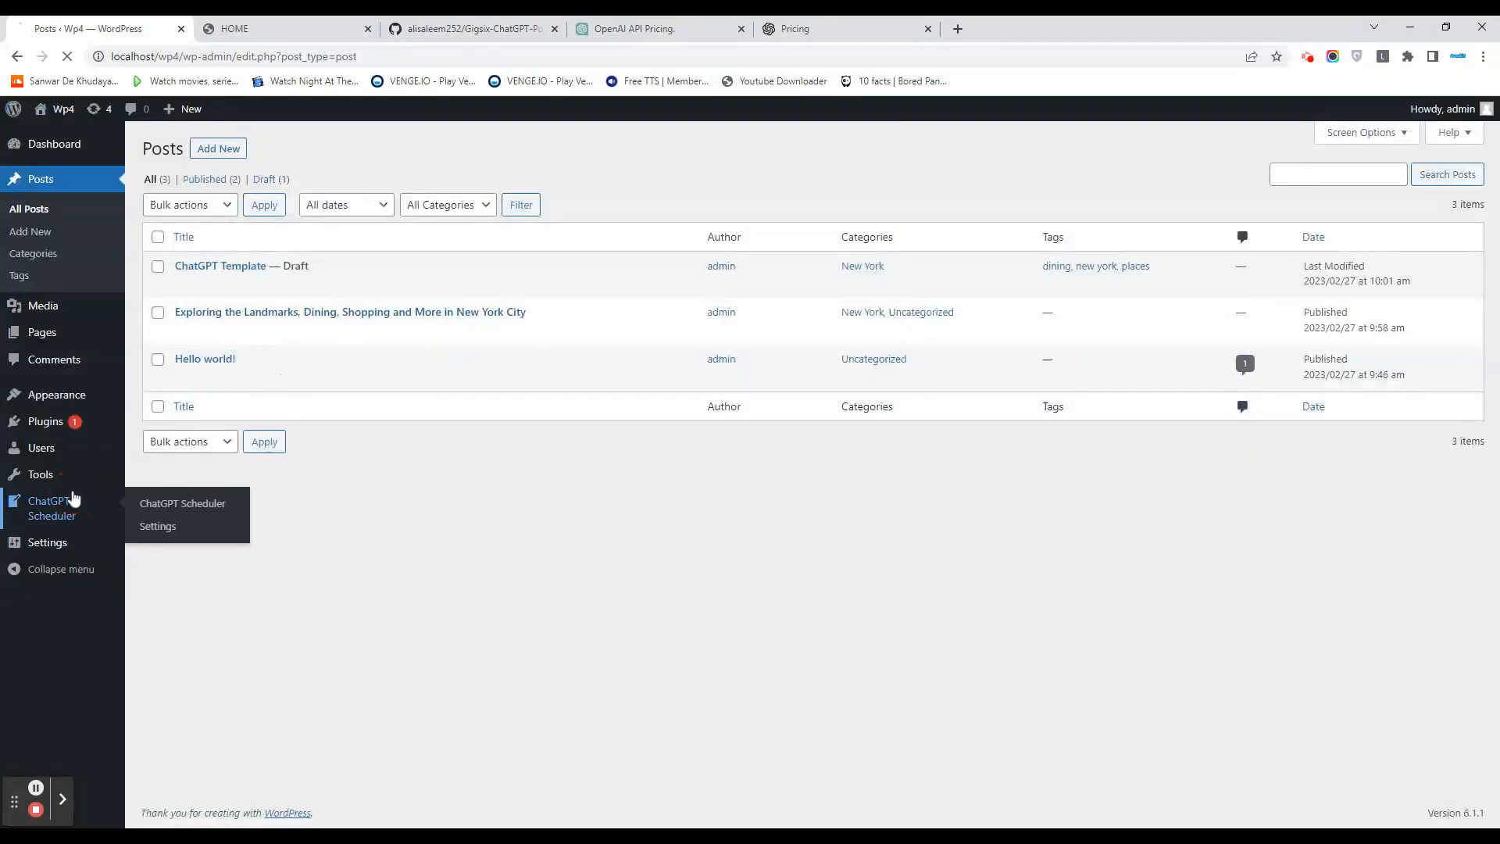
Return to the ChatGPT Scheduler table after briefly viewing the plugin's GitHub page.
{"action": "left_click", "coordinate": [183, 502]}
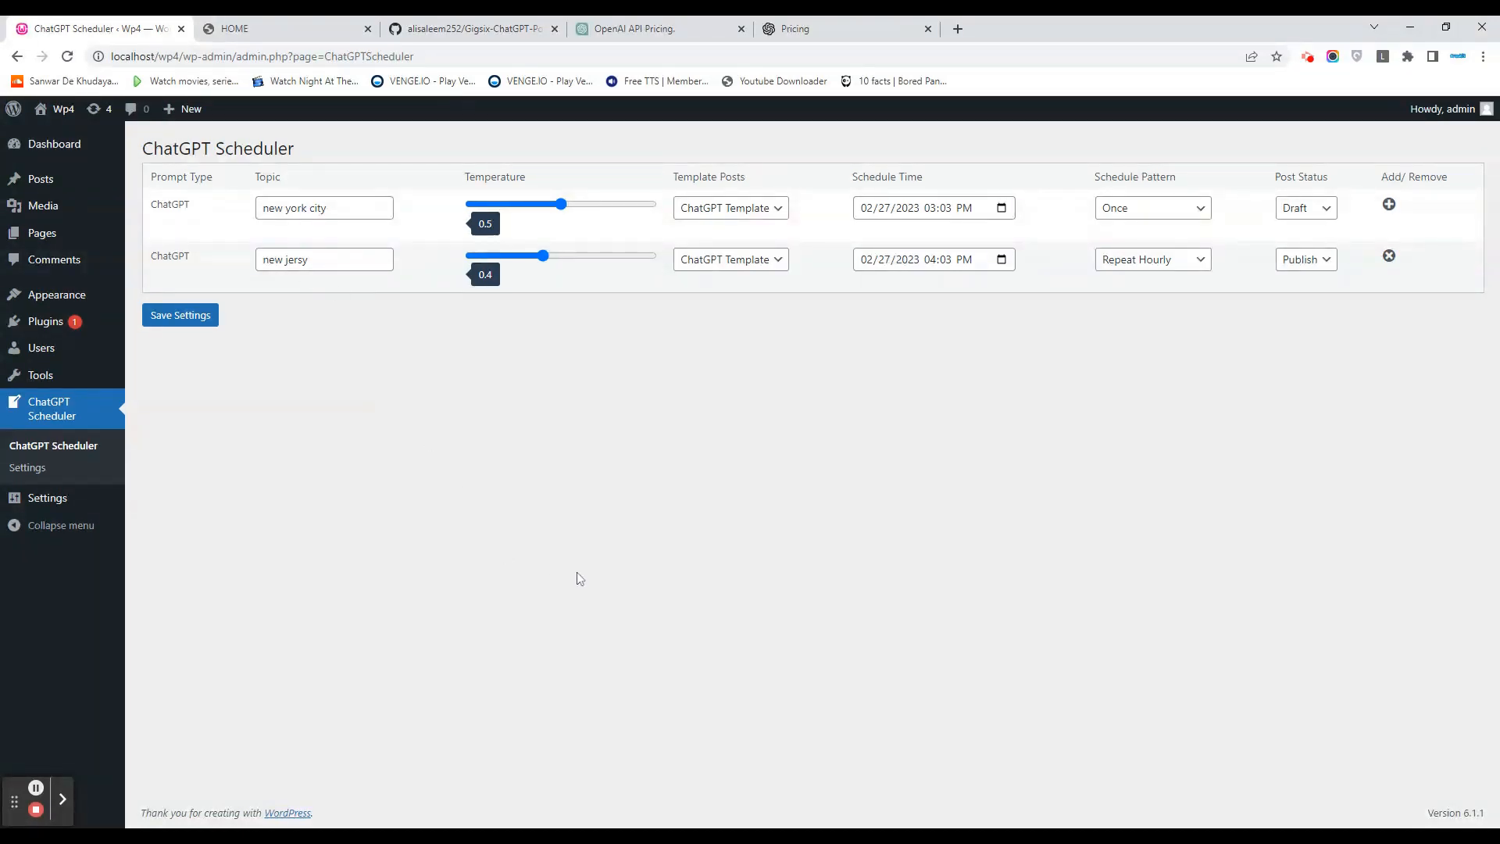
{"action": "mouse_move", "coordinate": [557, 670]}
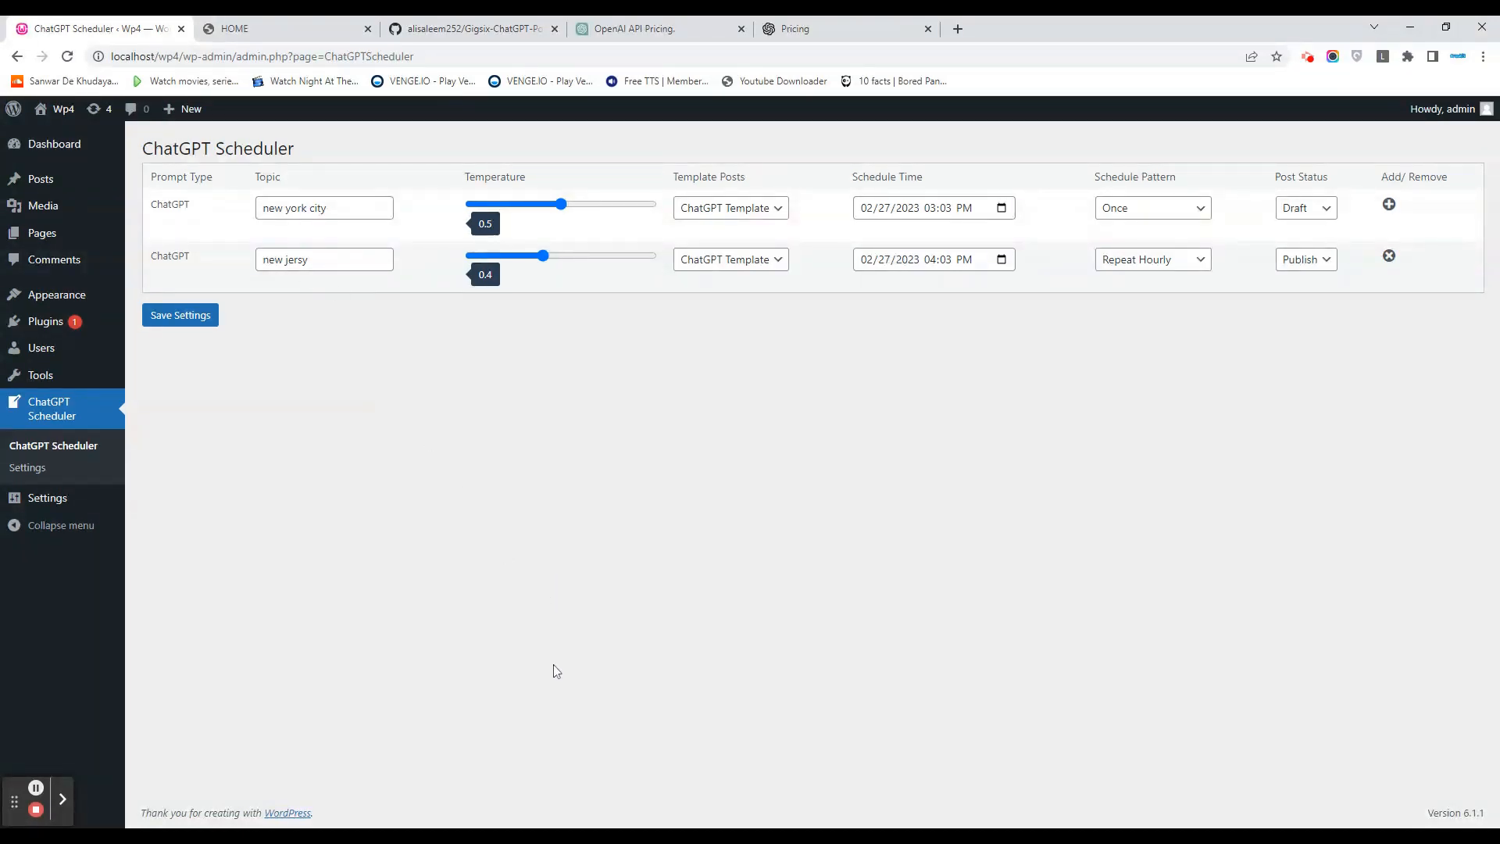
{"action": "left_click", "coordinate": [470, 28]}
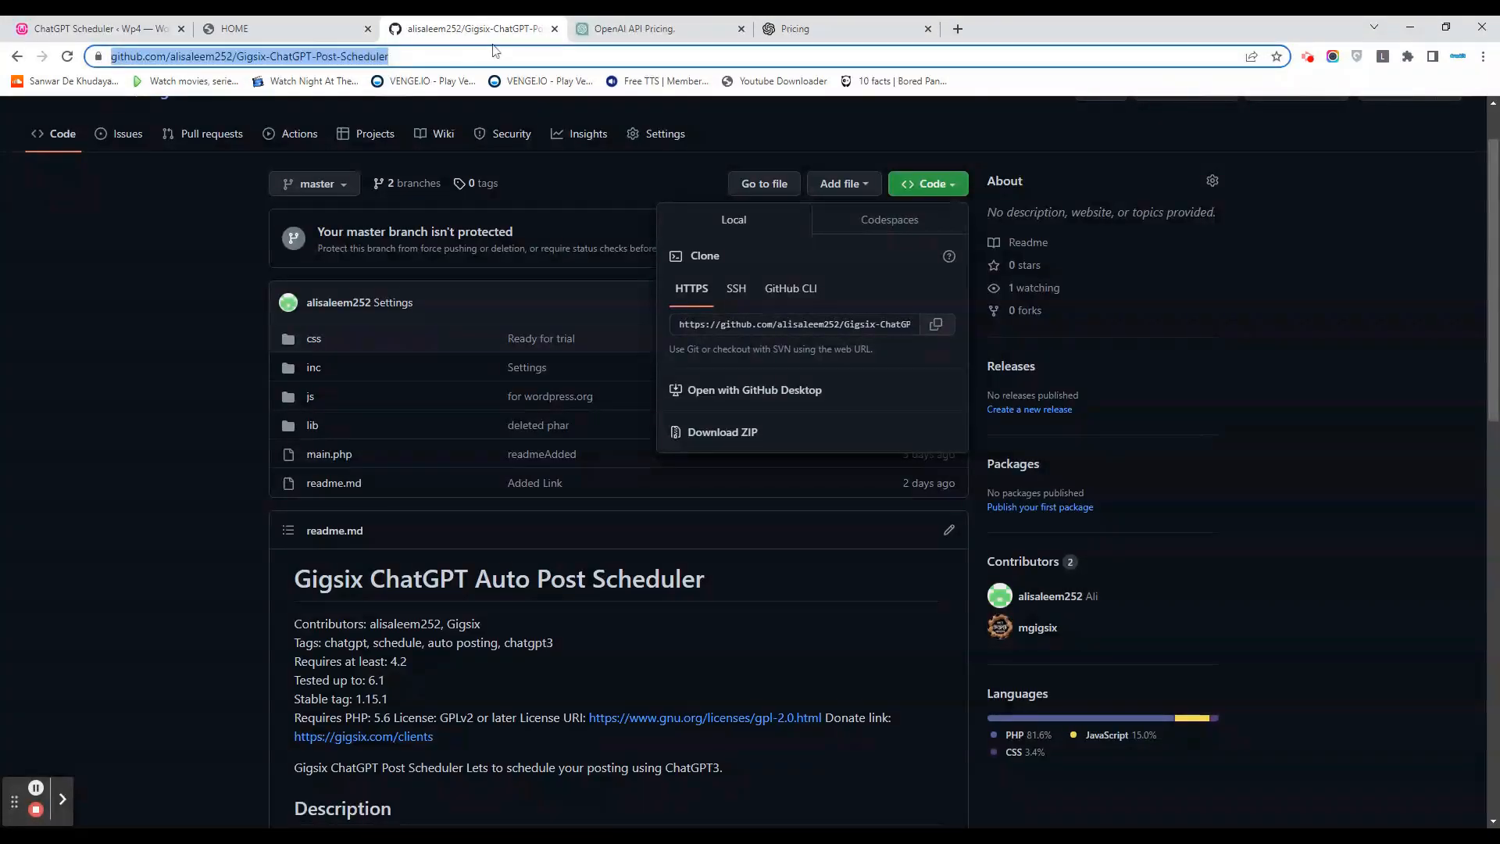
{"action": "left_click", "coordinate": [86, 29]}
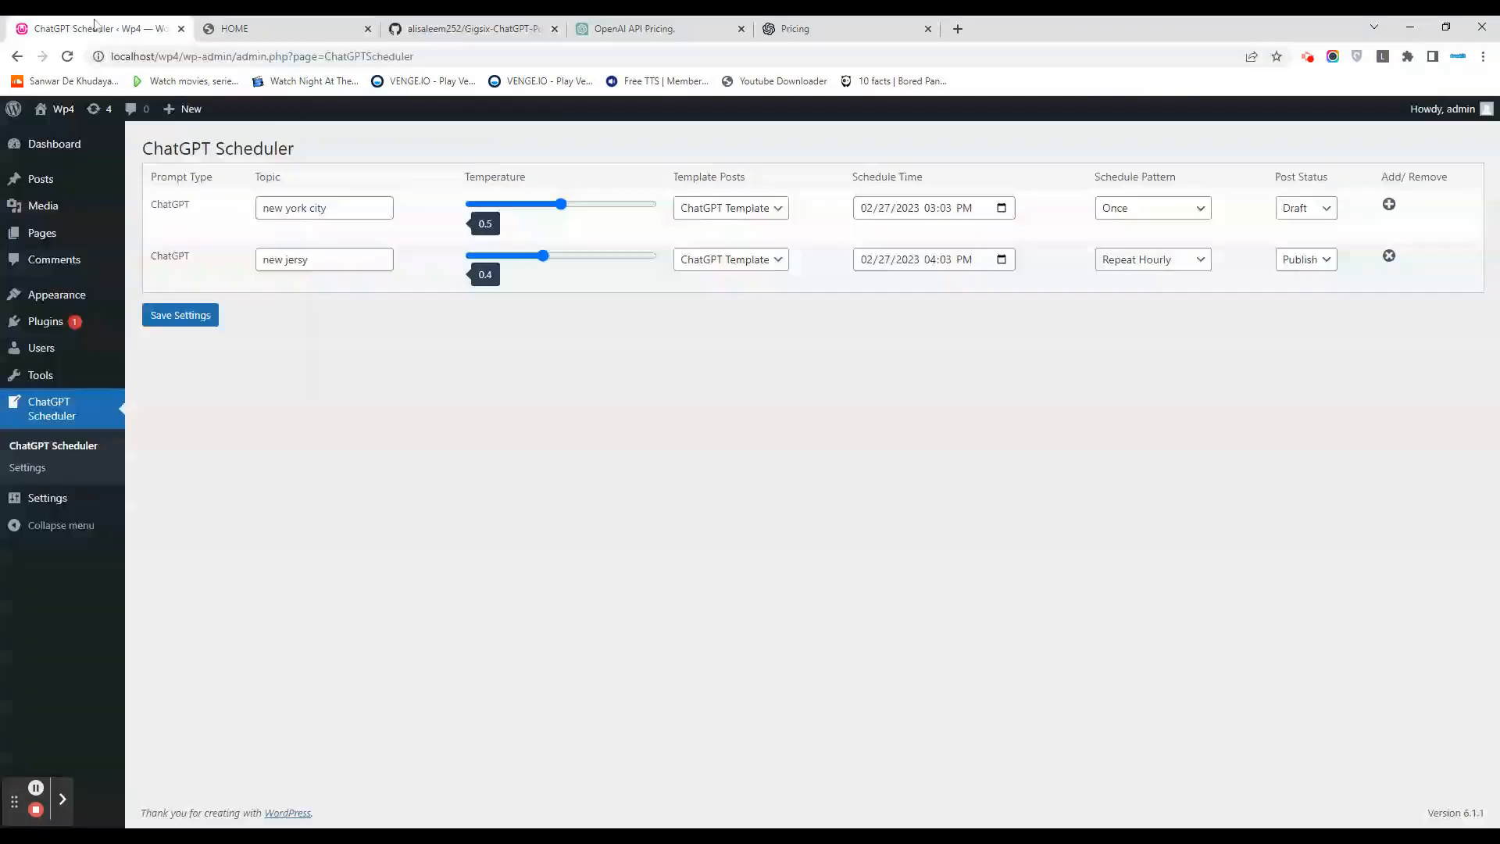
{"action": "mouse_move", "coordinate": [587, 669]}
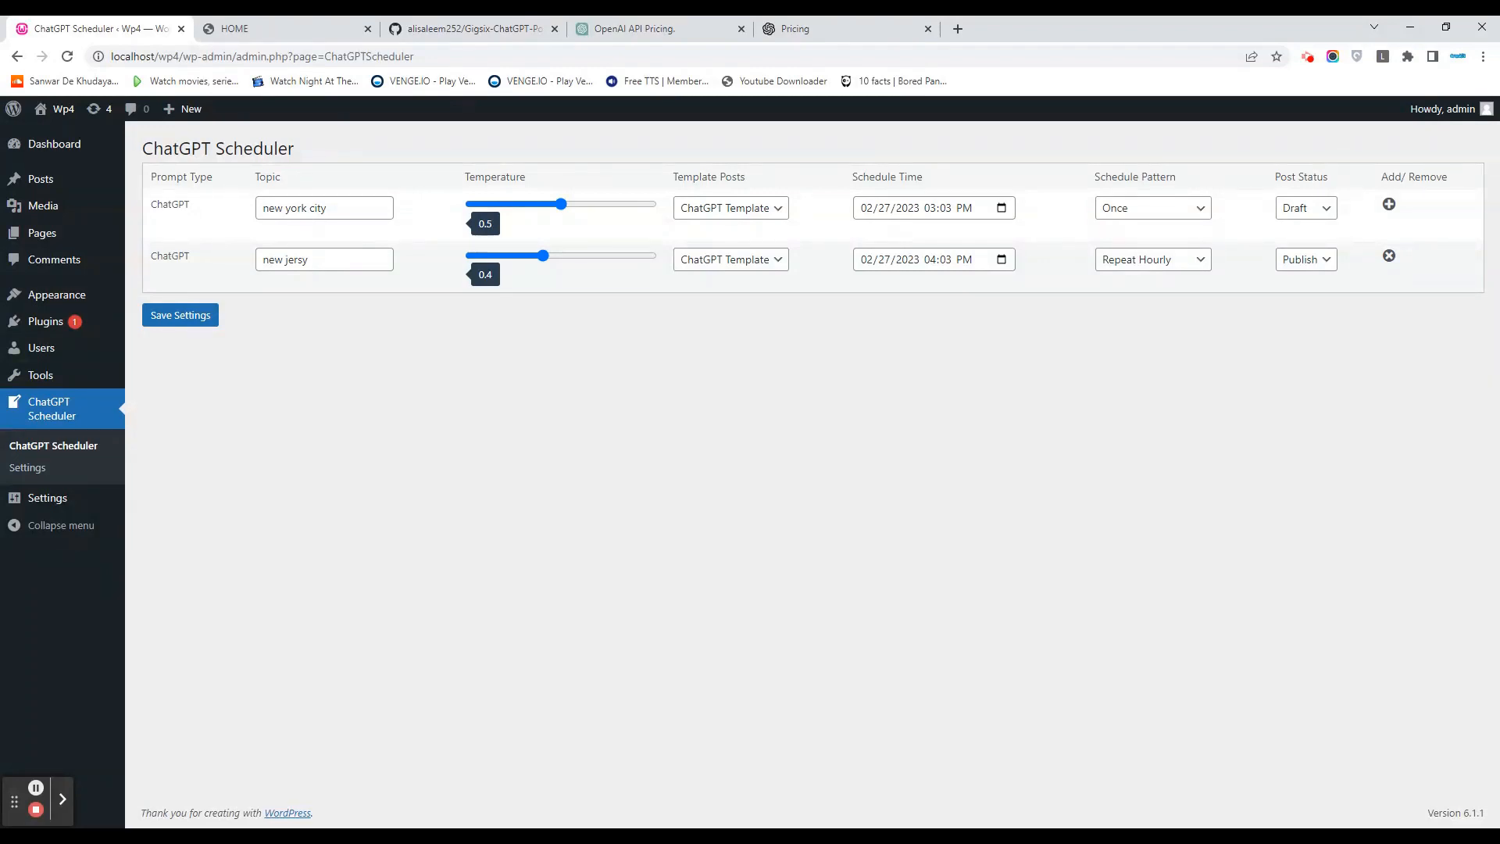
{"action": "mouse_move", "coordinate": [583, 677]}
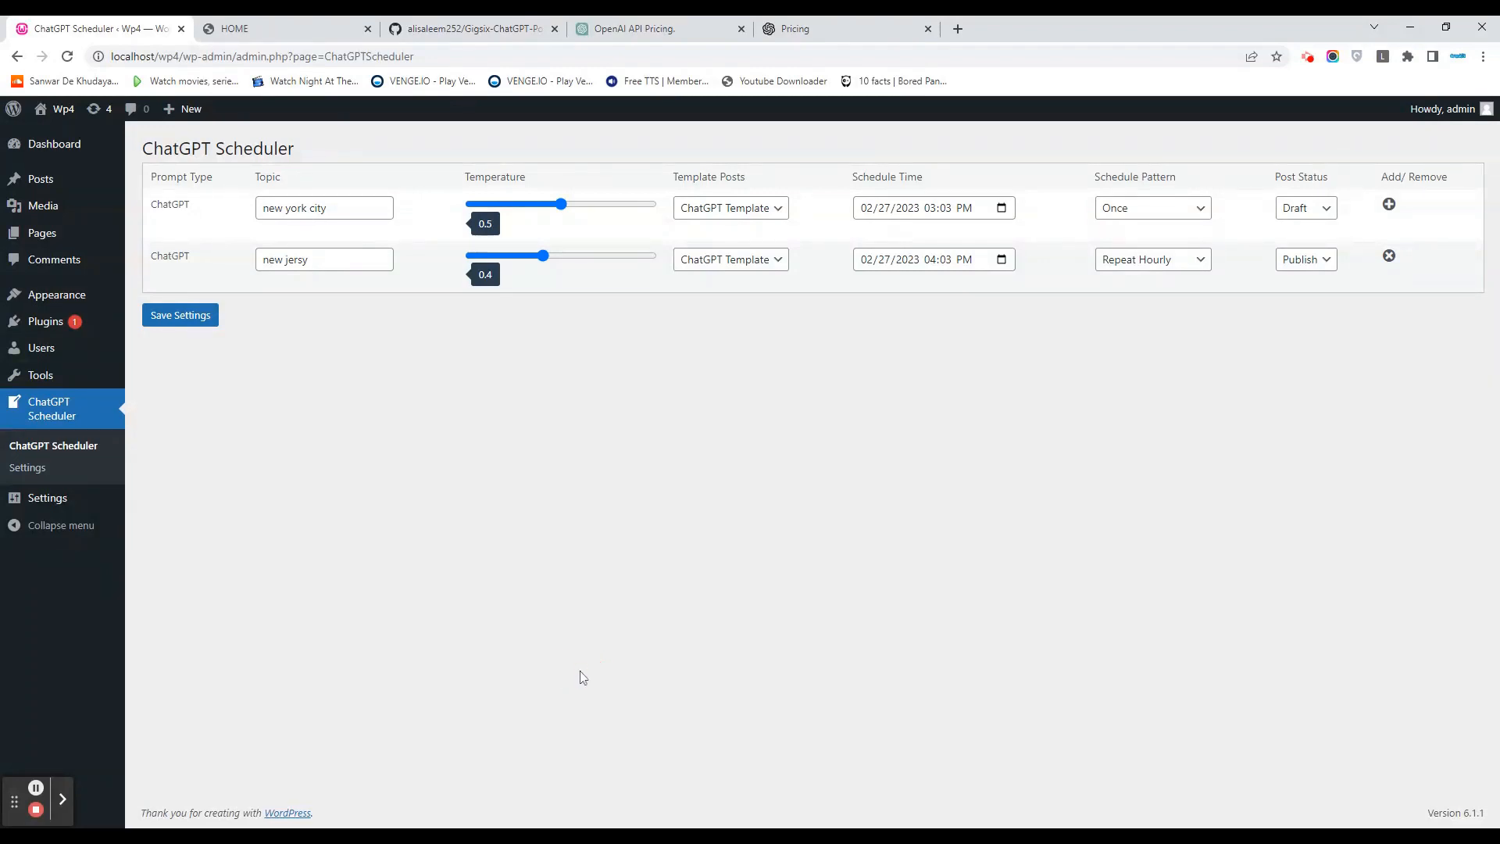